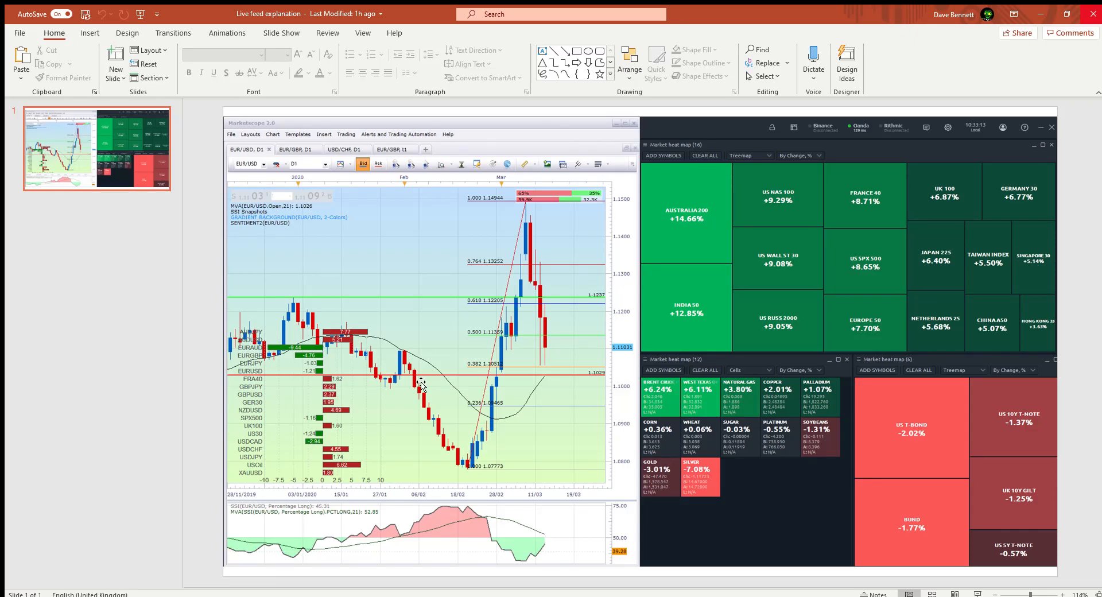
pyautogui.moveTo(647, 339)
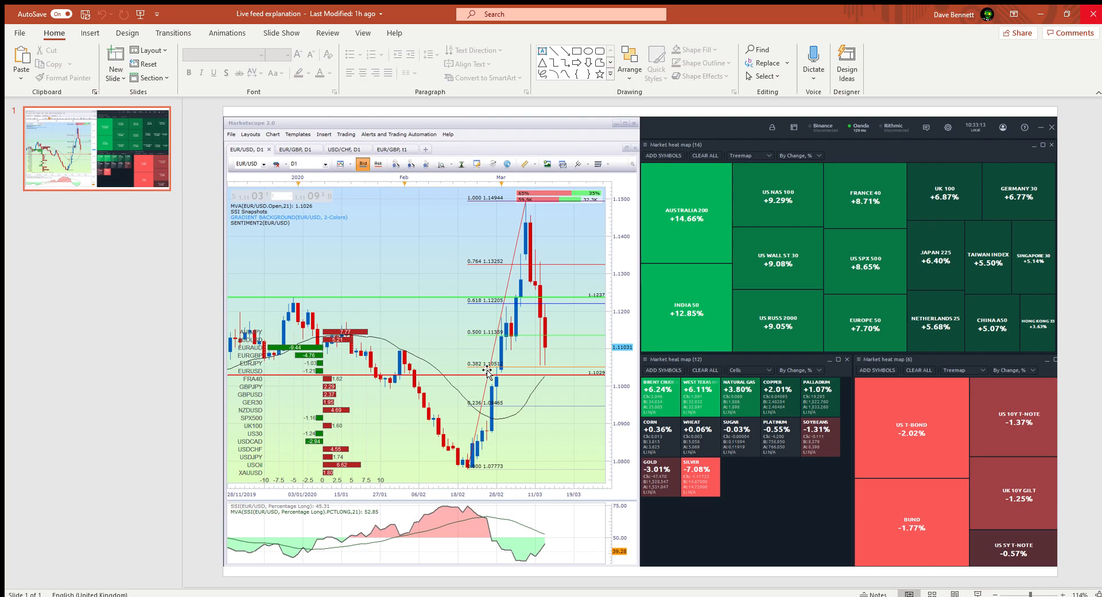
pyautogui.moveTo(500, 380)
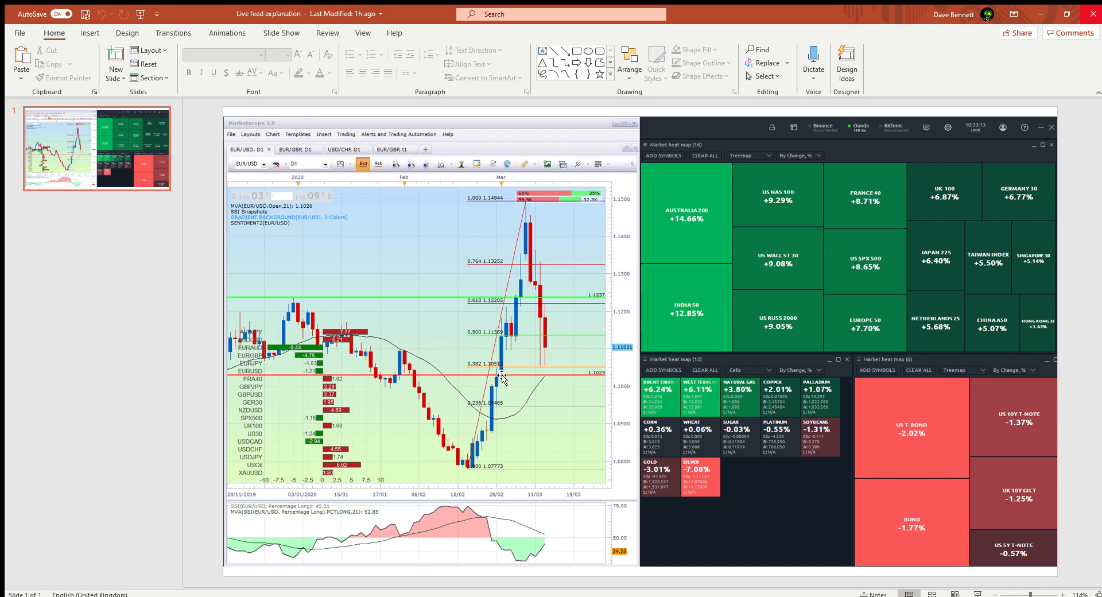
pyautogui.moveTo(539, 378)
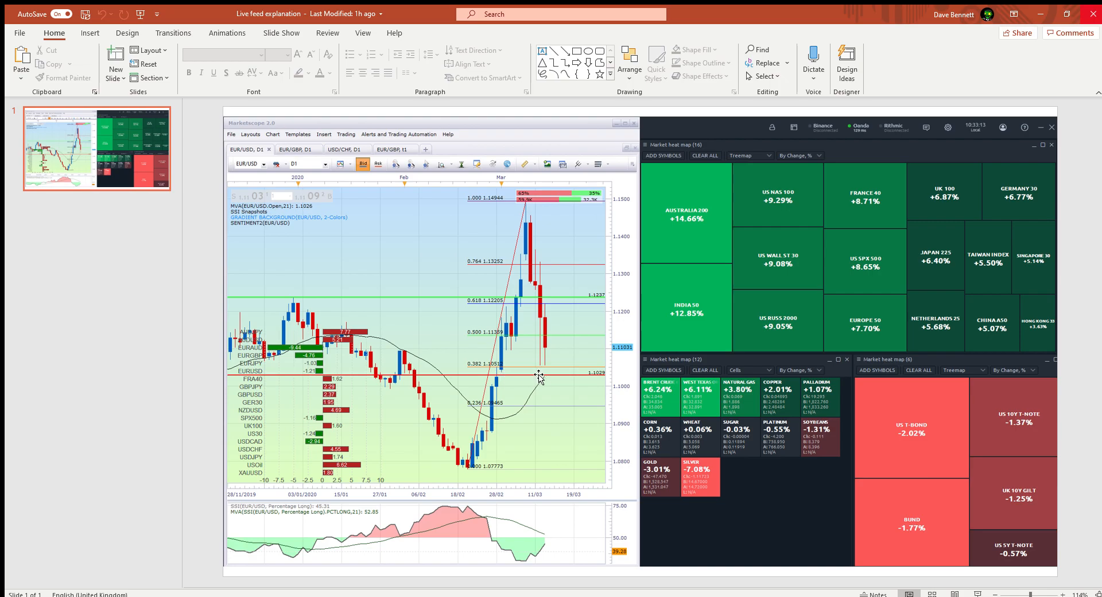
pyautogui.moveTo(583, 381)
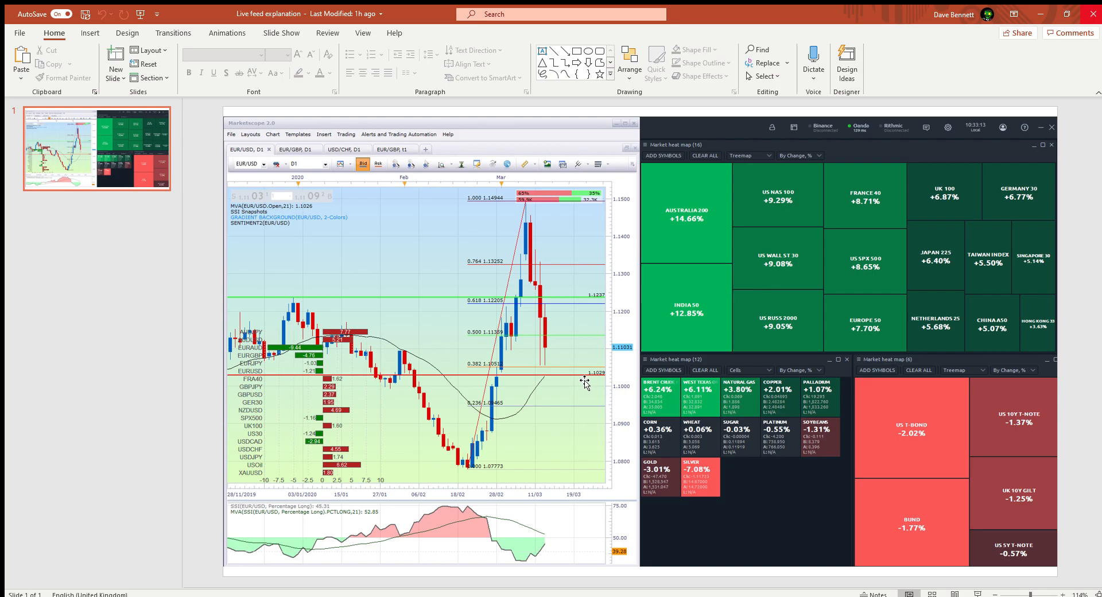
pyautogui.moveTo(526, 400)
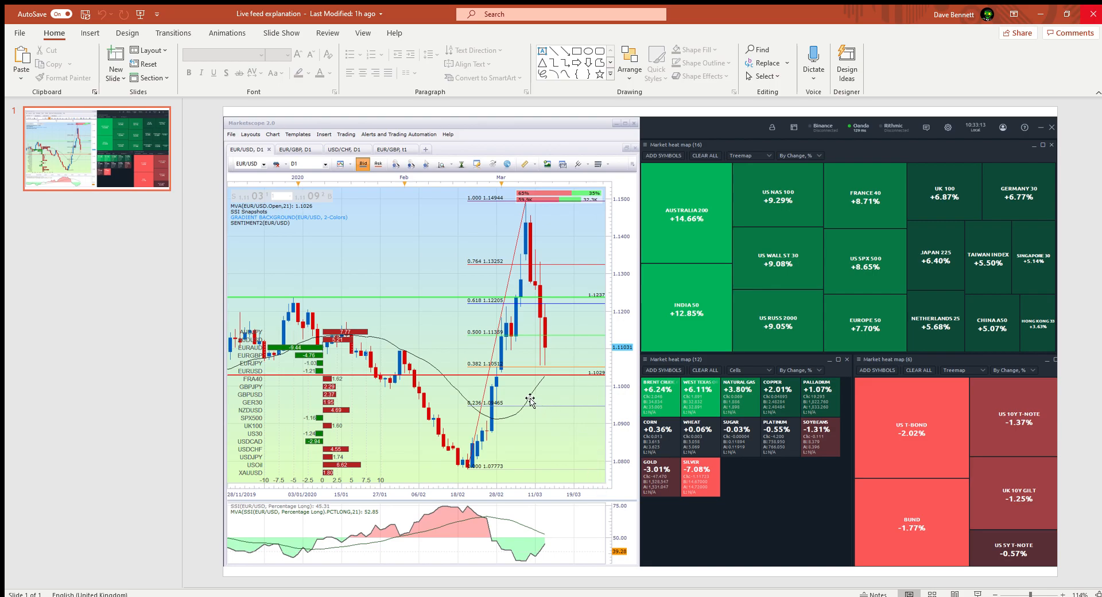
pyautogui.moveTo(91, 48)
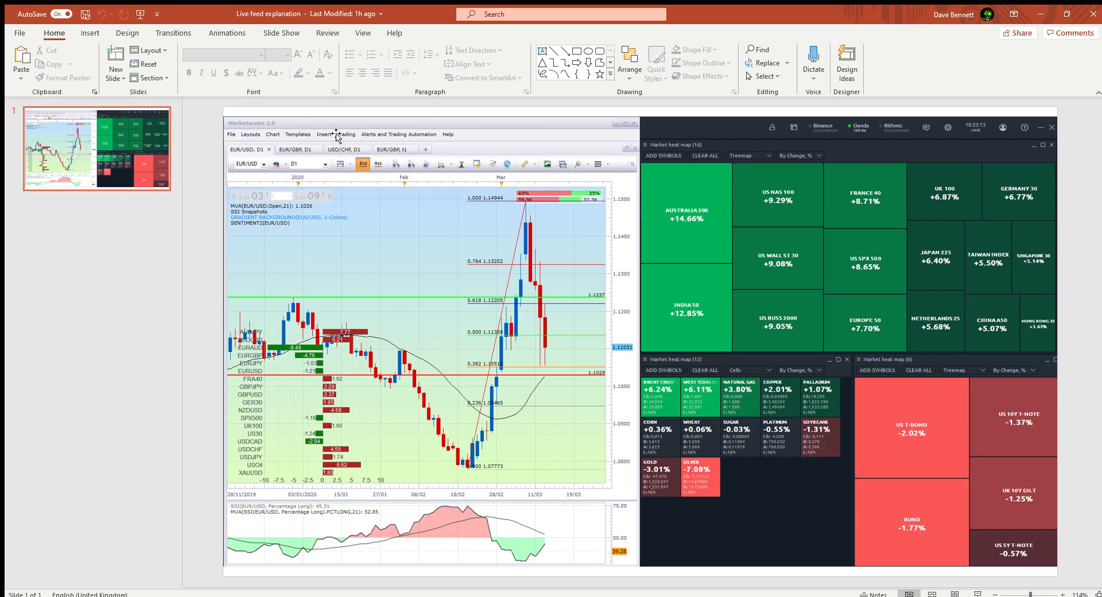
pyautogui.moveTo(446, 416)
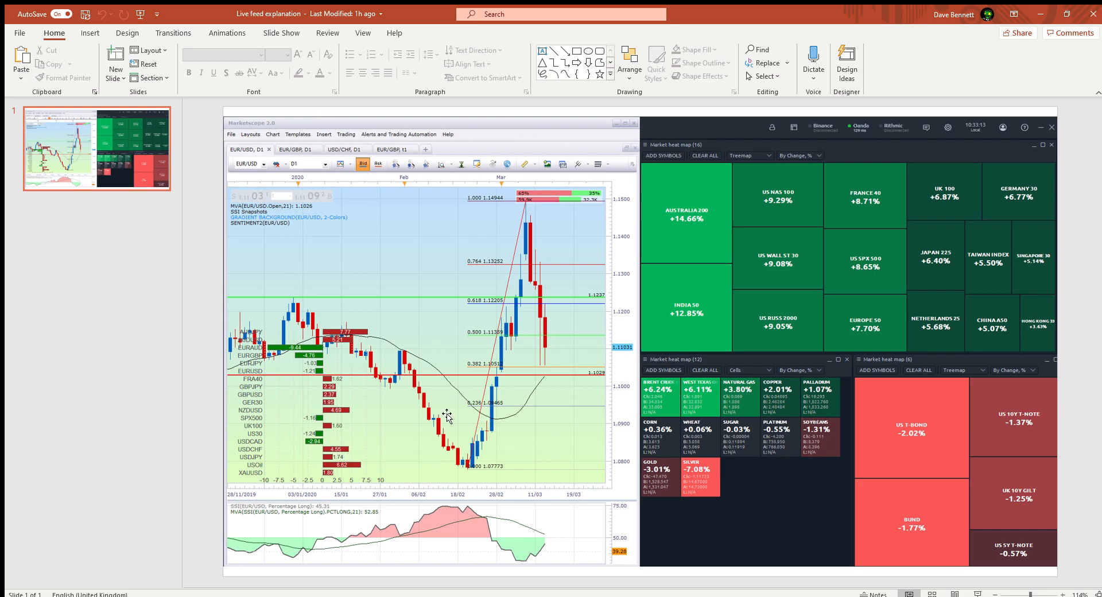
pyautogui.moveTo(969, 518)
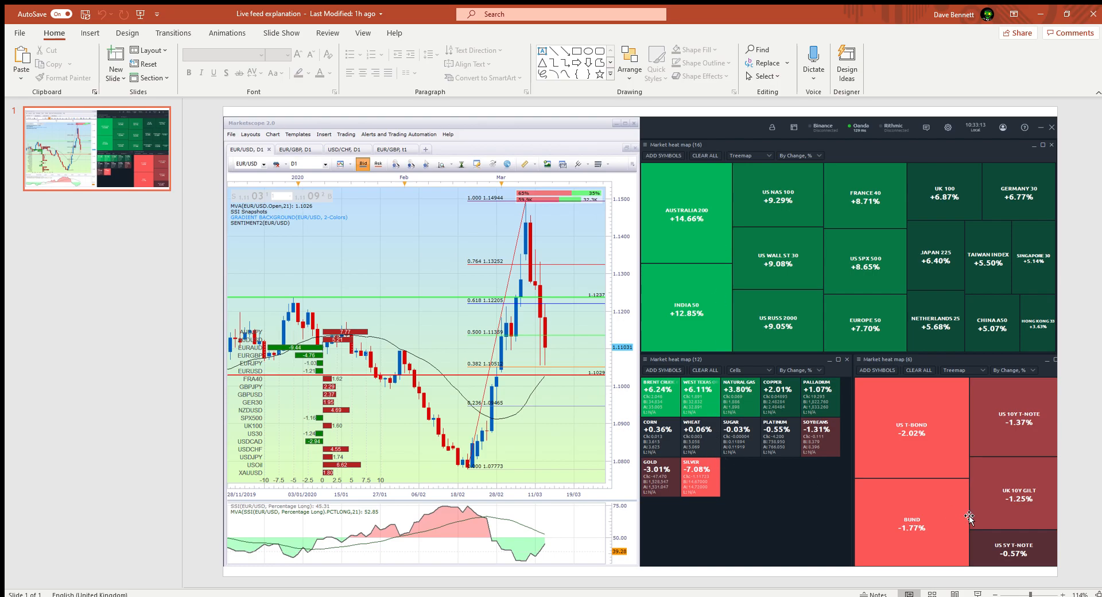
pyautogui.moveTo(687, 183)
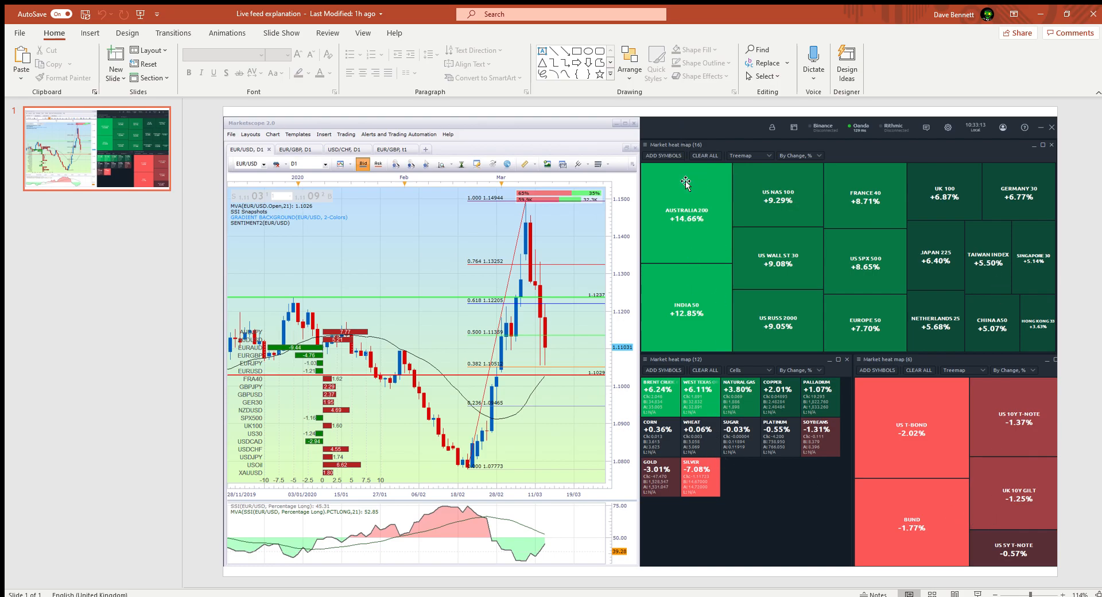
pyautogui.moveTo(696, 184)
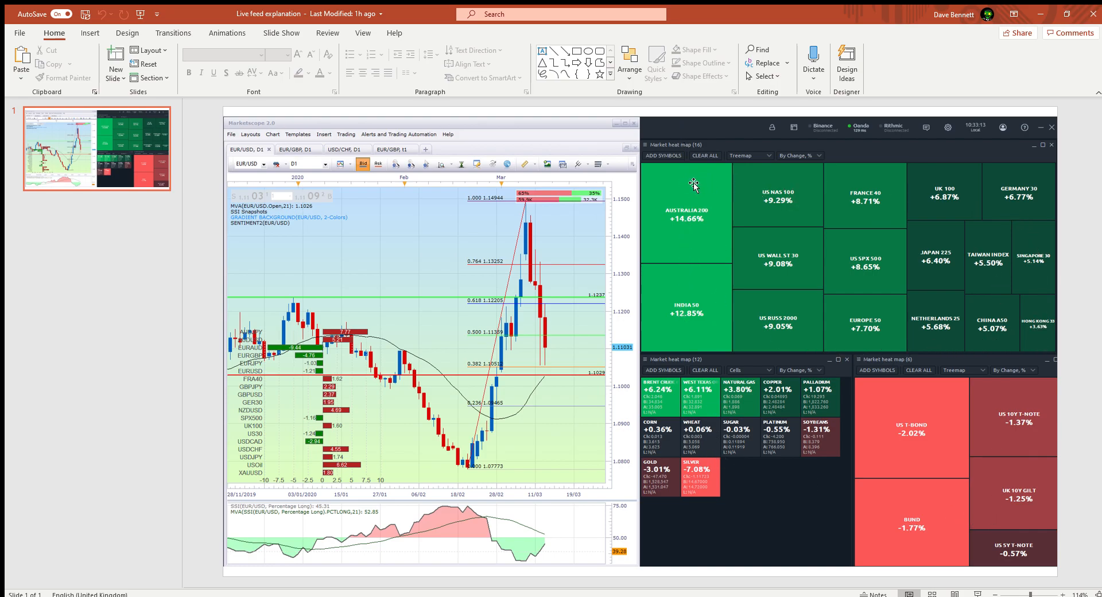
pyautogui.moveTo(696, 243)
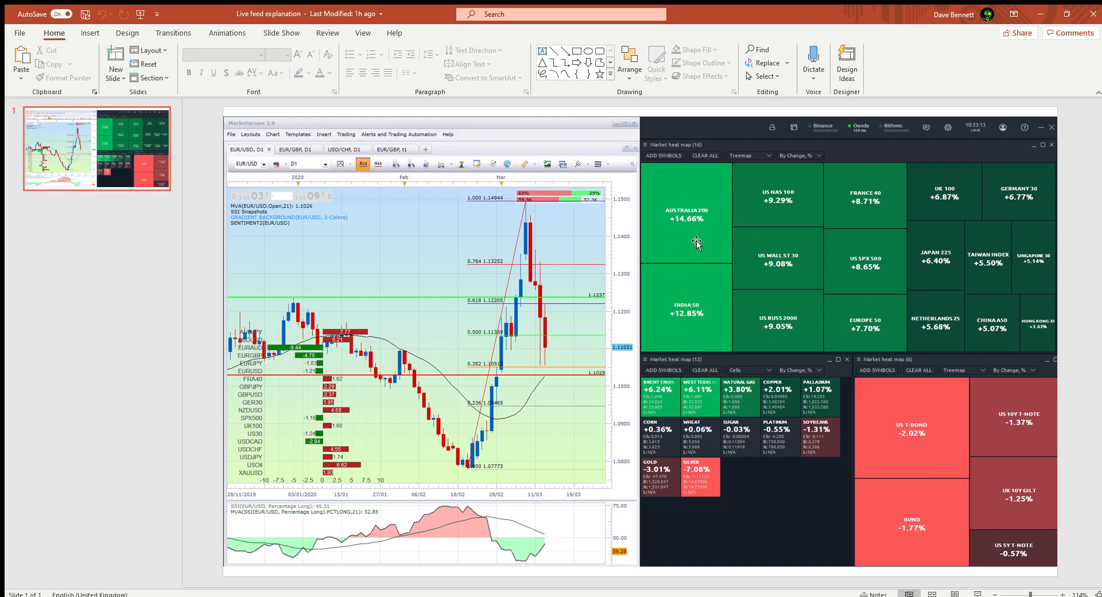
pyautogui.moveTo(729, 264)
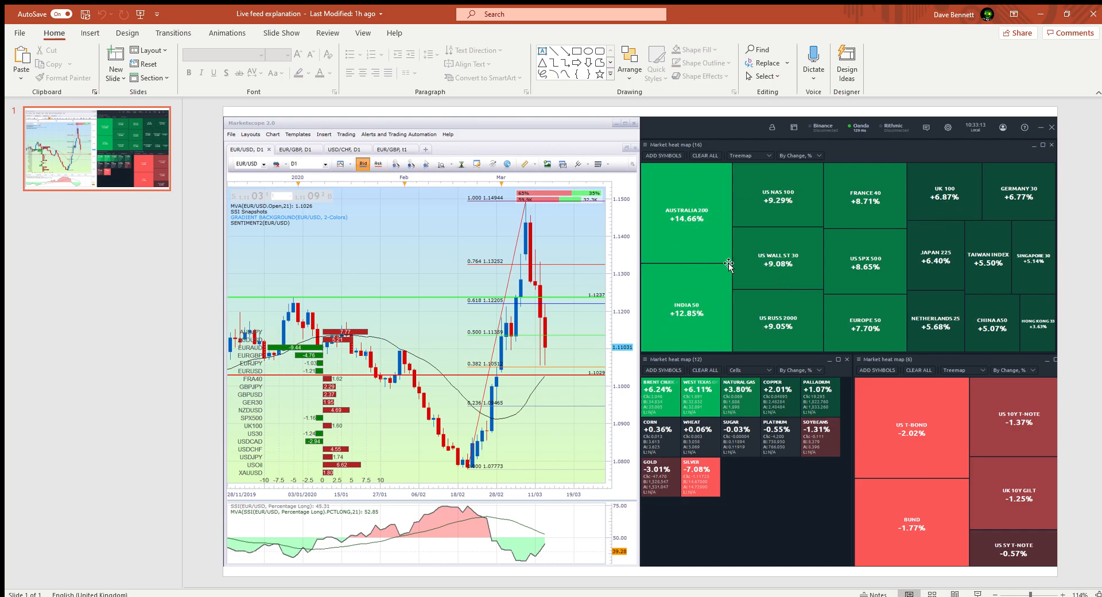
pyautogui.moveTo(786, 231)
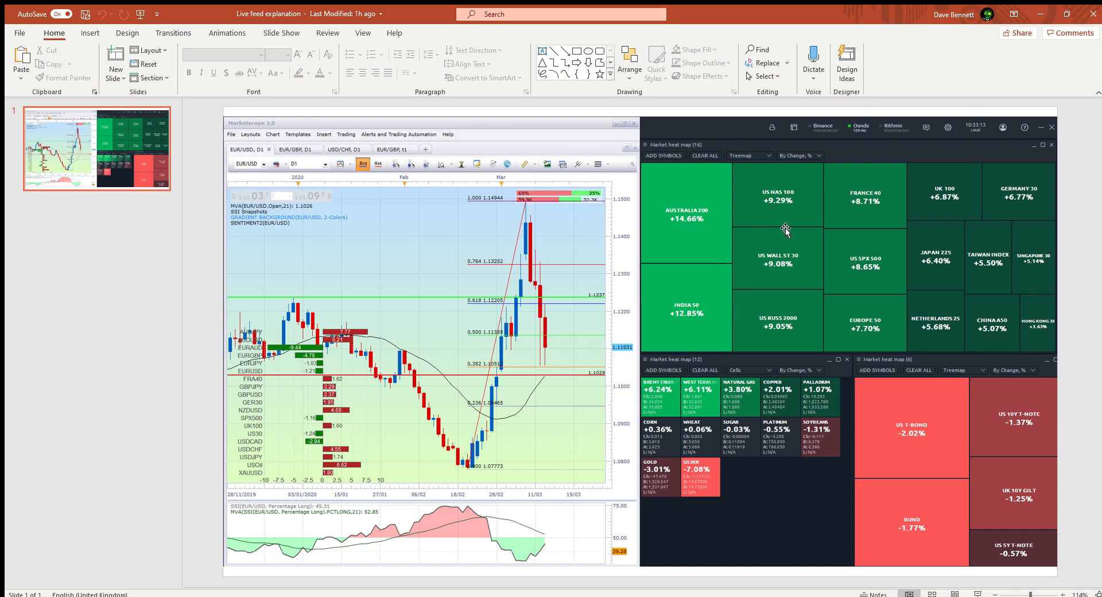
pyautogui.moveTo(856, 250)
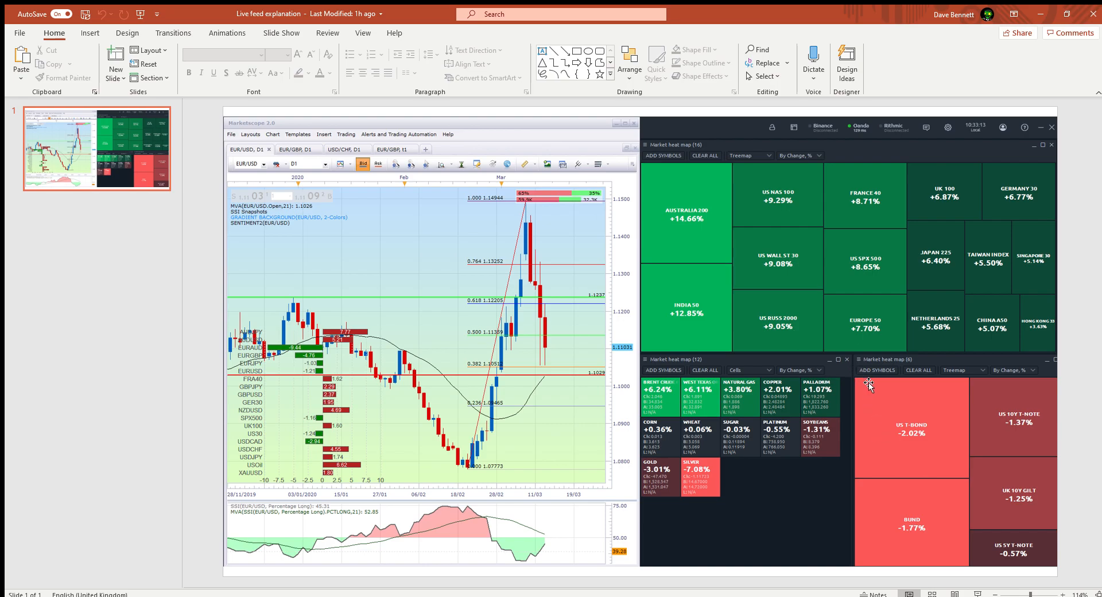
pyautogui.moveTo(889, 413)
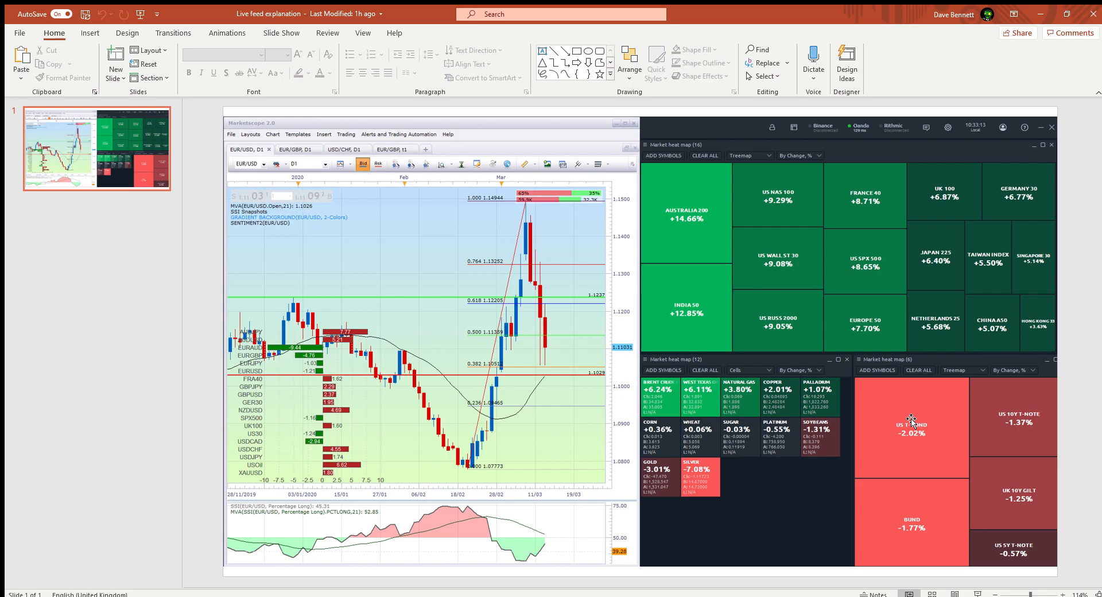
pyautogui.moveTo(1018, 535)
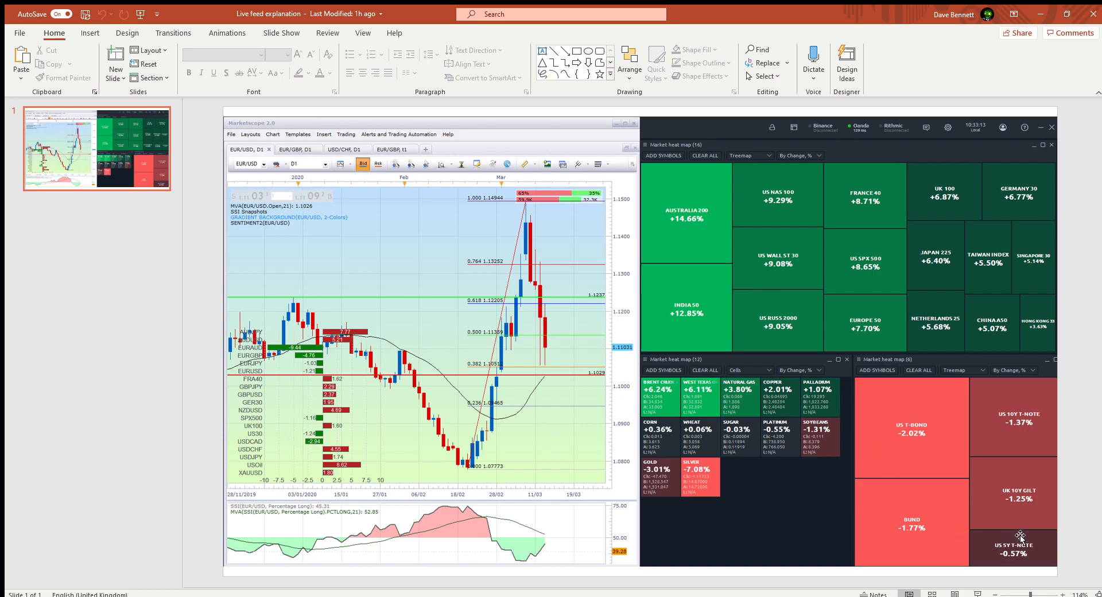
pyautogui.moveTo(877, 421)
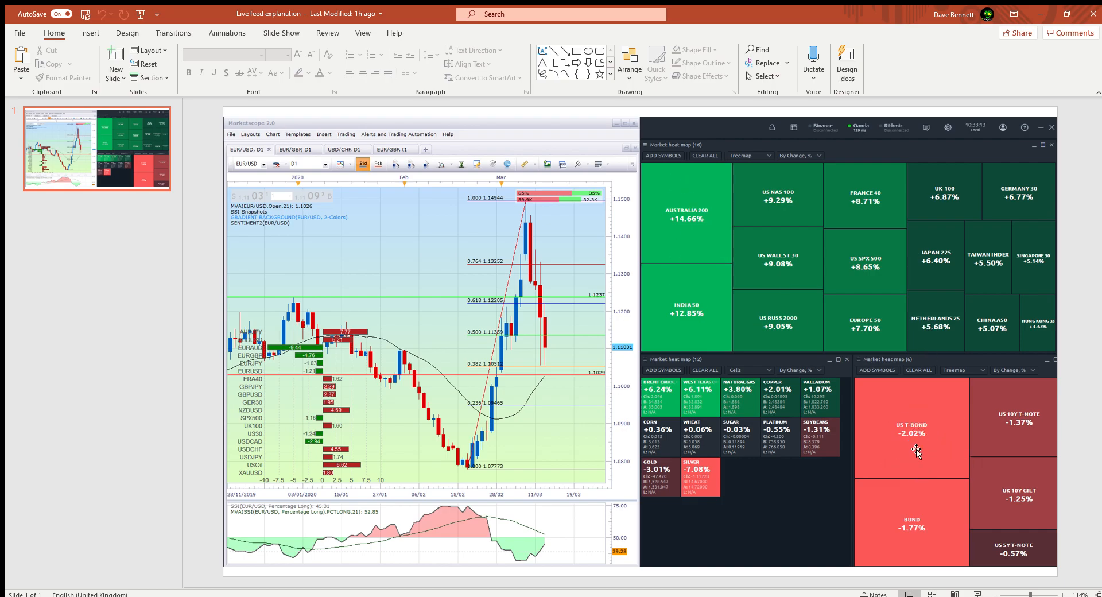
pyautogui.moveTo(938, 398)
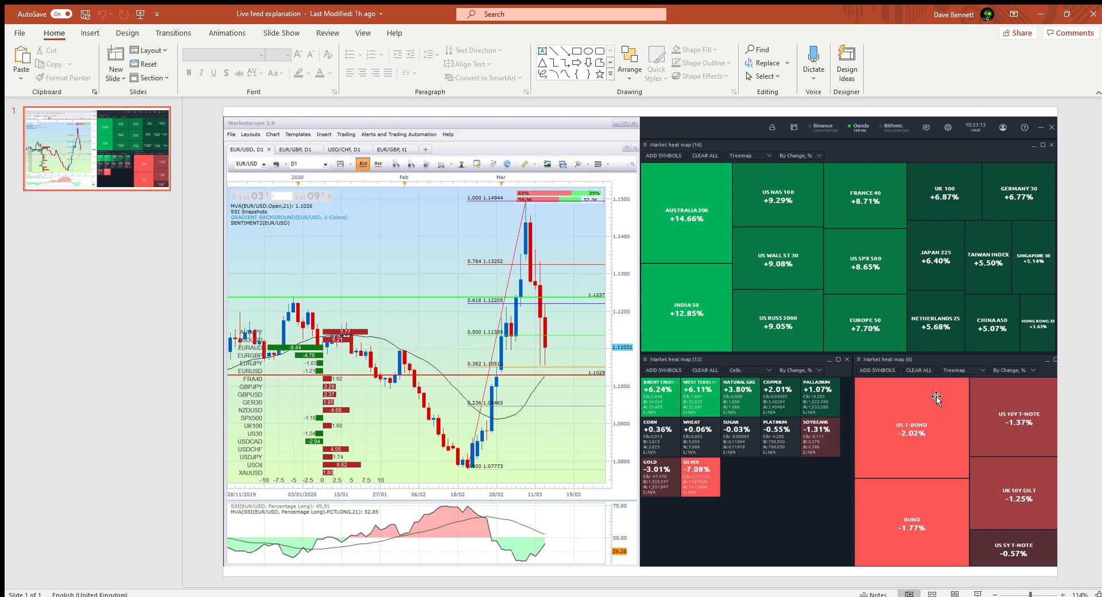
pyautogui.moveTo(1020, 319)
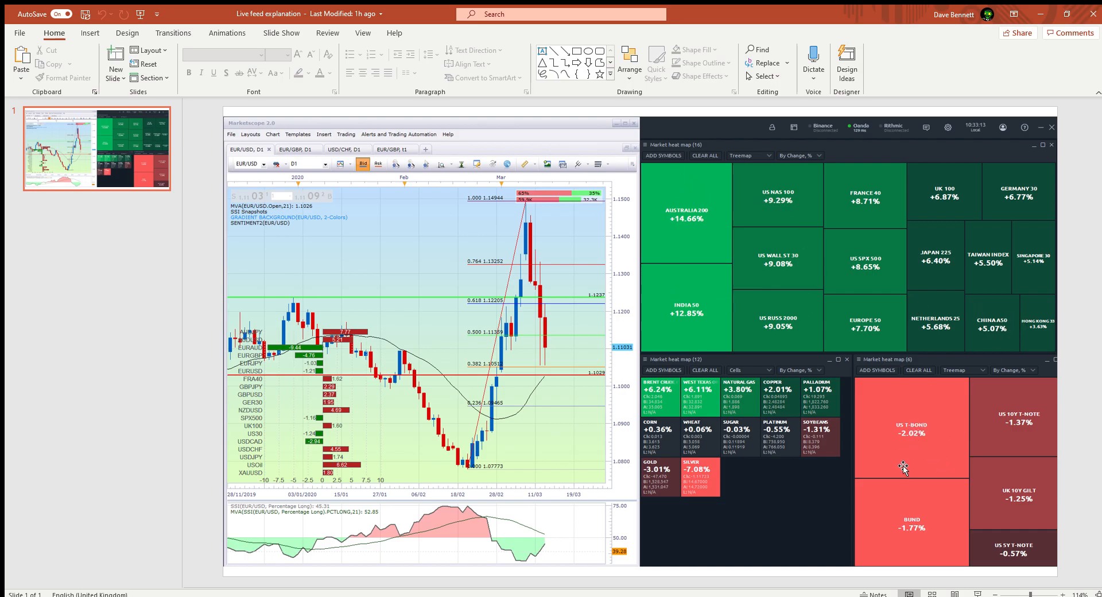
pyautogui.moveTo(1005, 342)
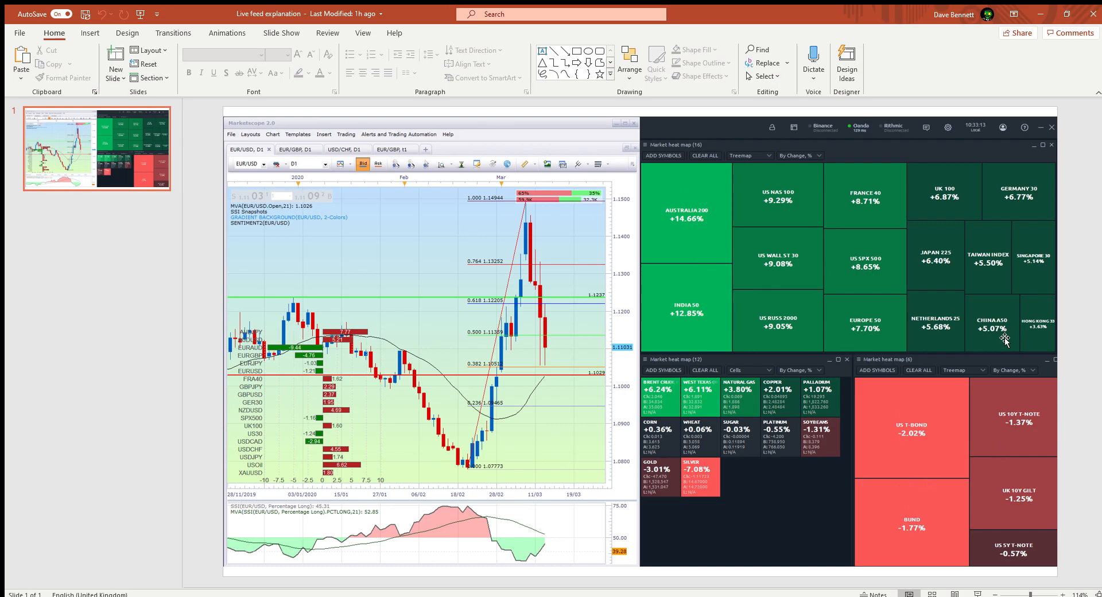
pyautogui.moveTo(913, 408)
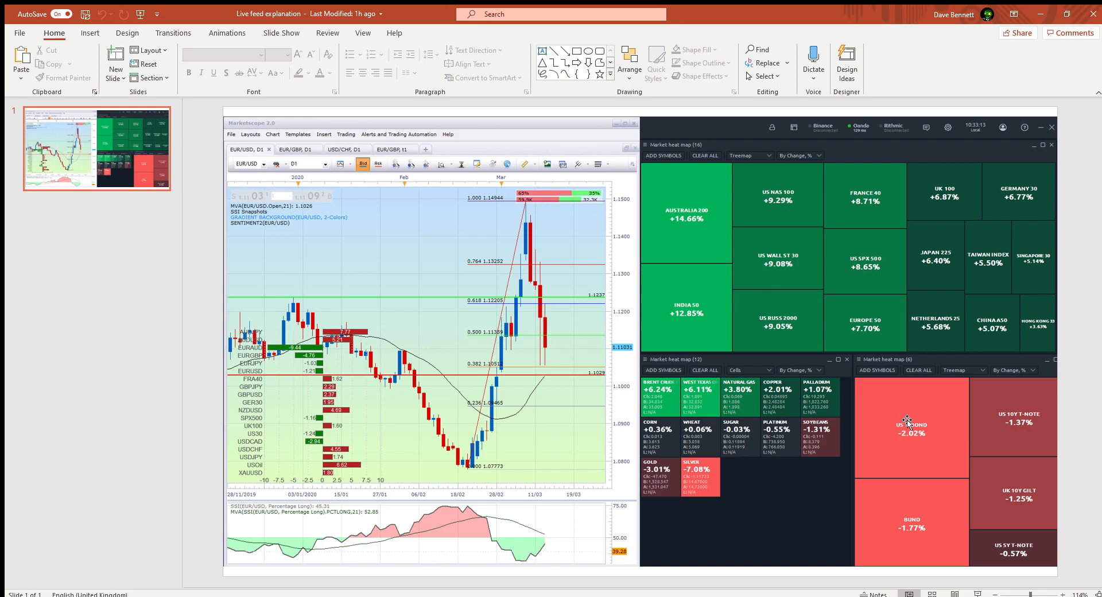
pyautogui.moveTo(859, 381)
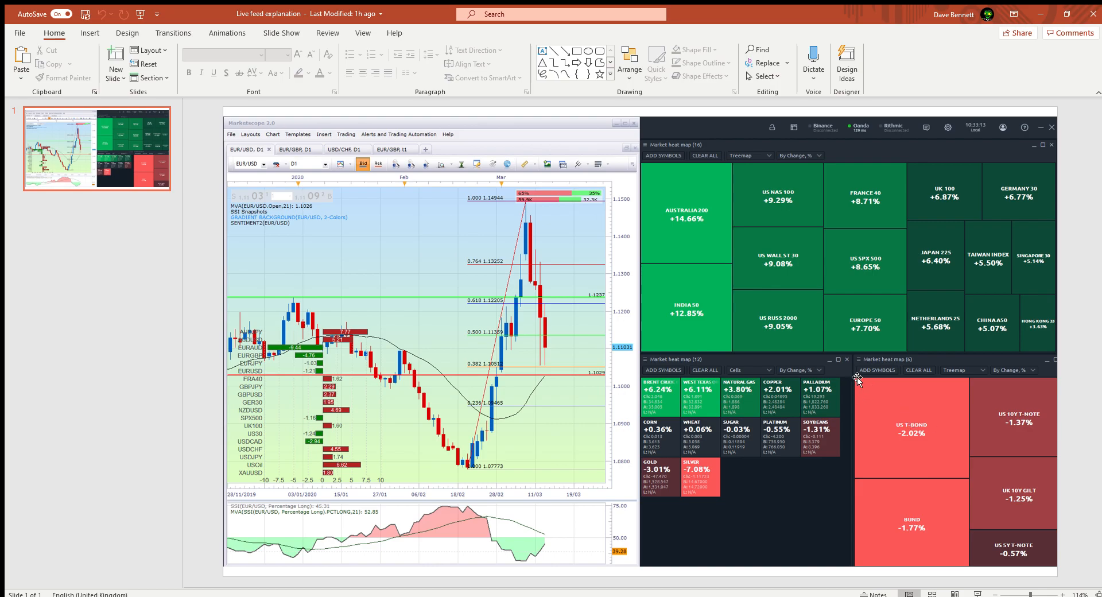
pyautogui.moveTo(886, 428)
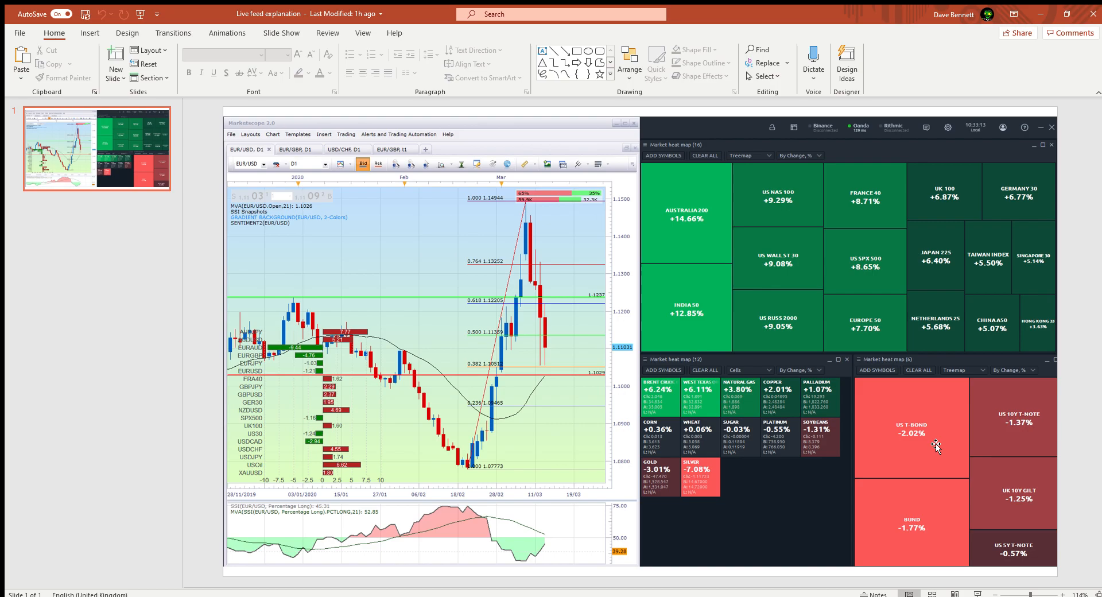
pyautogui.moveTo(885, 375)
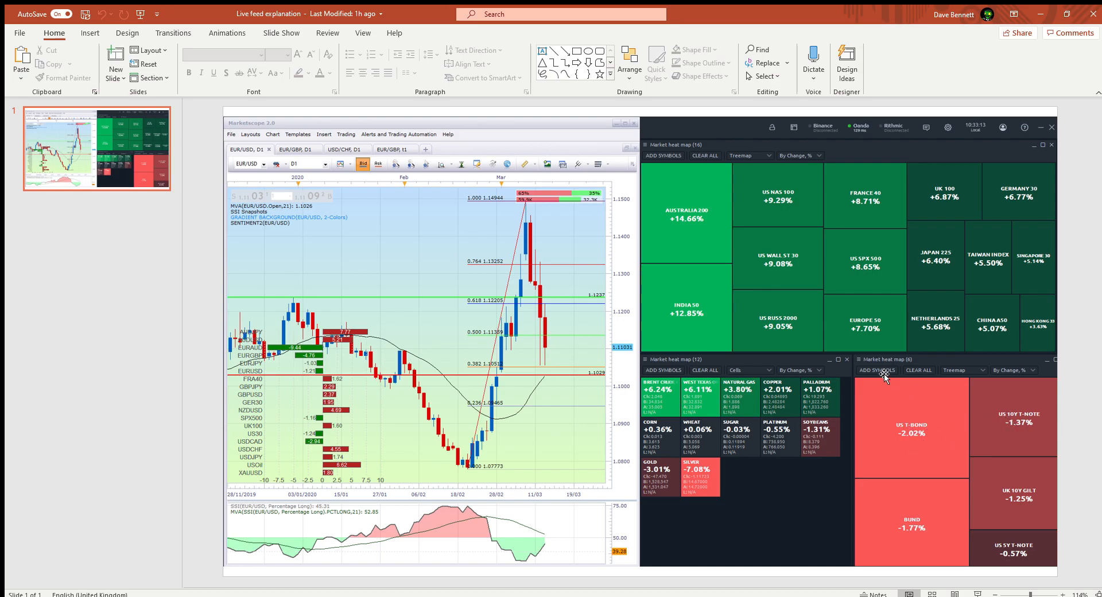
pyautogui.moveTo(445, 425)
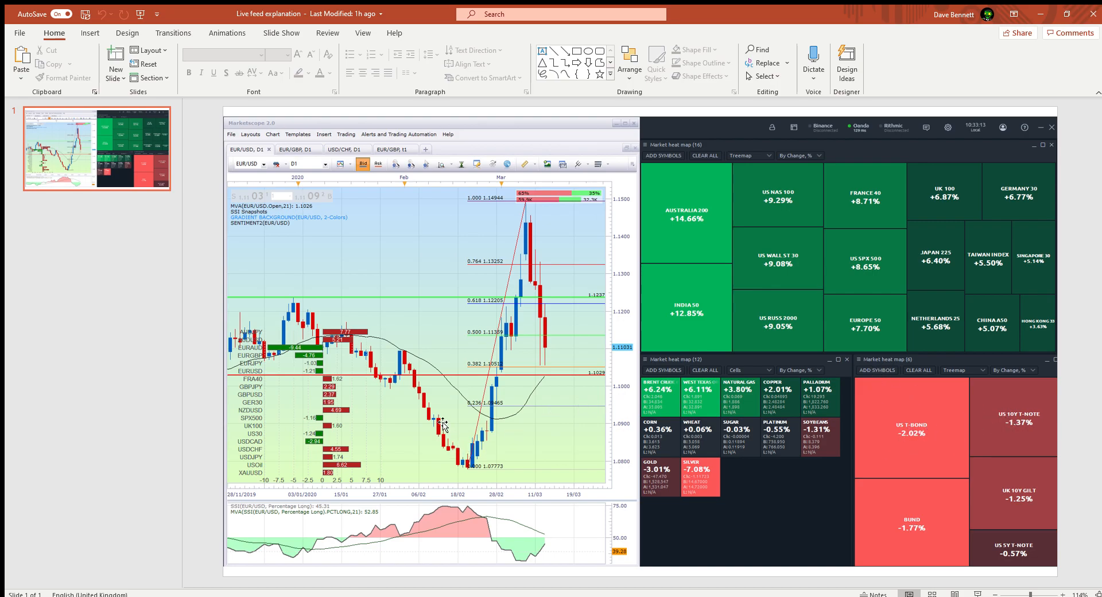
pyautogui.moveTo(416, 360)
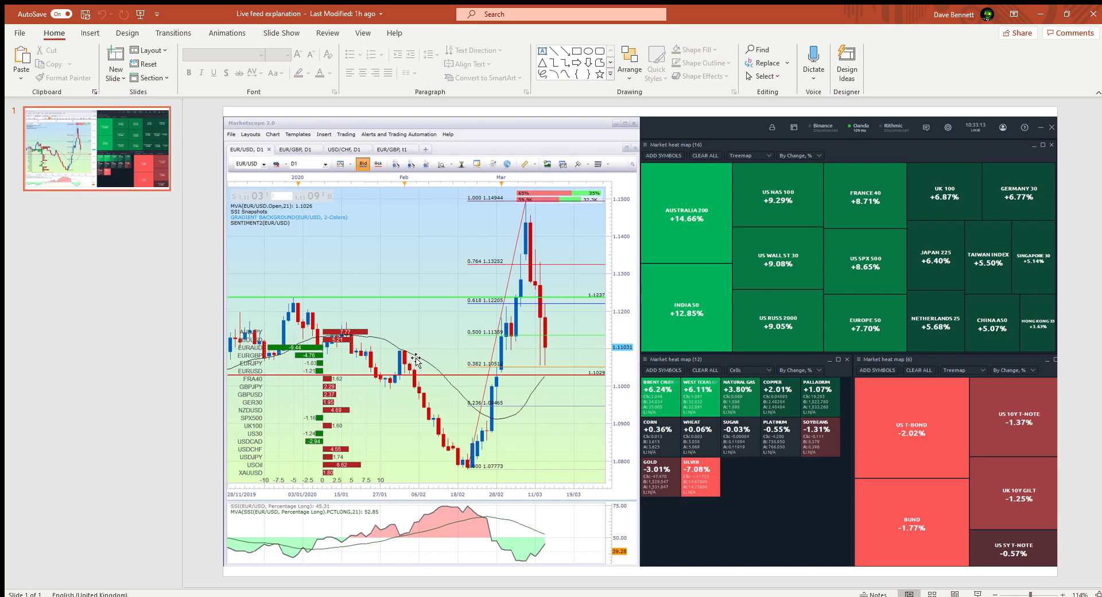
pyautogui.moveTo(838, 413)
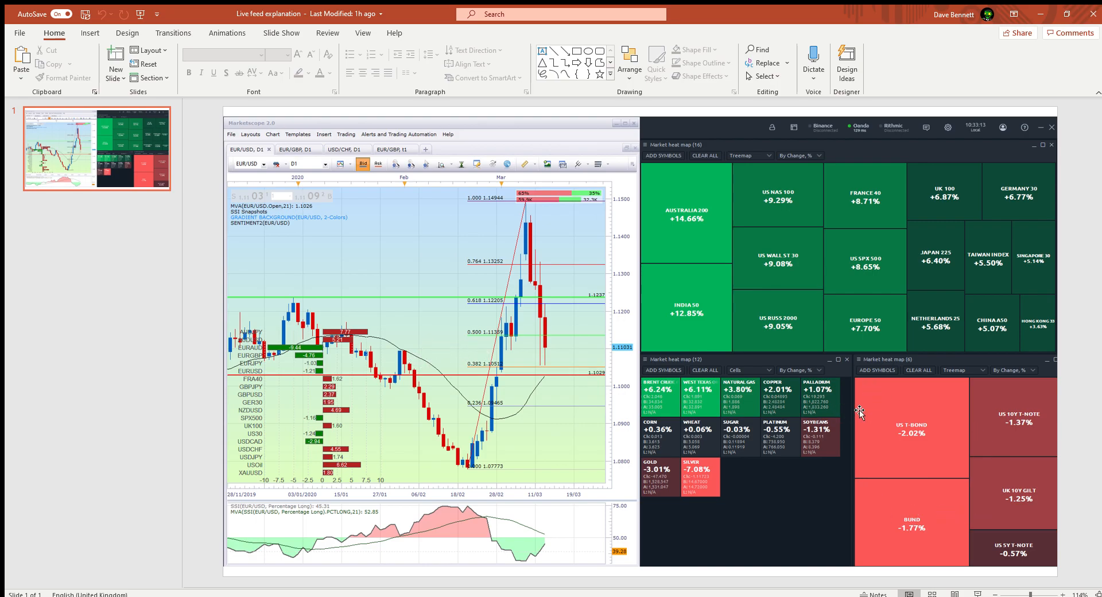
pyautogui.moveTo(524, 302)
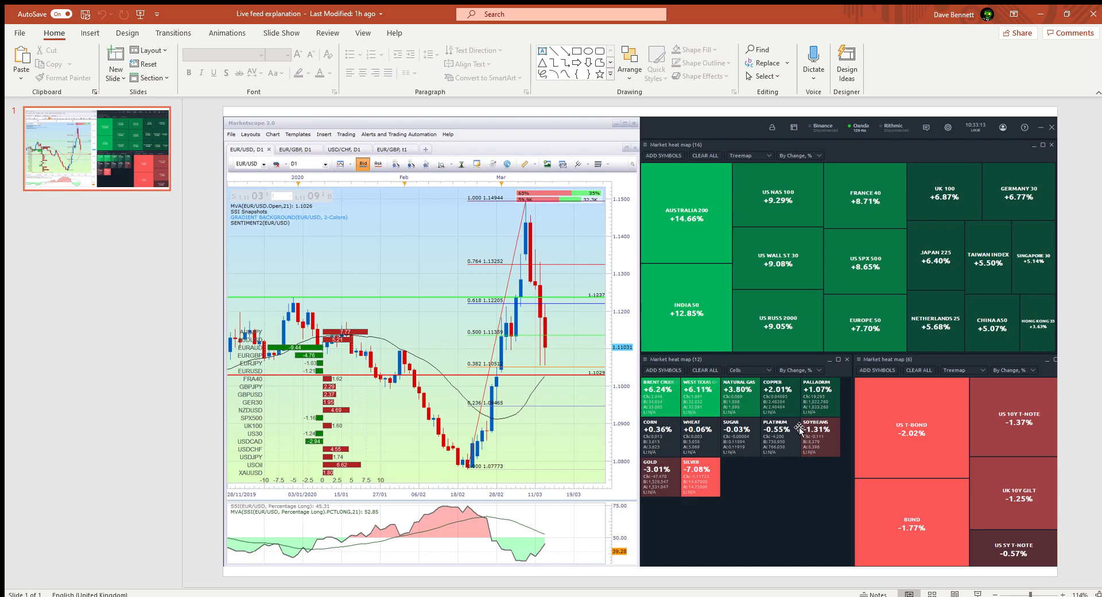
pyautogui.moveTo(671, 480)
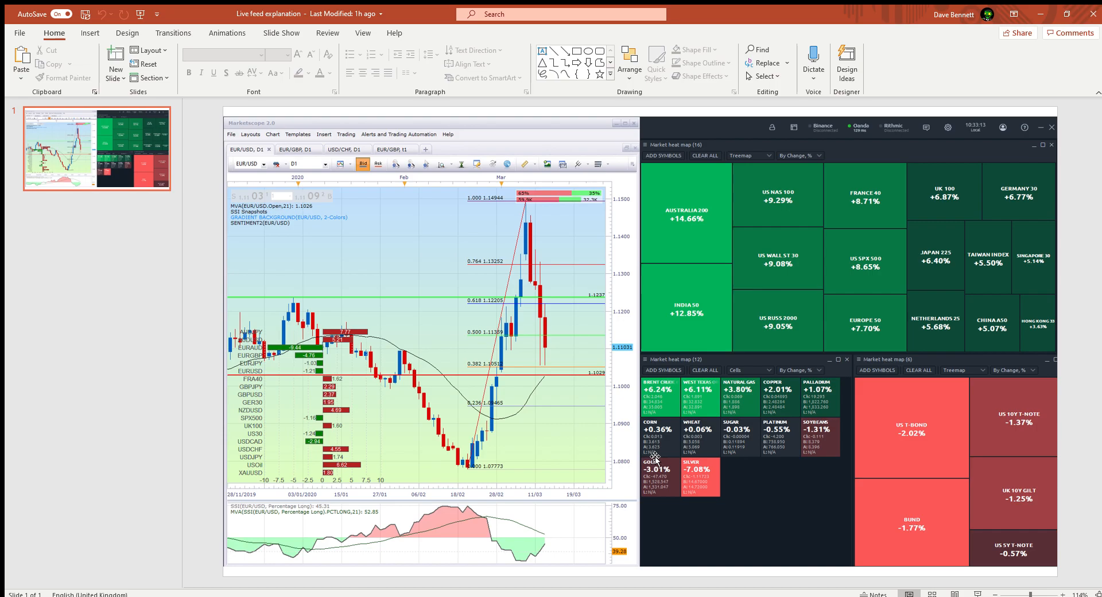
pyautogui.moveTo(662, 463)
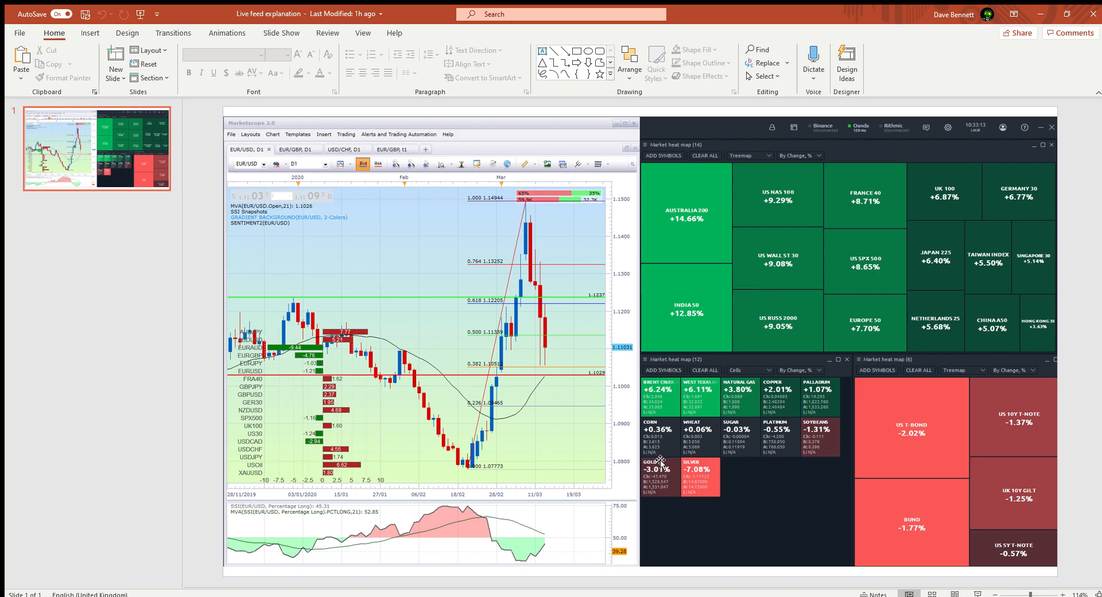
pyautogui.moveTo(667, 461)
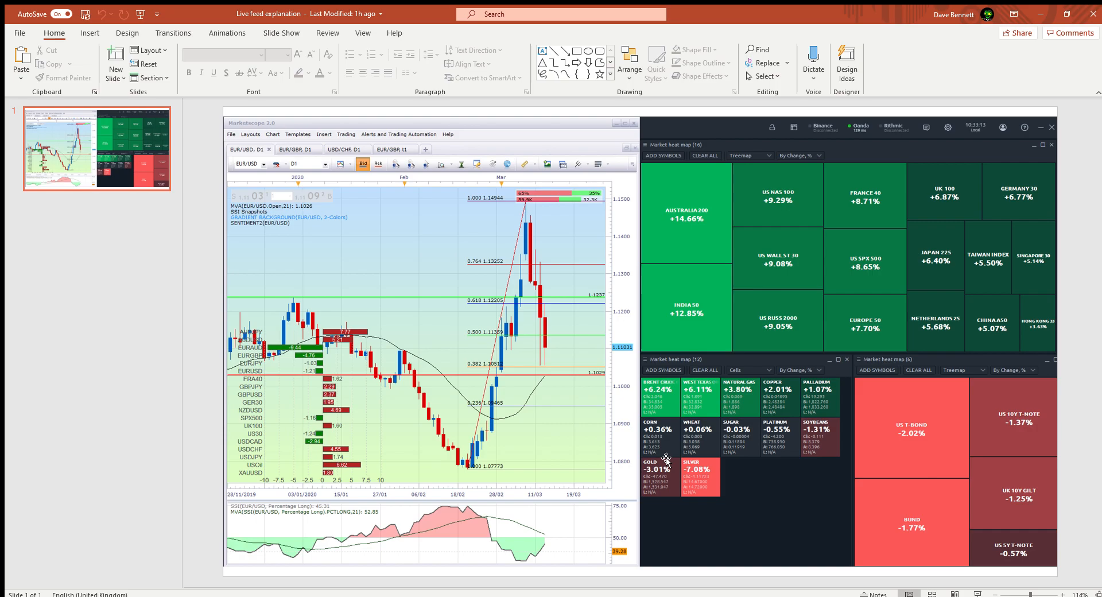
pyautogui.moveTo(718, 466)
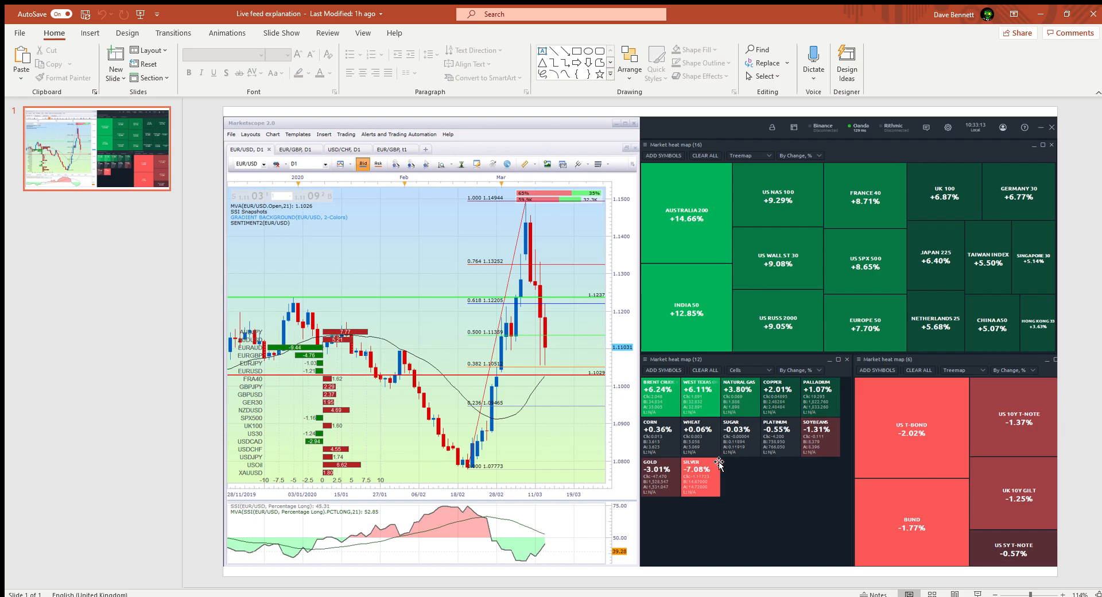
pyautogui.moveTo(648, 498)
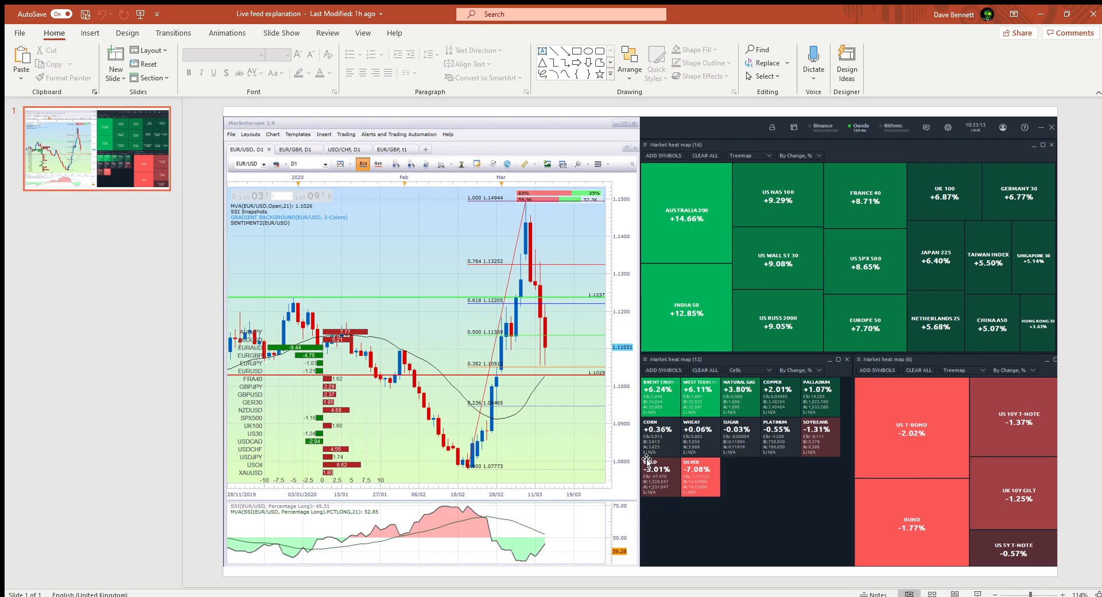
pyautogui.moveTo(638, 471)
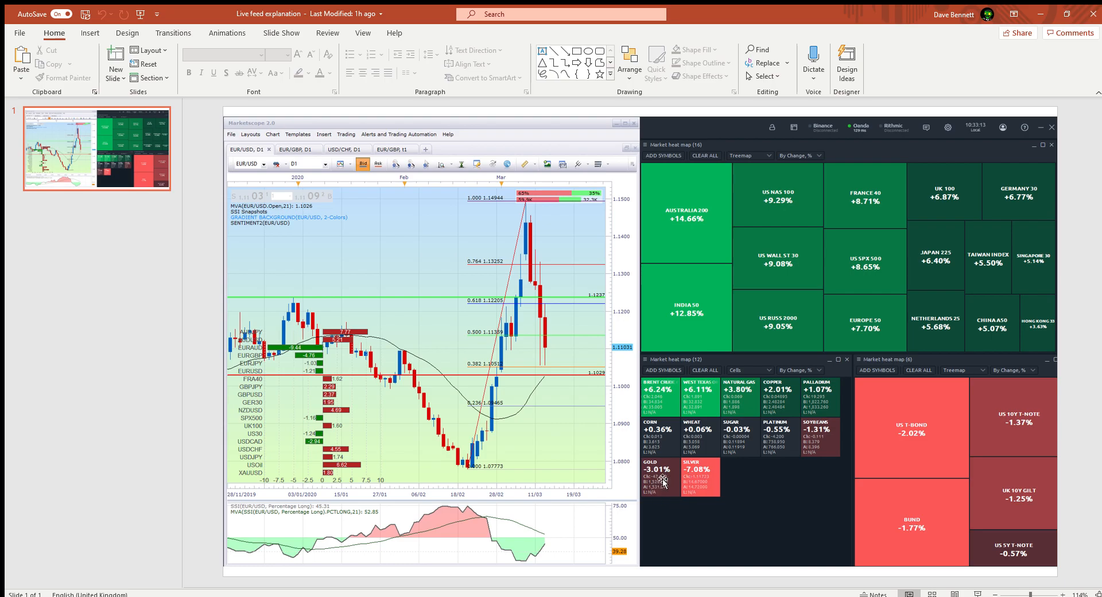
pyautogui.moveTo(808, 467)
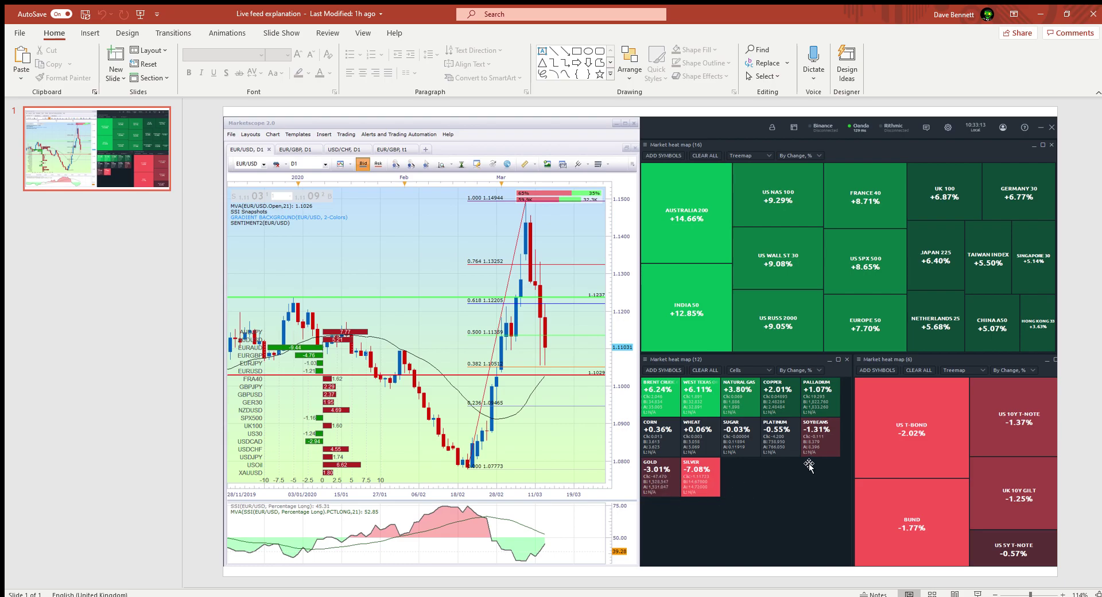
pyautogui.moveTo(979, 284)
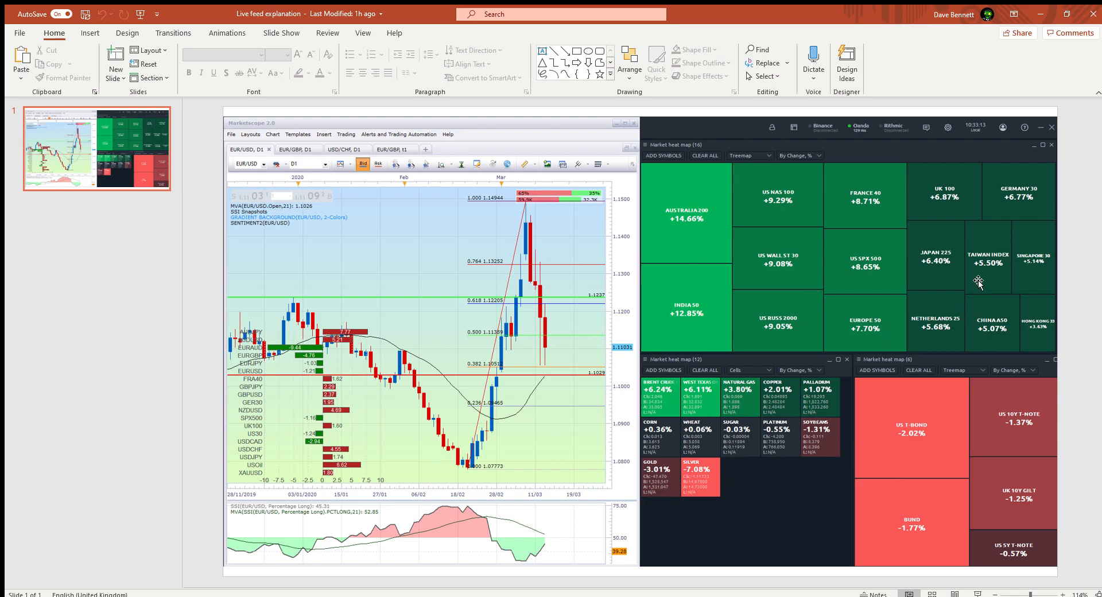
pyautogui.moveTo(891, 416)
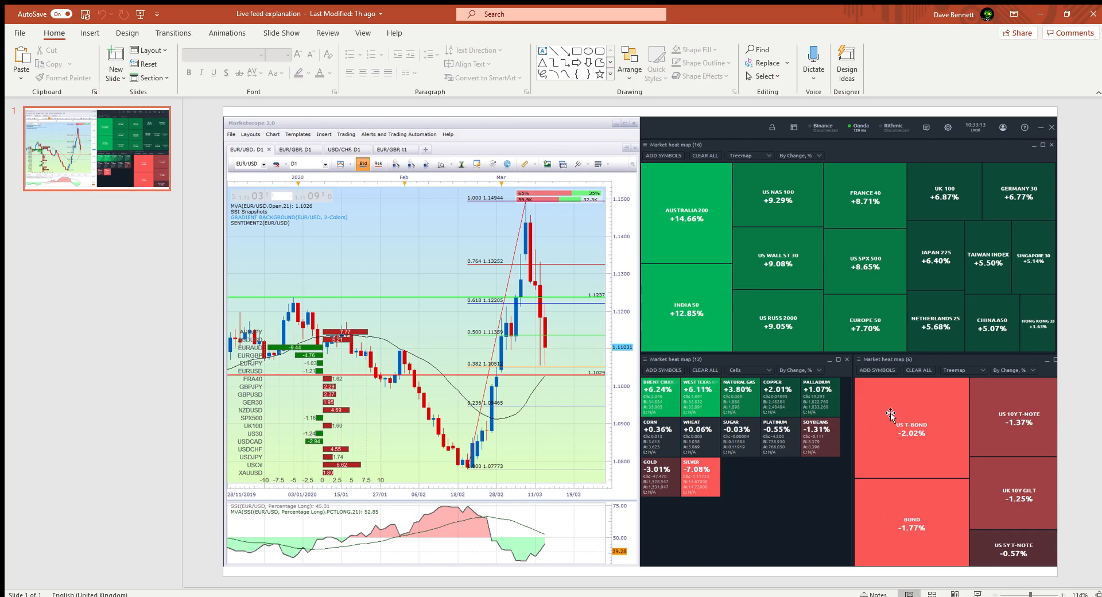
pyautogui.moveTo(891, 442)
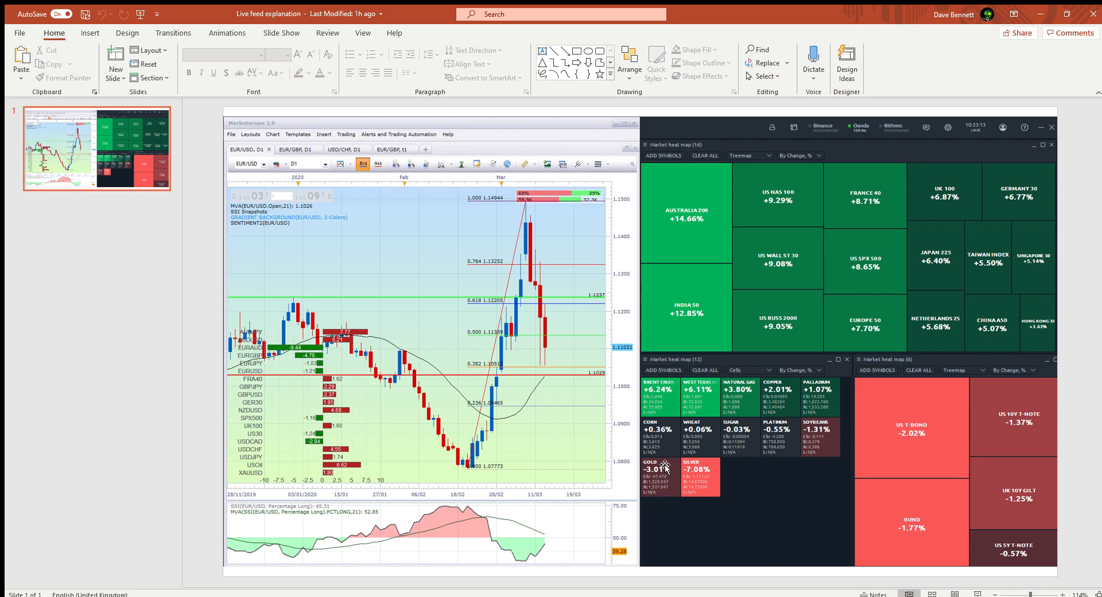
pyautogui.moveTo(297, 473)
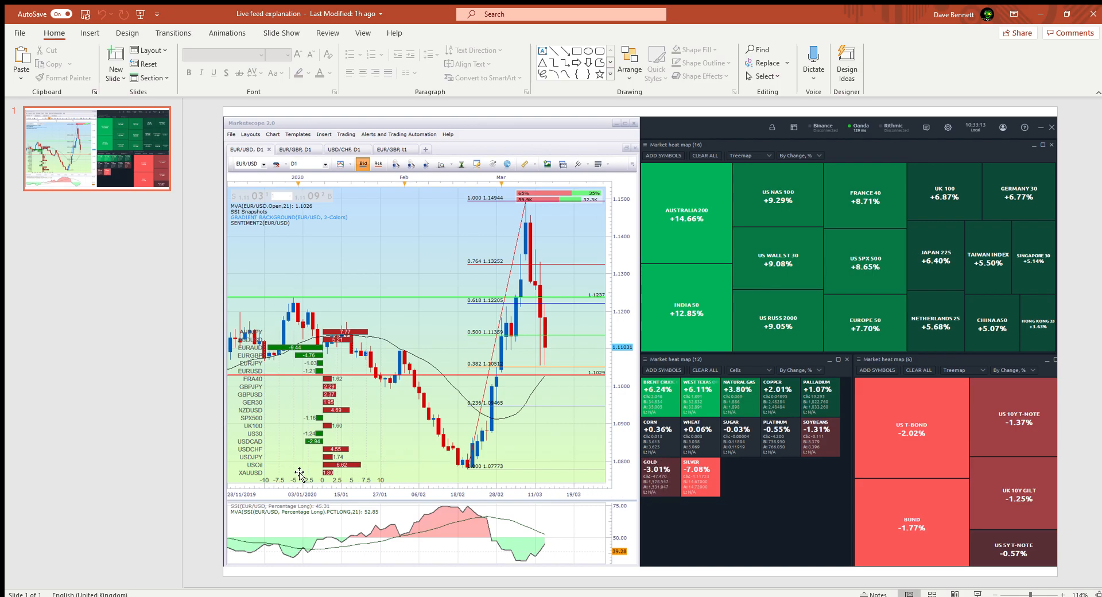
pyautogui.moveTo(300, 330)
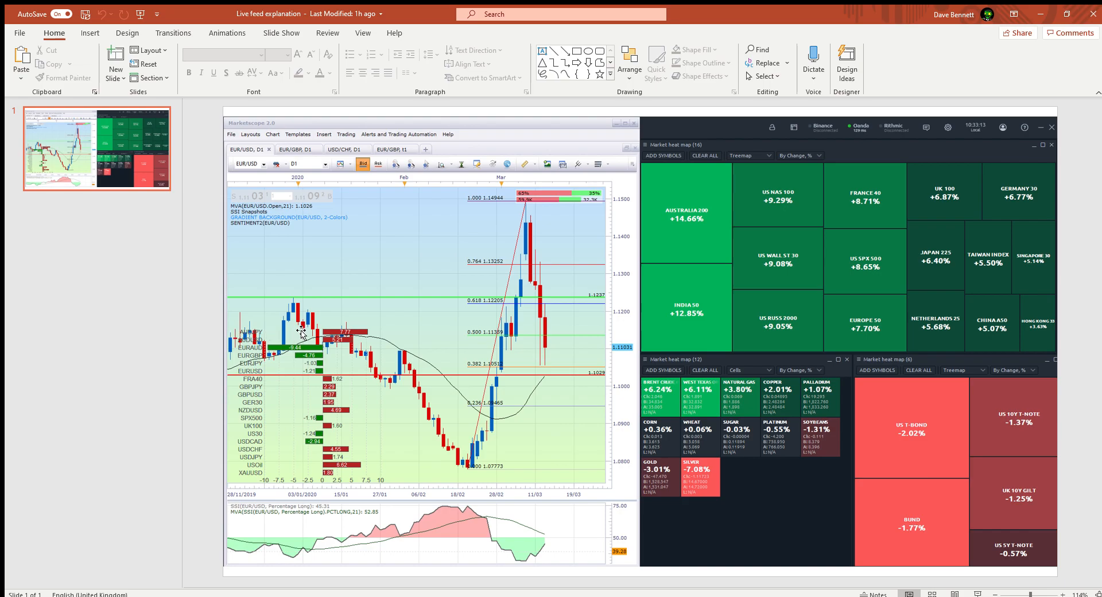
pyautogui.moveTo(742, 564)
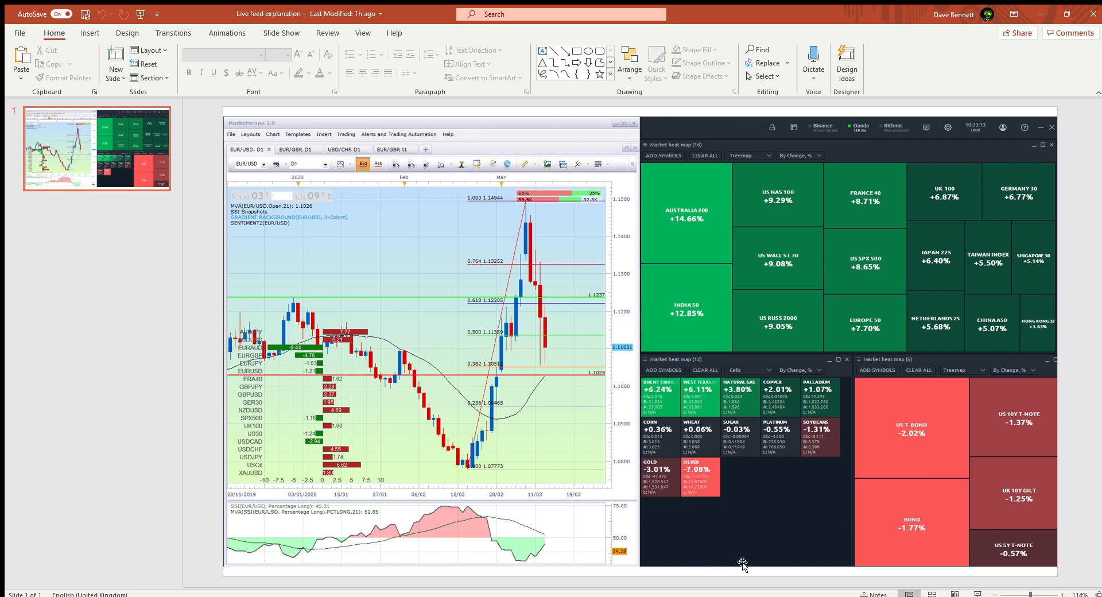
pyautogui.moveTo(969, 476)
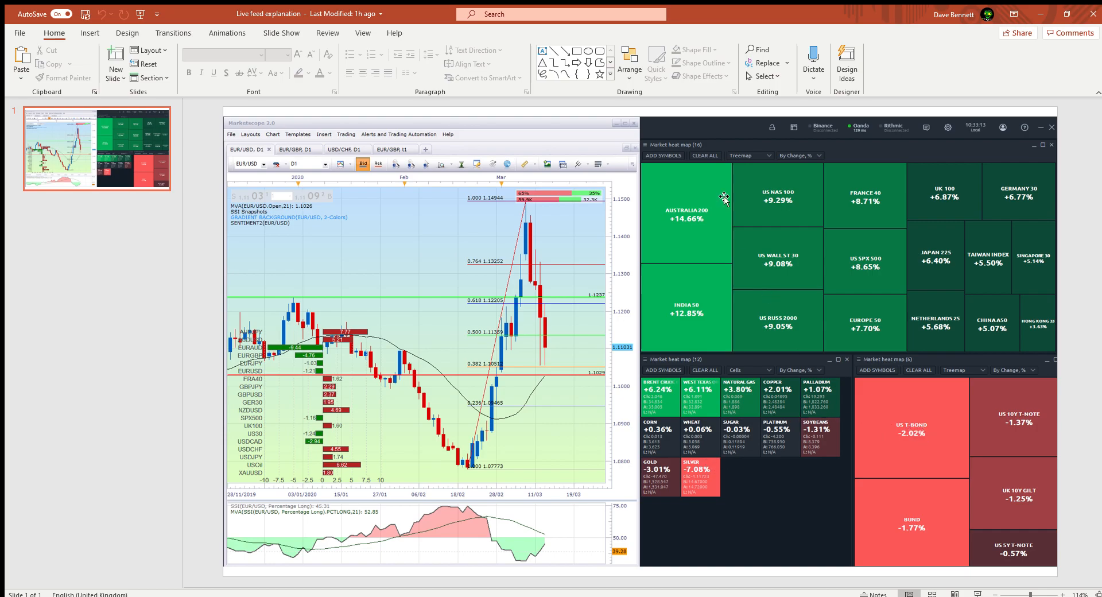
pyautogui.moveTo(739, 316)
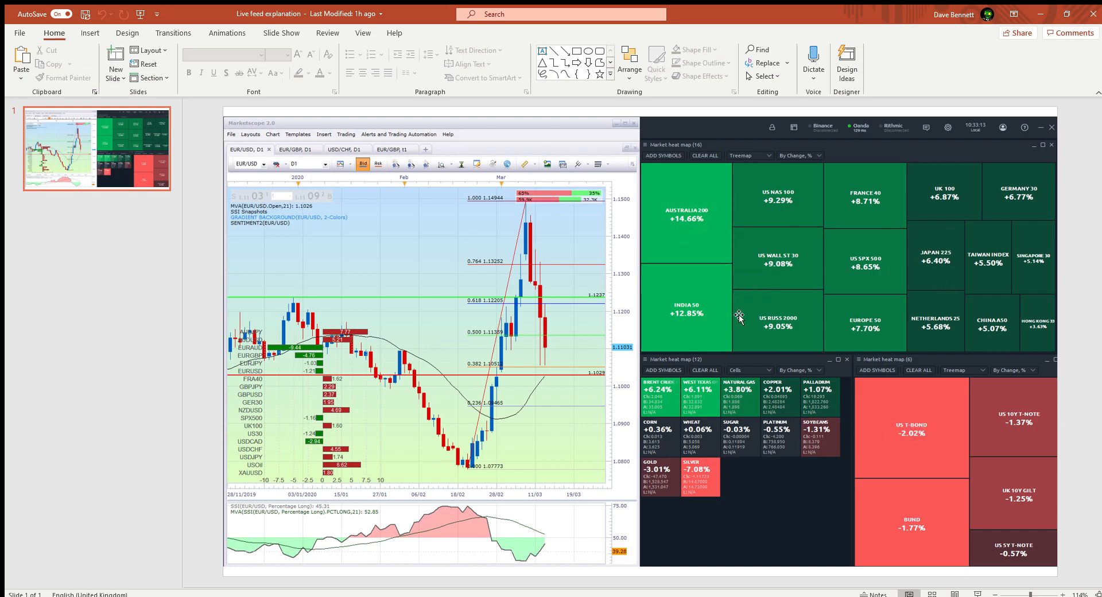
pyautogui.moveTo(943, 456)
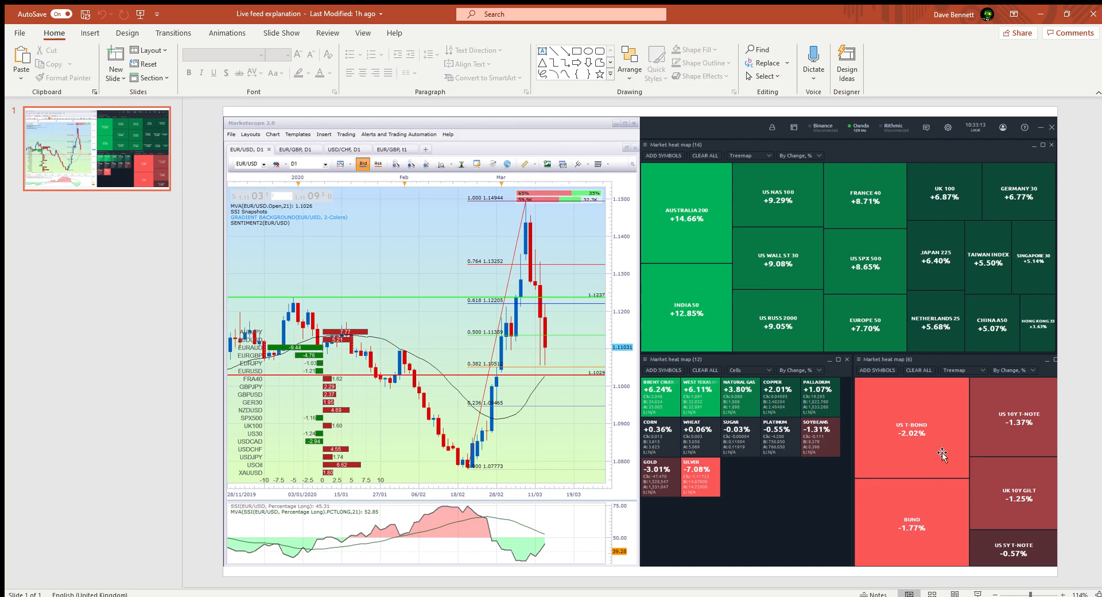
pyautogui.moveTo(888, 406)
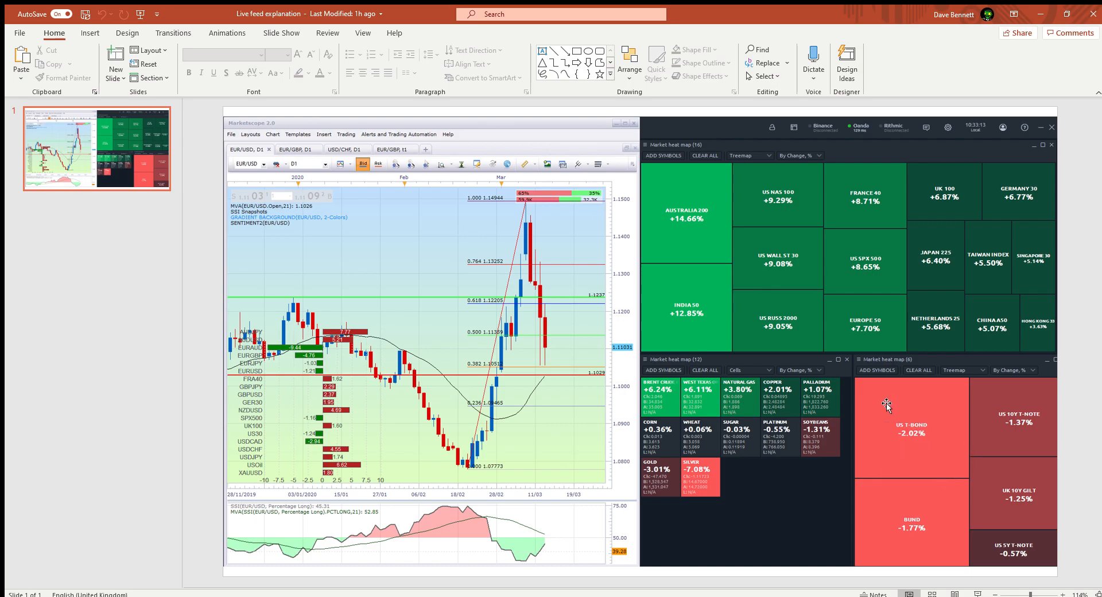
pyautogui.moveTo(682, 486)
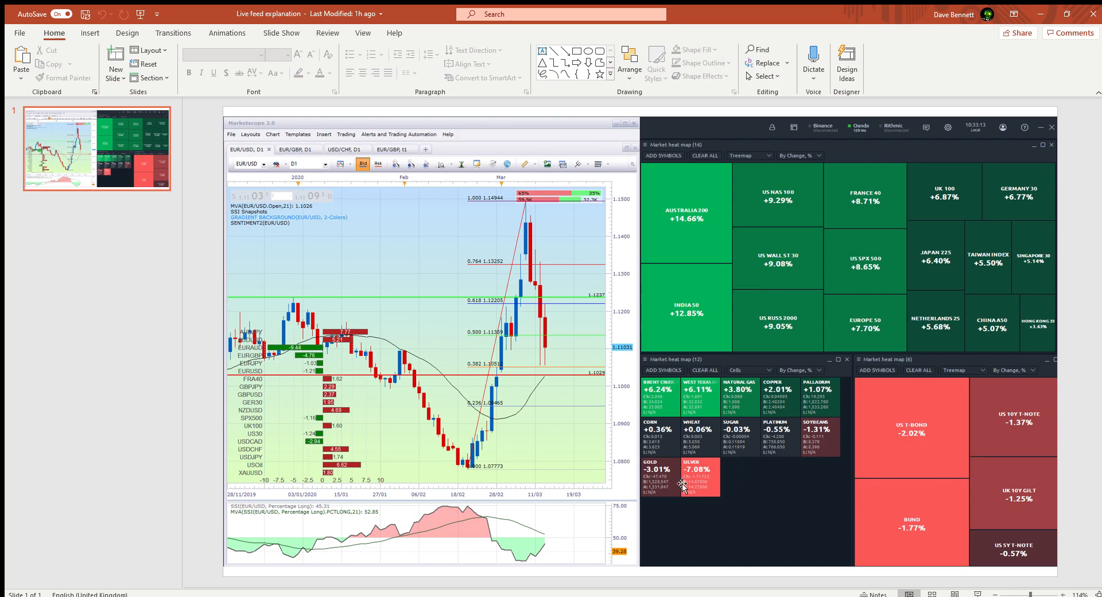
pyautogui.moveTo(352, 250)
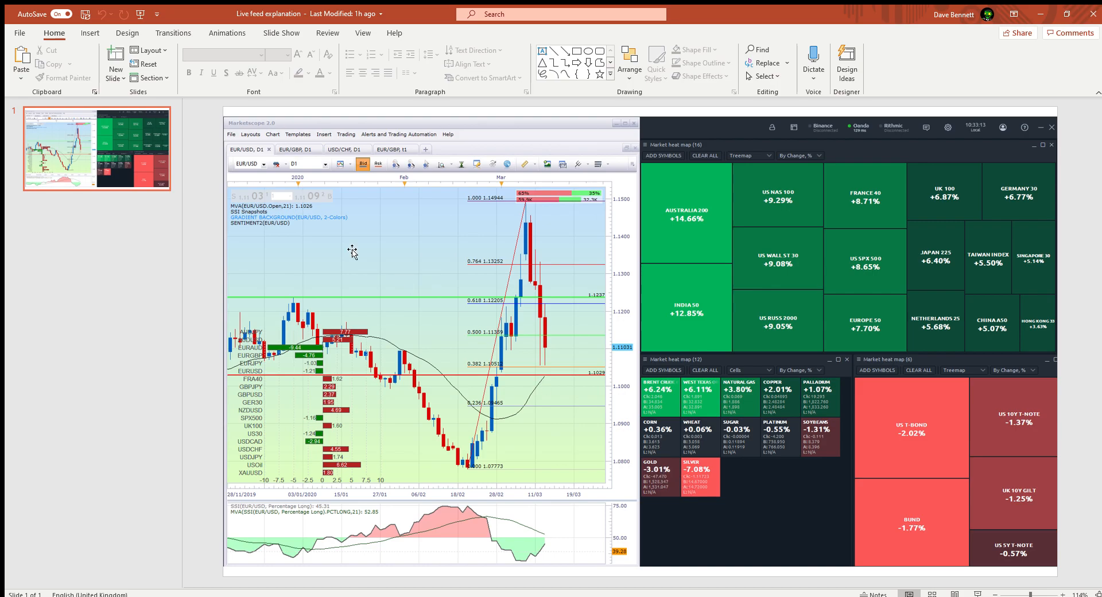
pyautogui.moveTo(249, 215)
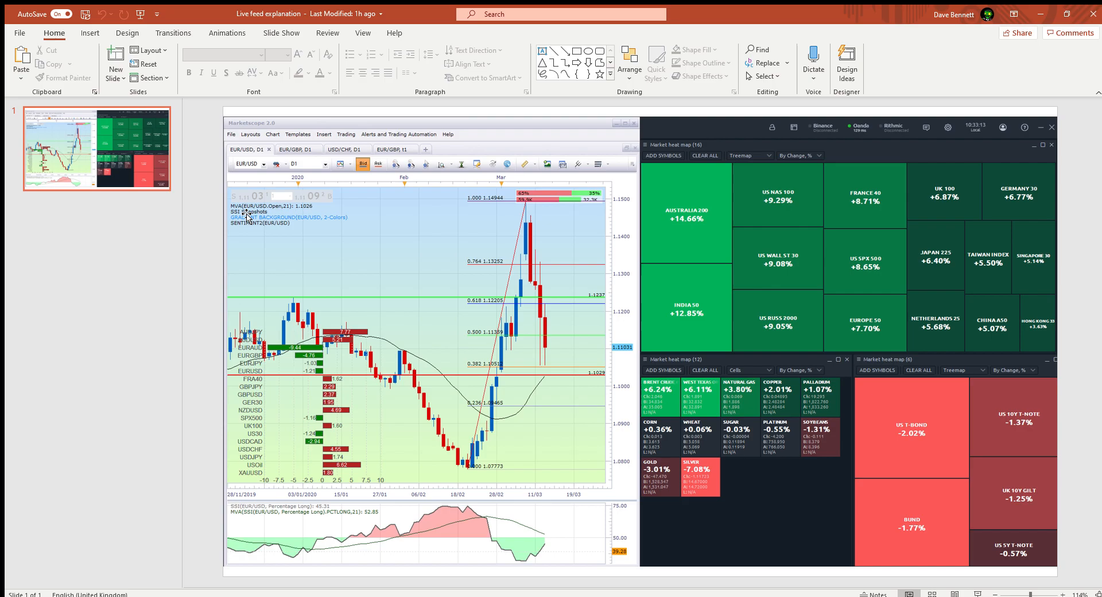
pyautogui.moveTo(259, 312)
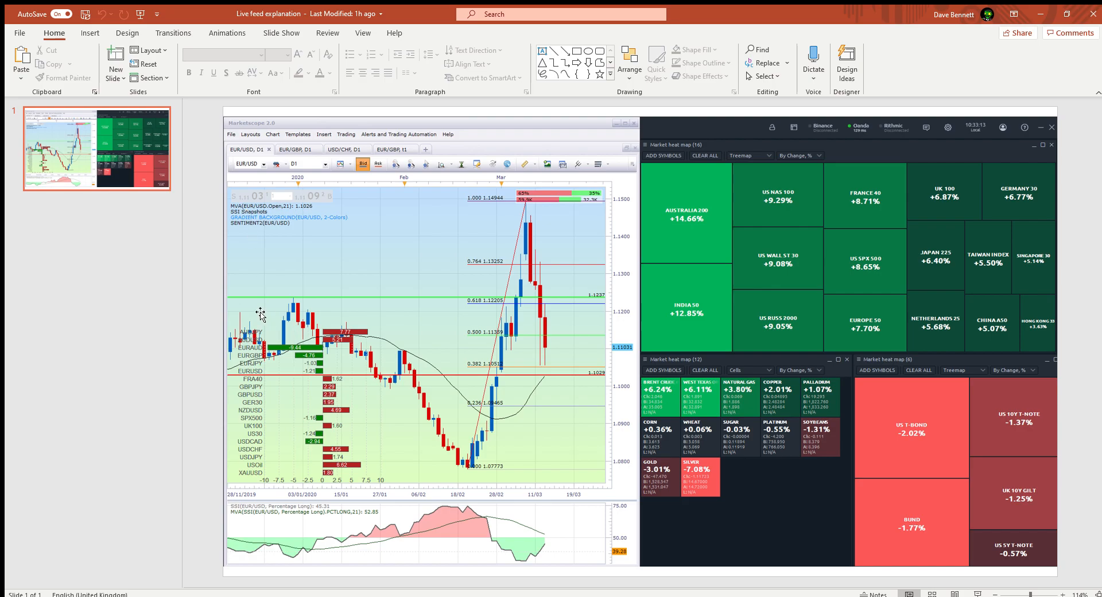
pyautogui.moveTo(256, 507)
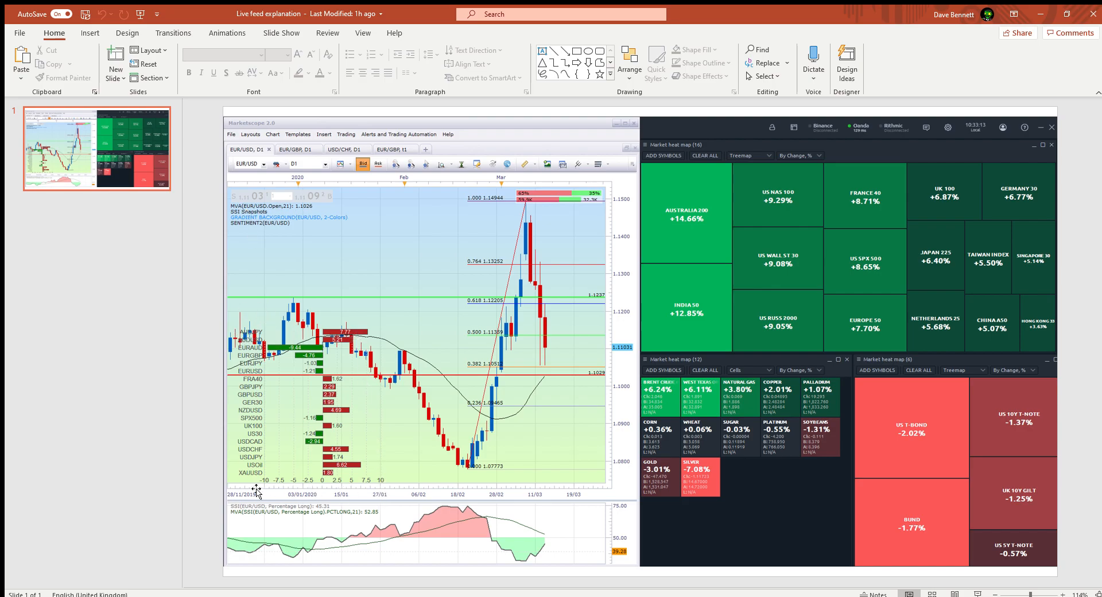
pyautogui.moveTo(279, 352)
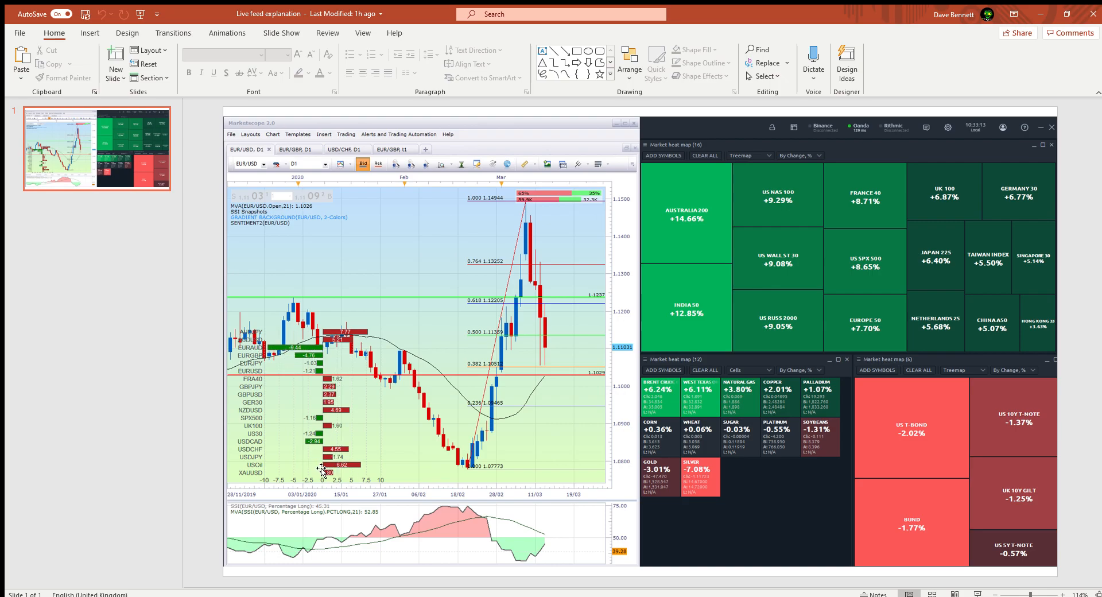
pyautogui.moveTo(333, 474)
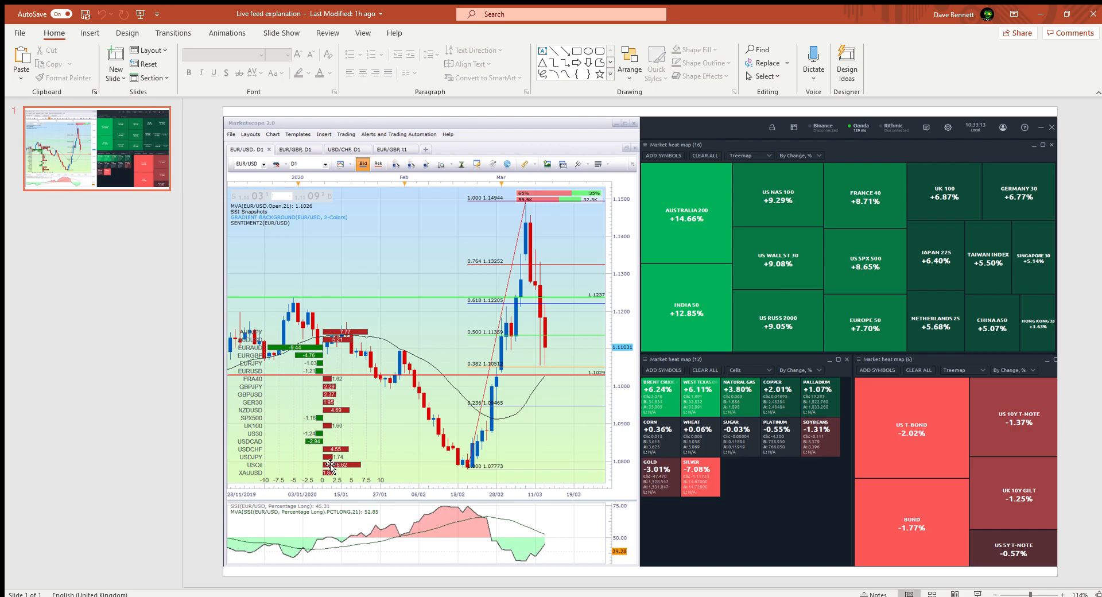
pyautogui.moveTo(360, 469)
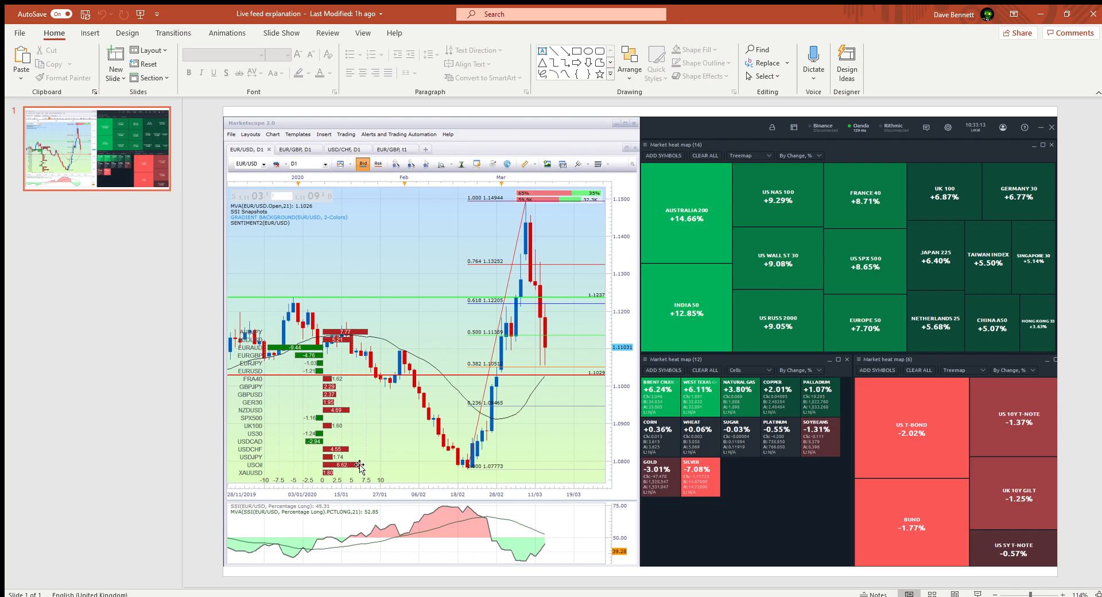
pyautogui.moveTo(321, 471)
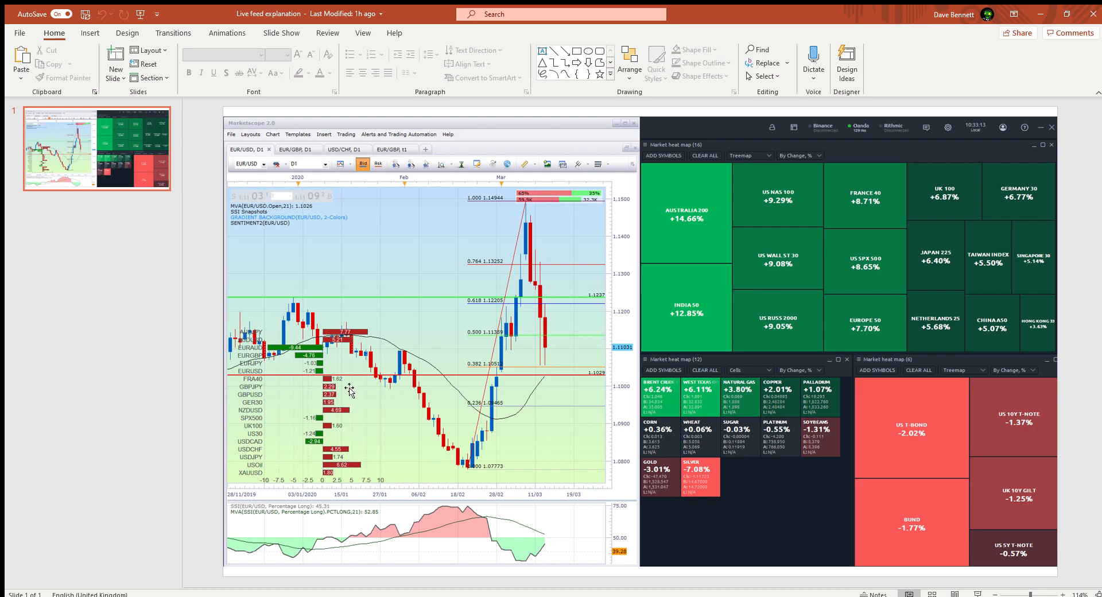
pyautogui.moveTo(357, 474)
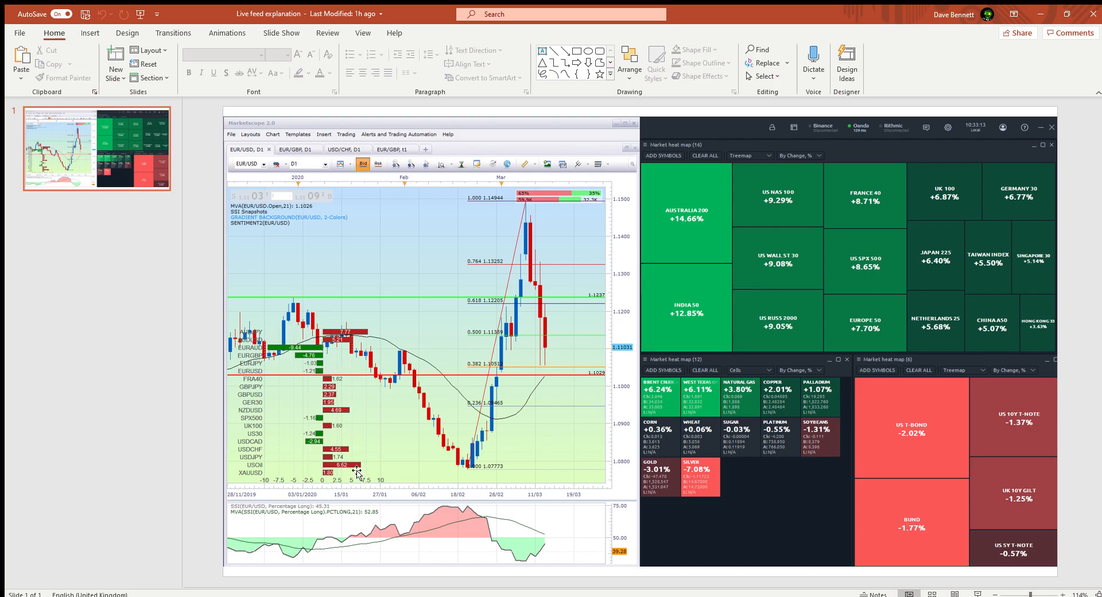
pyautogui.moveTo(335, 474)
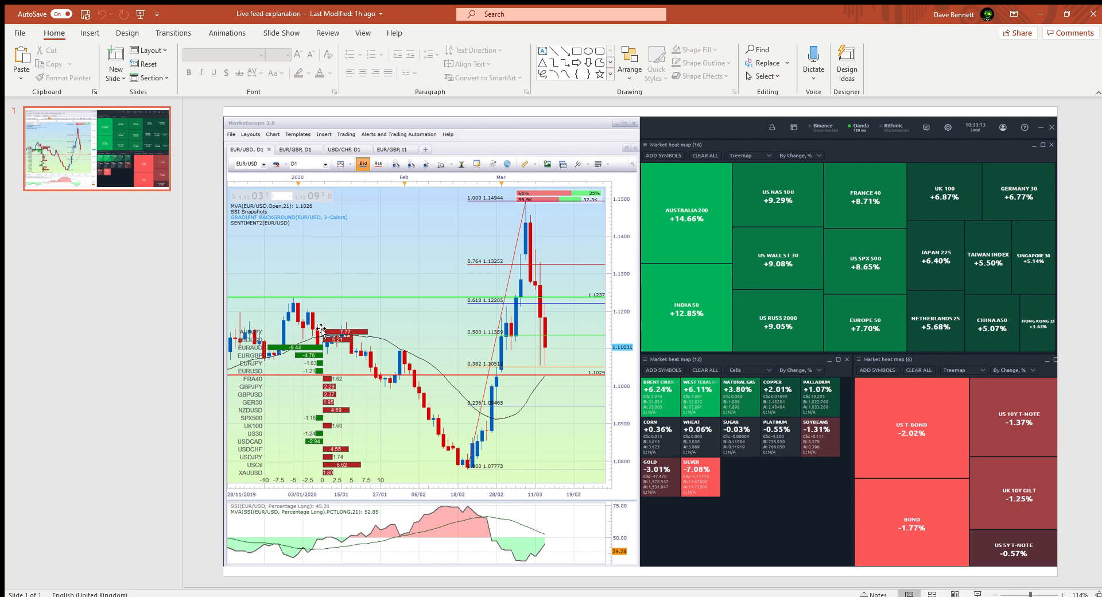
pyautogui.moveTo(360, 323)
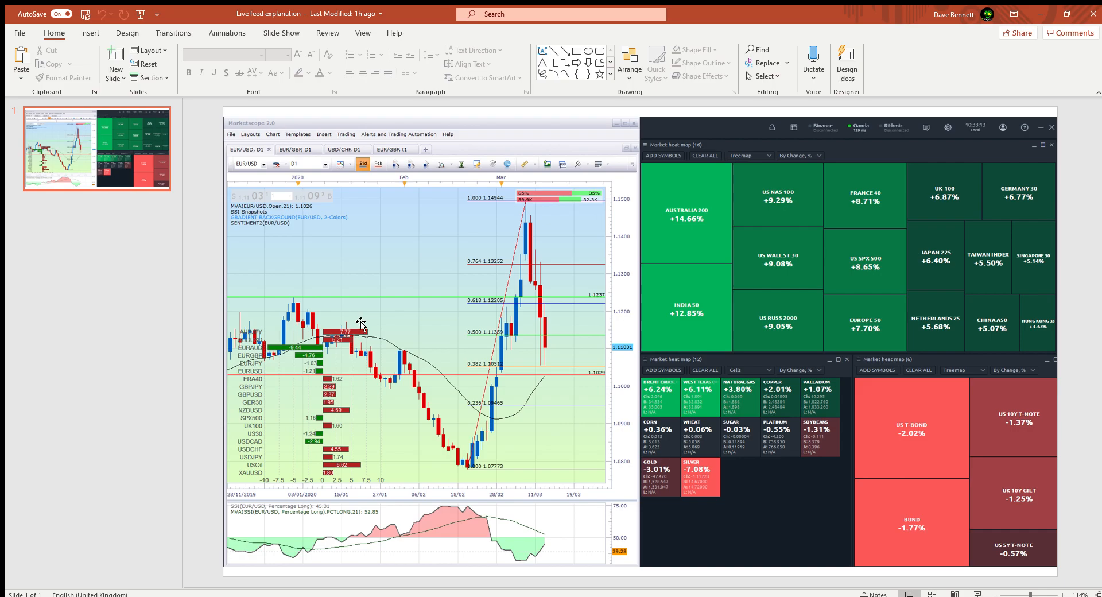
pyautogui.moveTo(279, 334)
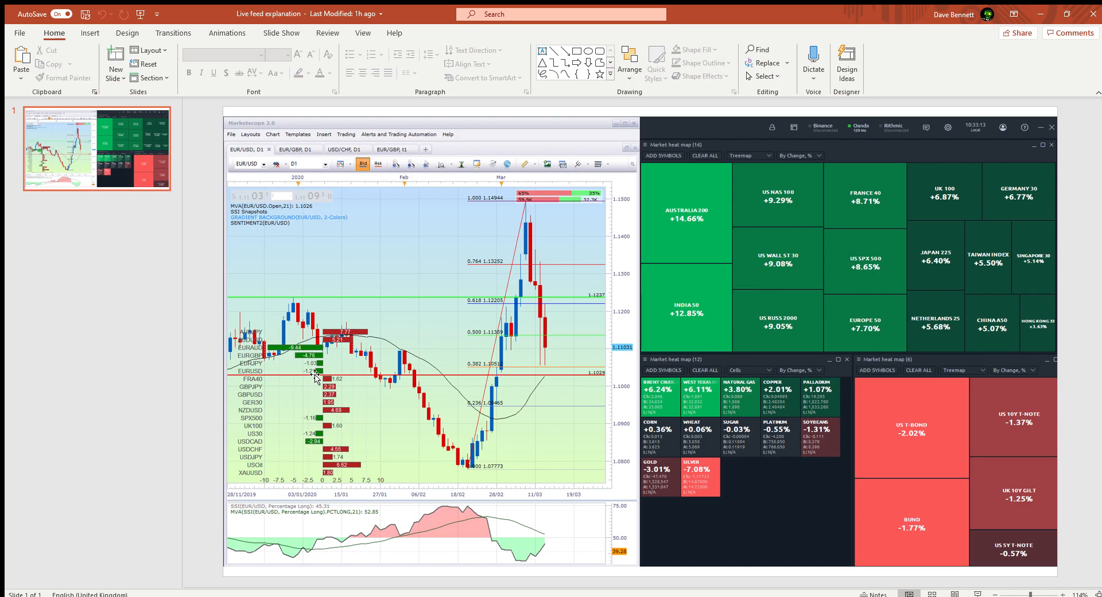
pyautogui.moveTo(309, 395)
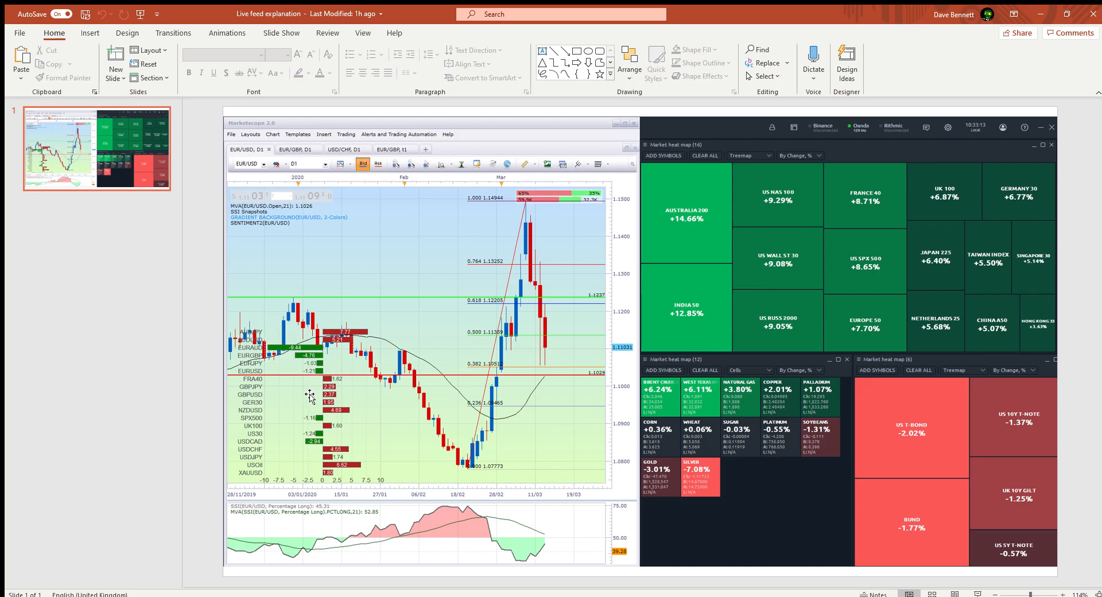
pyautogui.moveTo(293, 398)
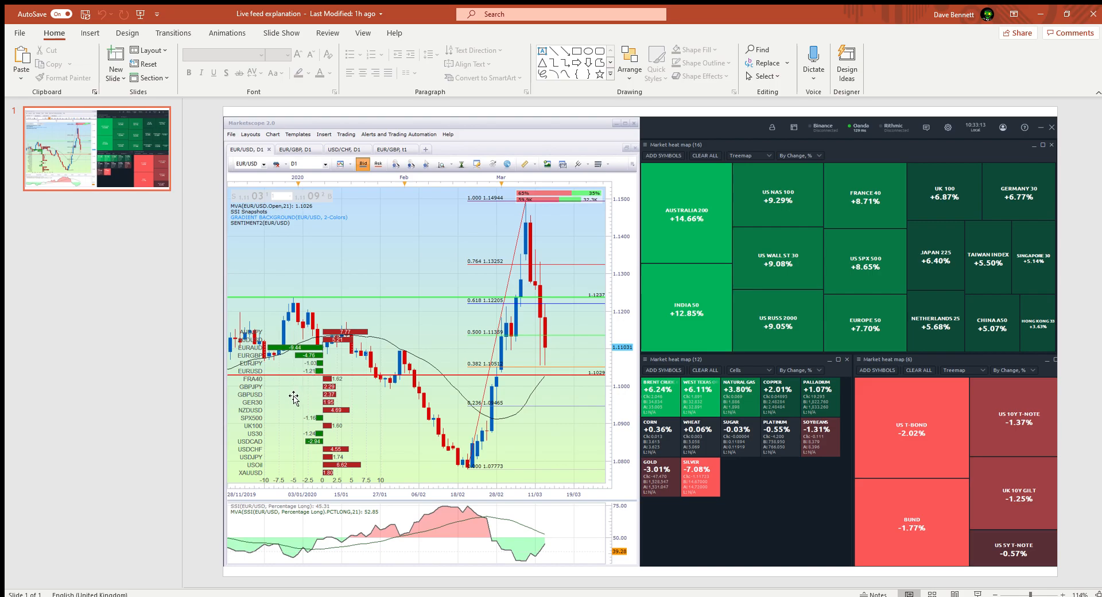
pyautogui.moveTo(318, 374)
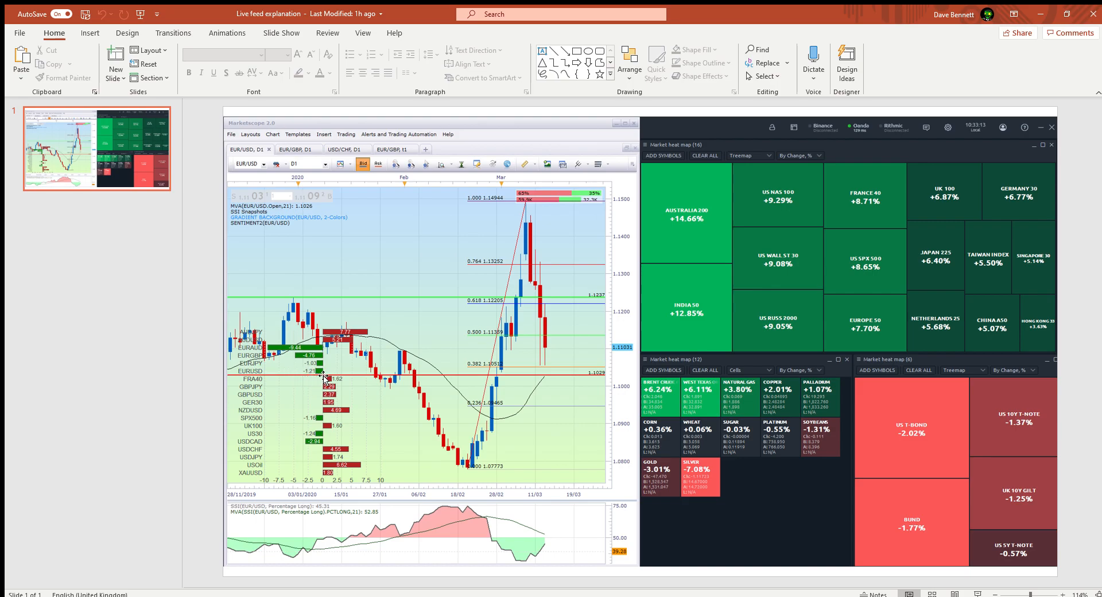
pyautogui.moveTo(306, 552)
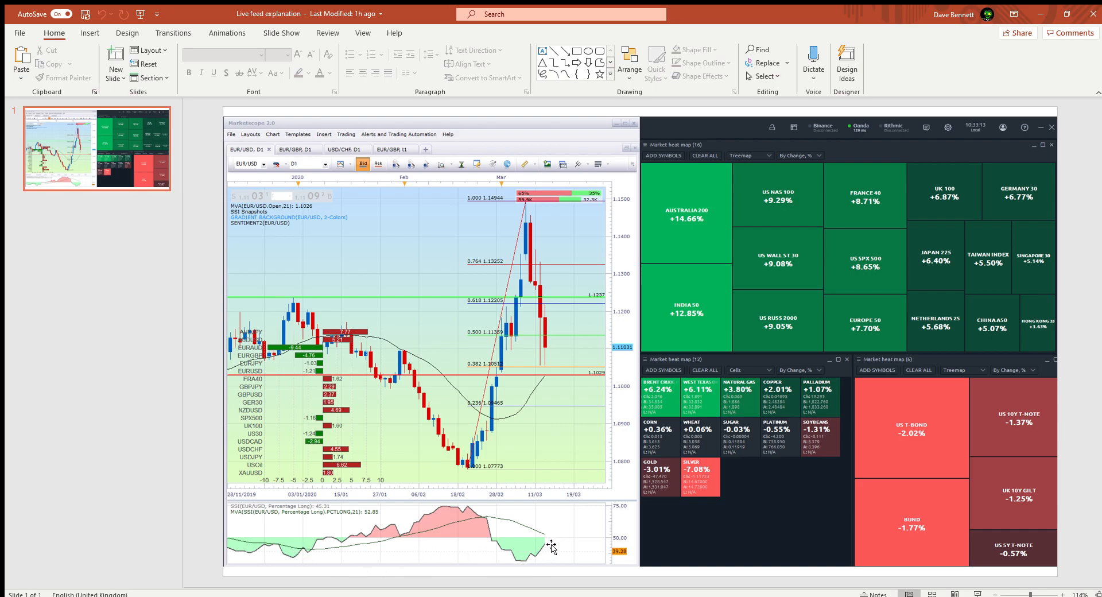
pyautogui.moveTo(606, 555)
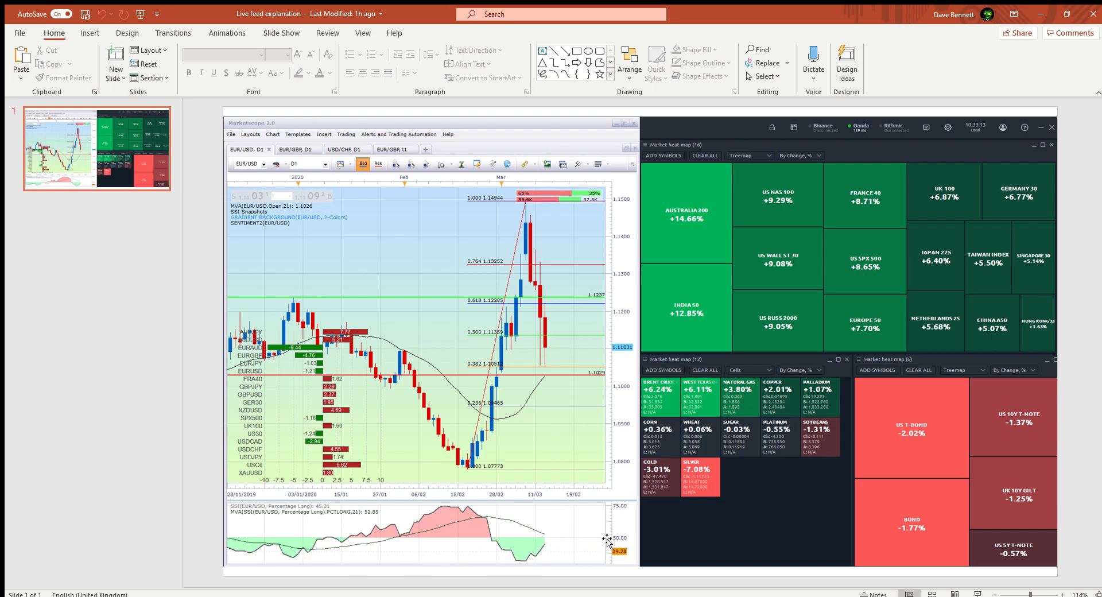
pyautogui.moveTo(359, 542)
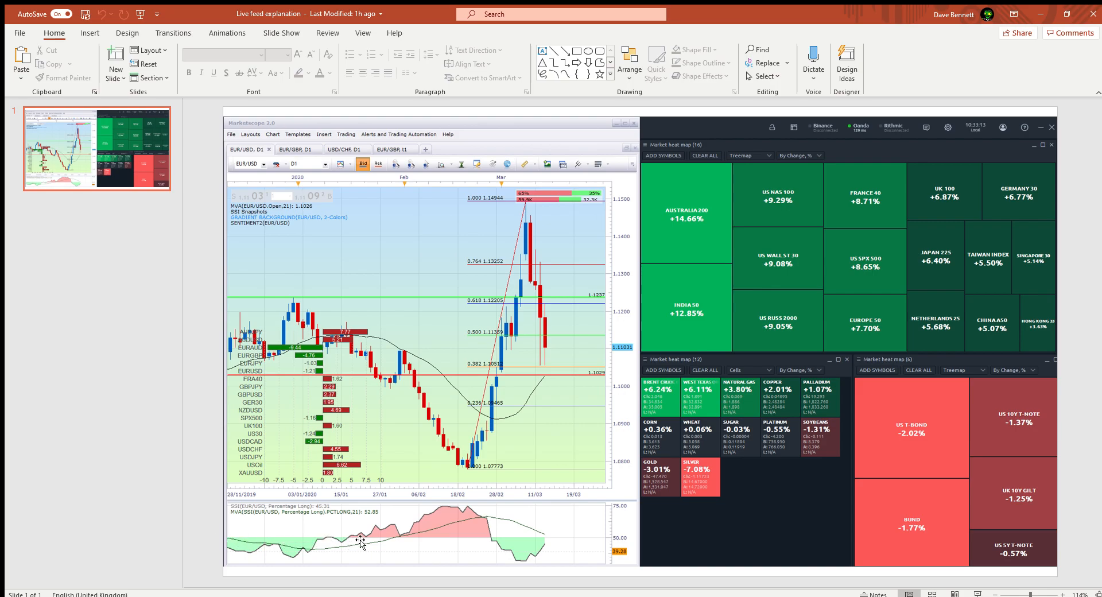
pyautogui.moveTo(611, 512)
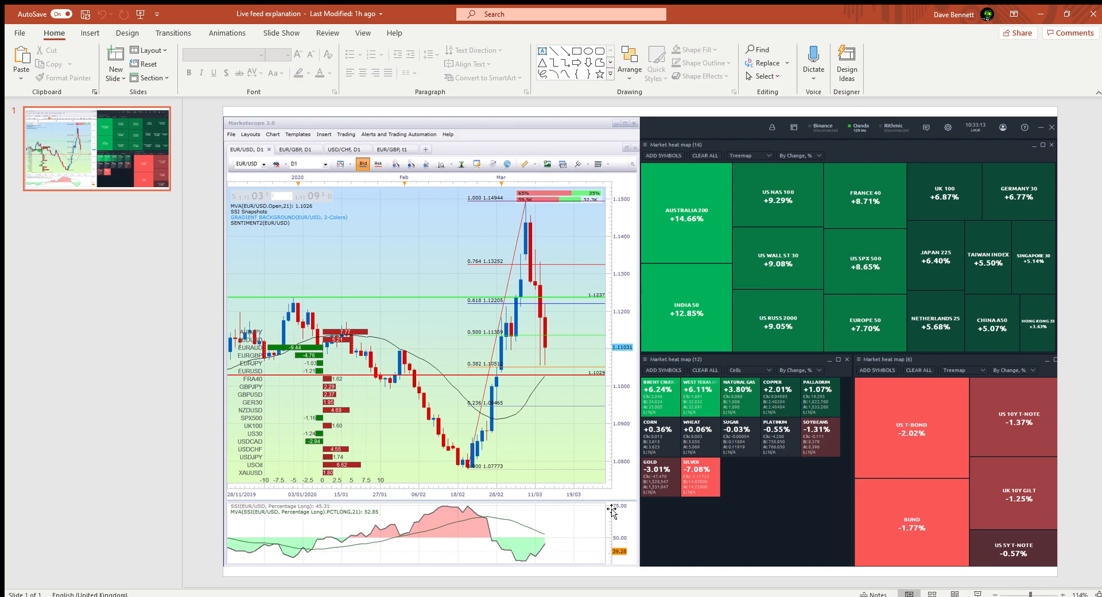
pyautogui.moveTo(582, 546)
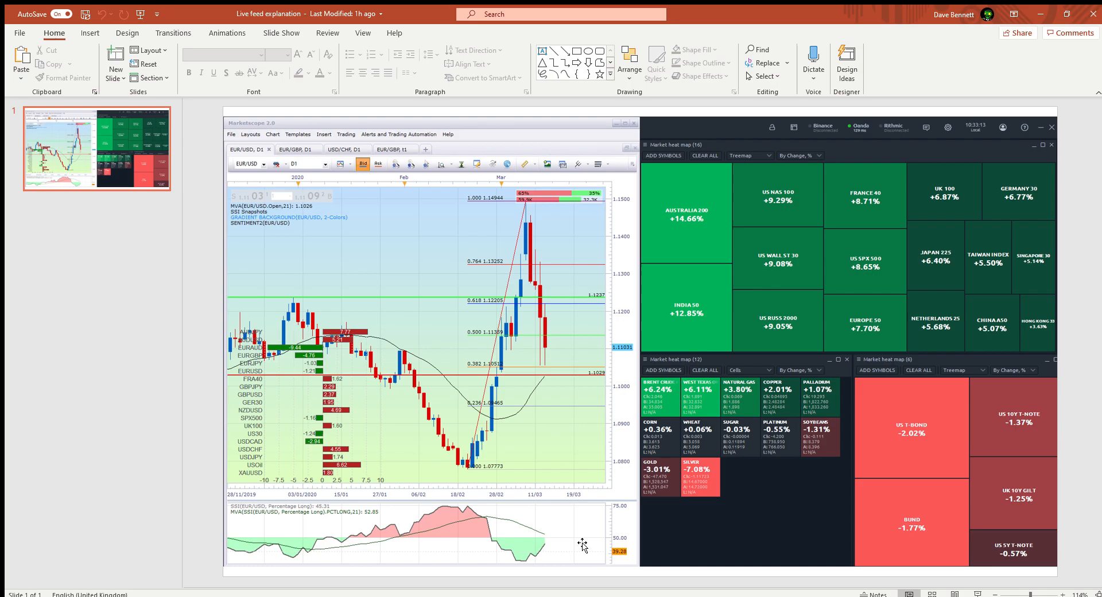
pyautogui.moveTo(232, 317)
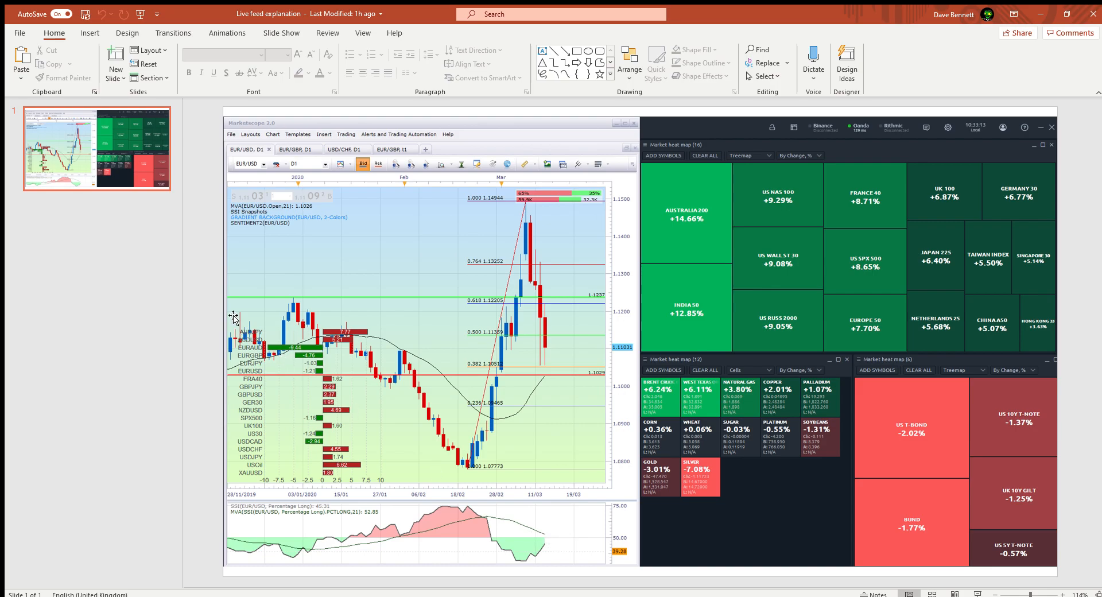
pyautogui.moveTo(298, 325)
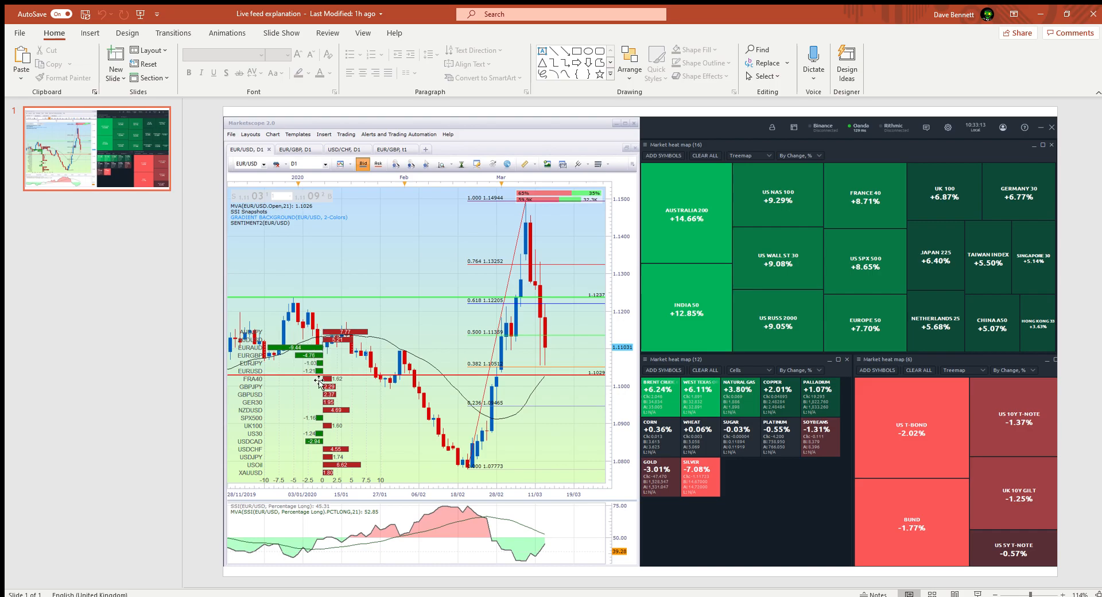
pyautogui.moveTo(349, 470)
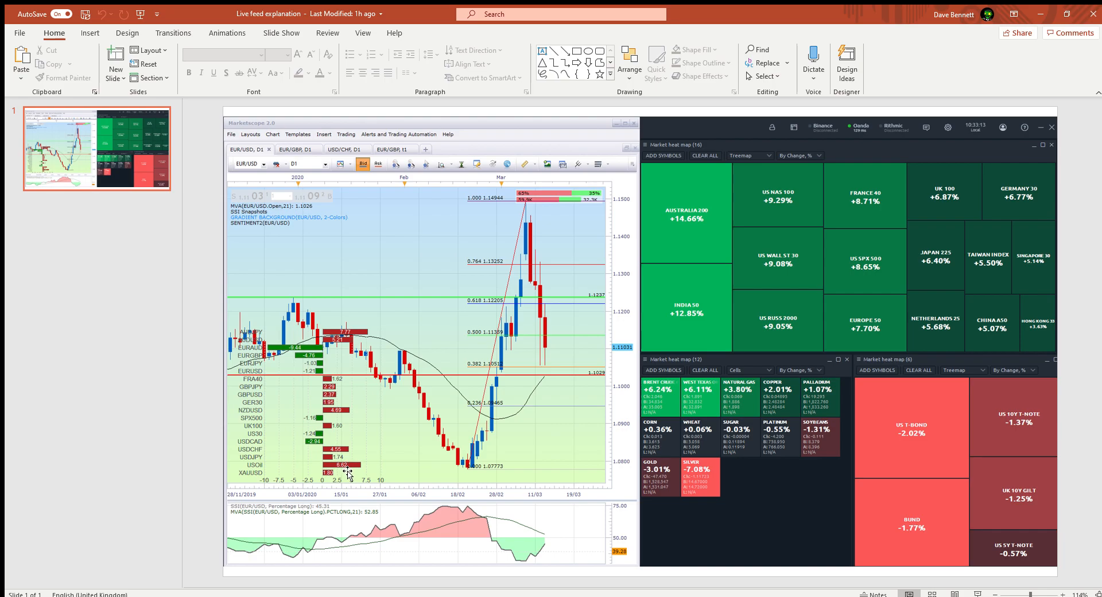
pyautogui.moveTo(342, 478)
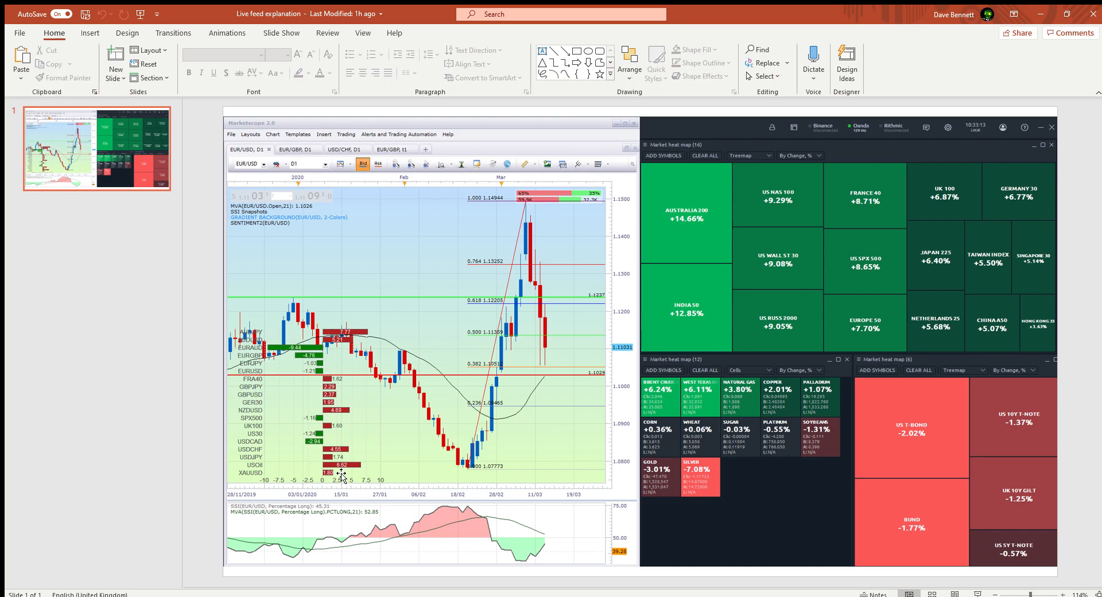
pyautogui.moveTo(361, 470)
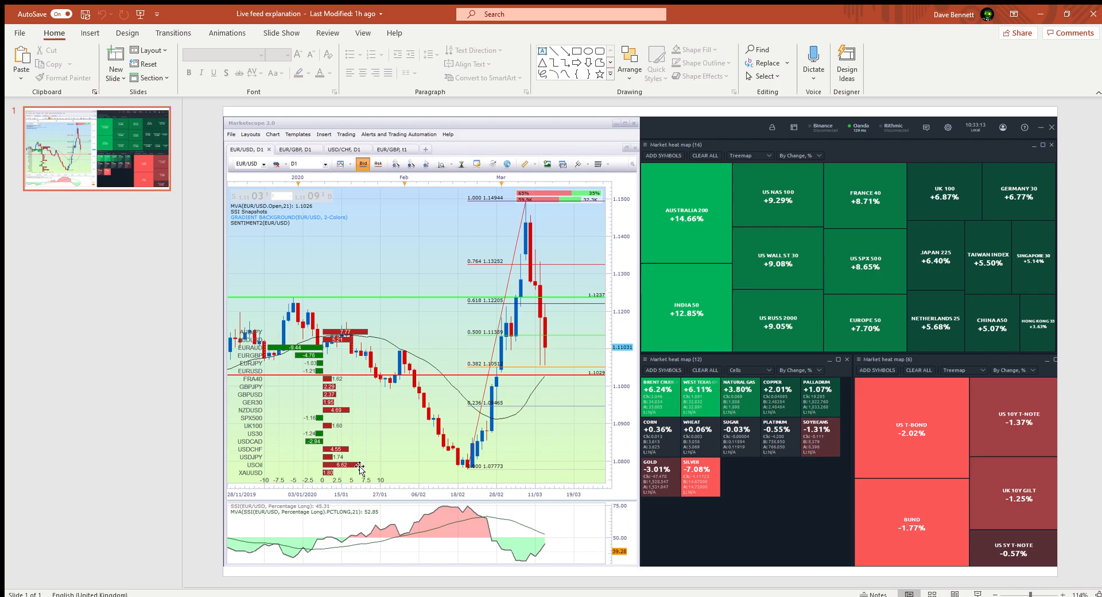
pyautogui.moveTo(257, 409)
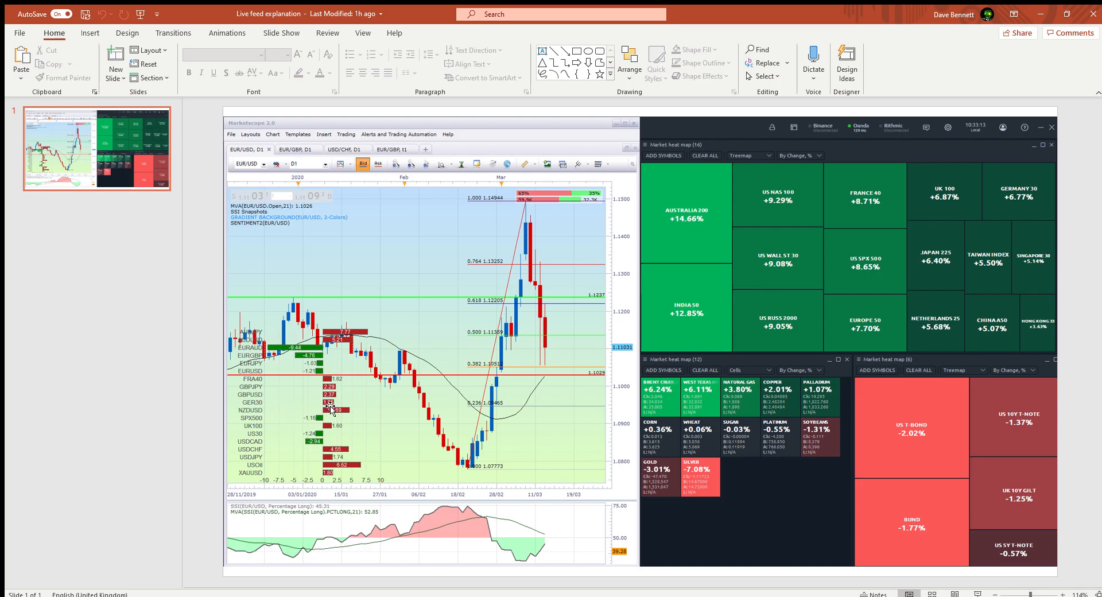
pyautogui.moveTo(362, 408)
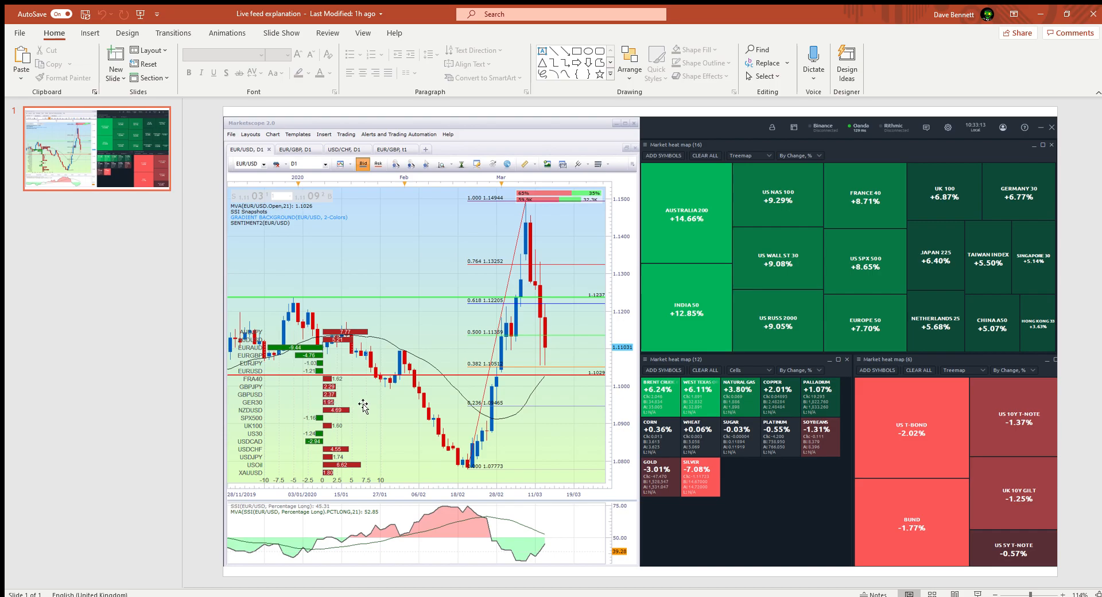
pyautogui.moveTo(353, 405)
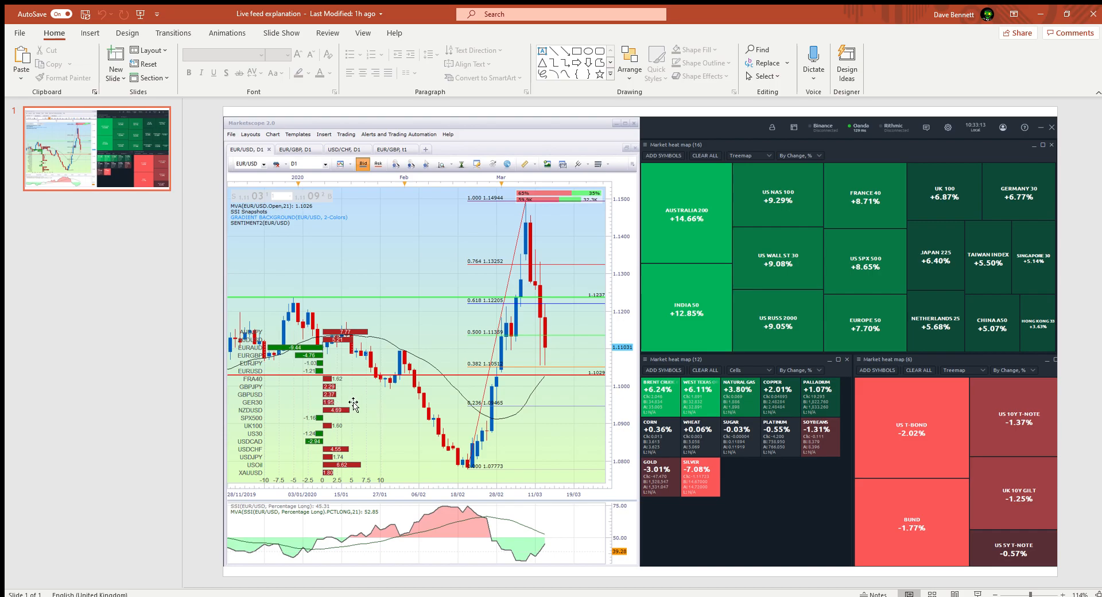
pyautogui.moveTo(316, 405)
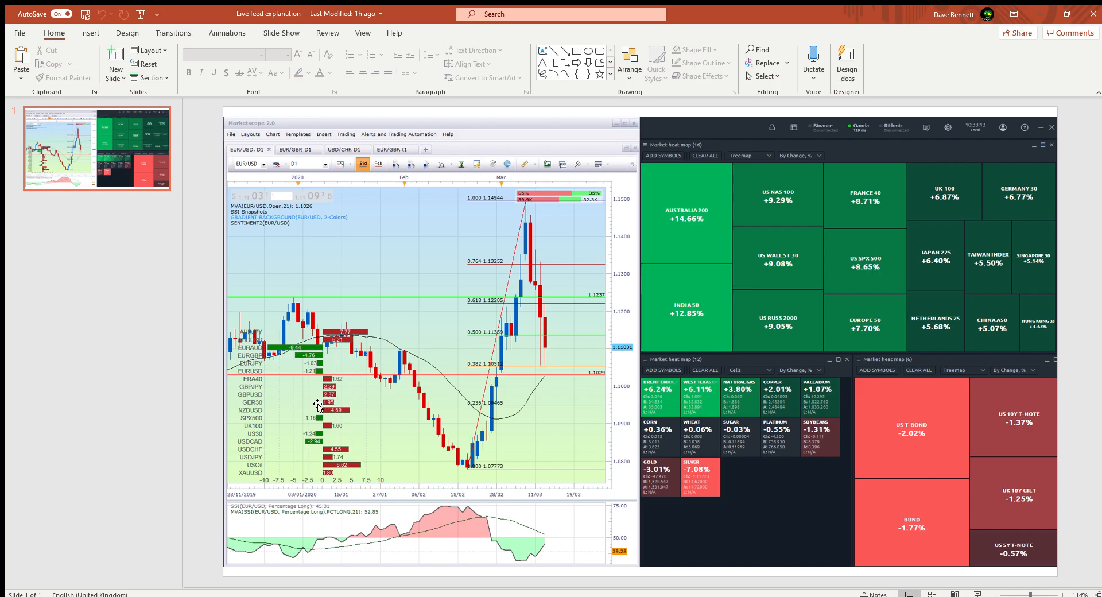
pyautogui.moveTo(322, 411)
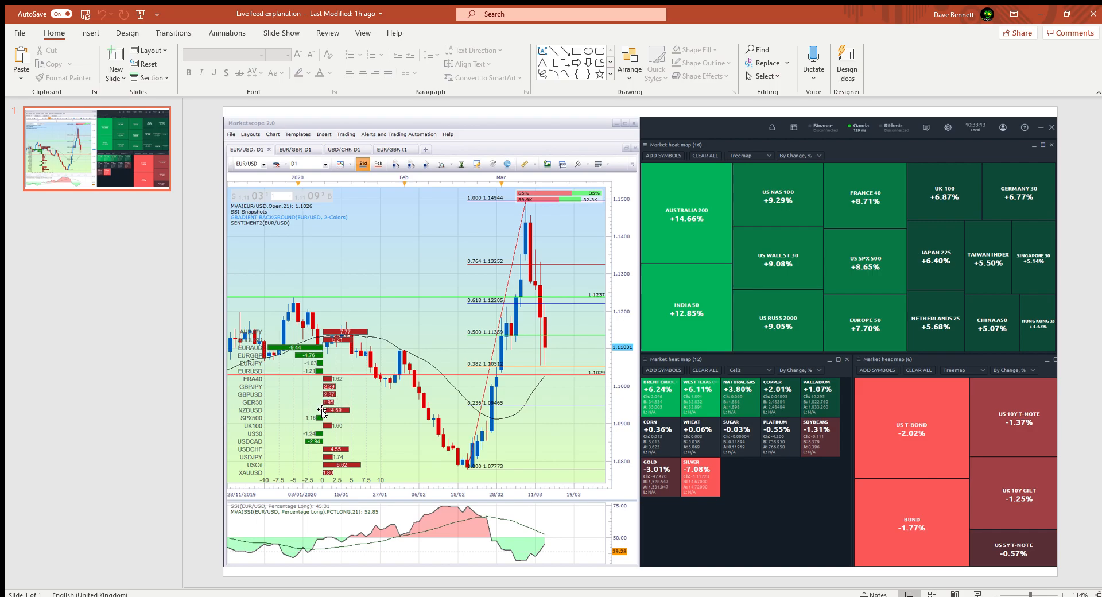
pyautogui.moveTo(261, 450)
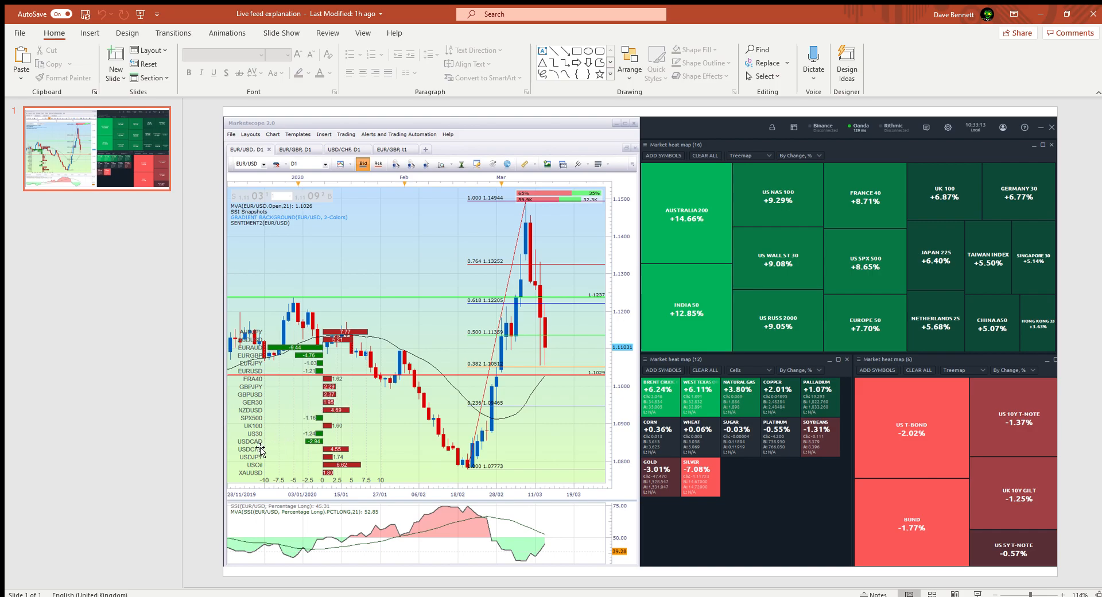
pyautogui.moveTo(289, 427)
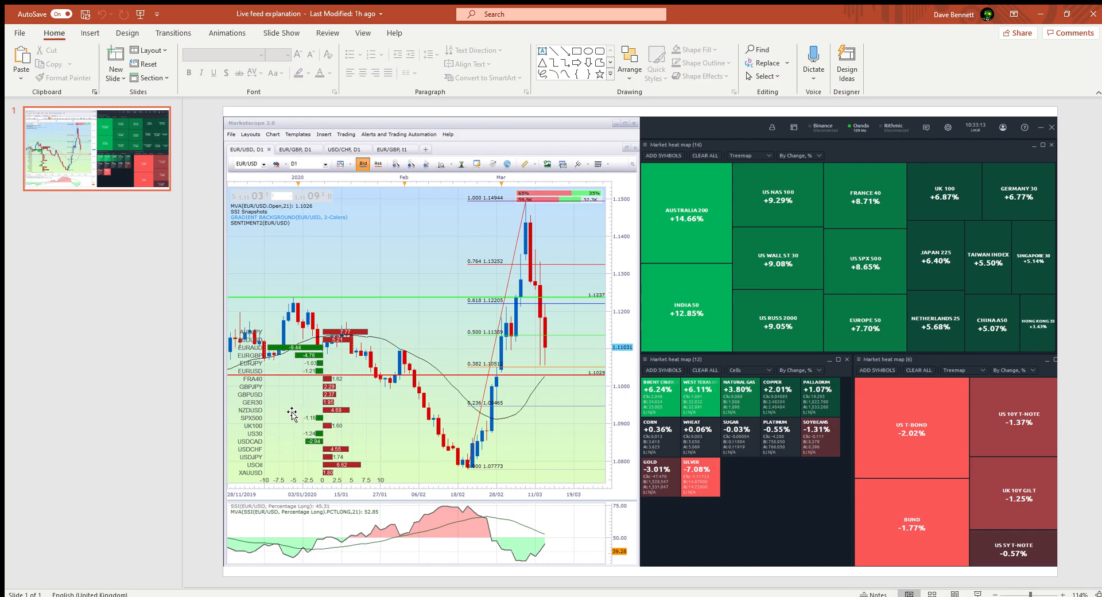
pyautogui.moveTo(301, 413)
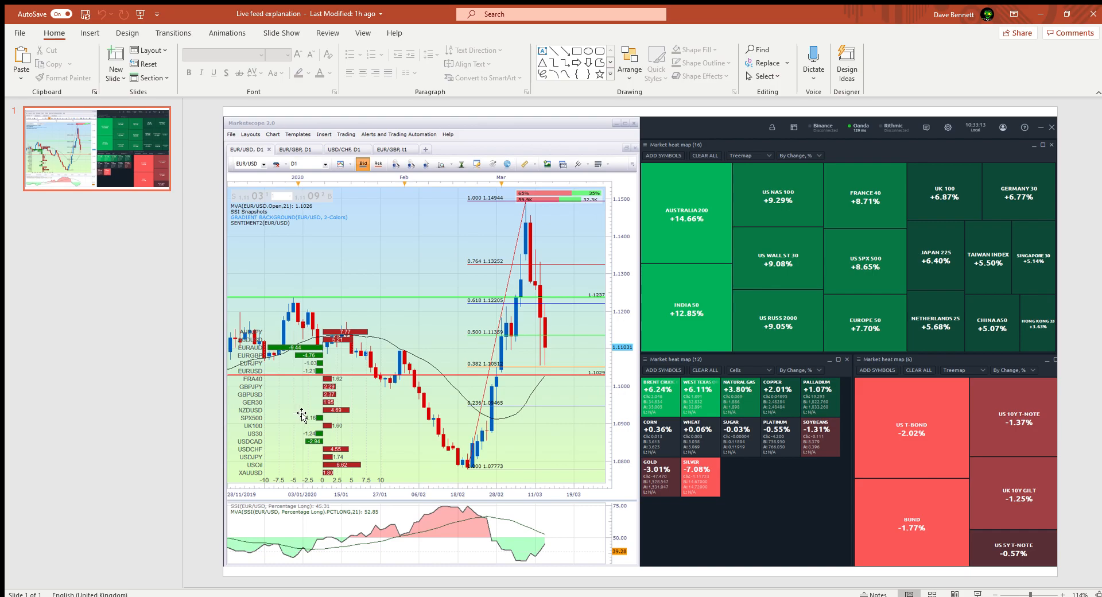
pyautogui.moveTo(340, 542)
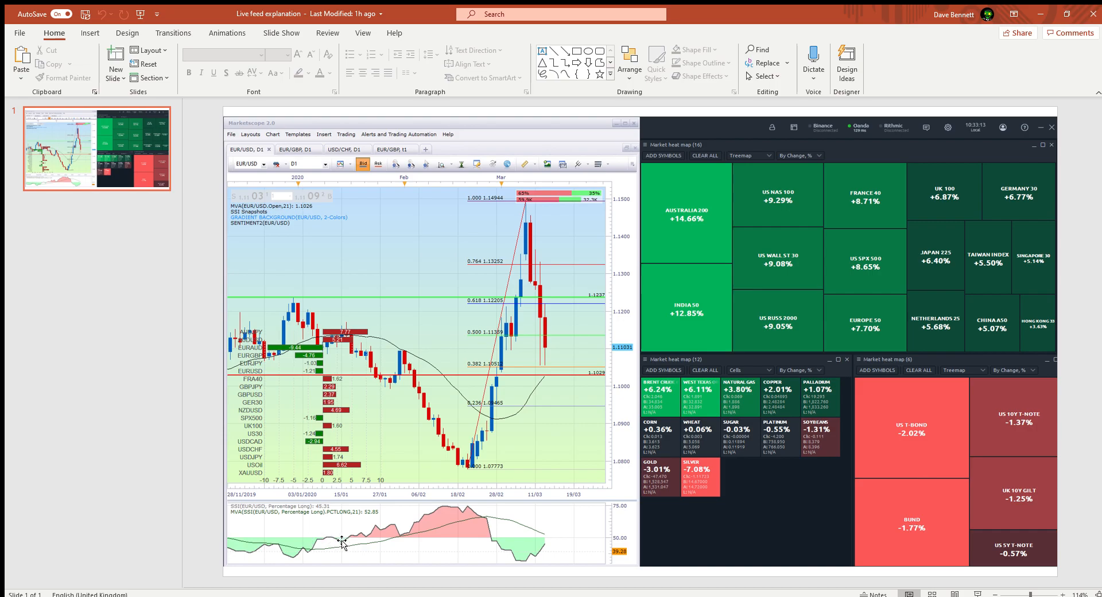
pyautogui.moveTo(326, 531)
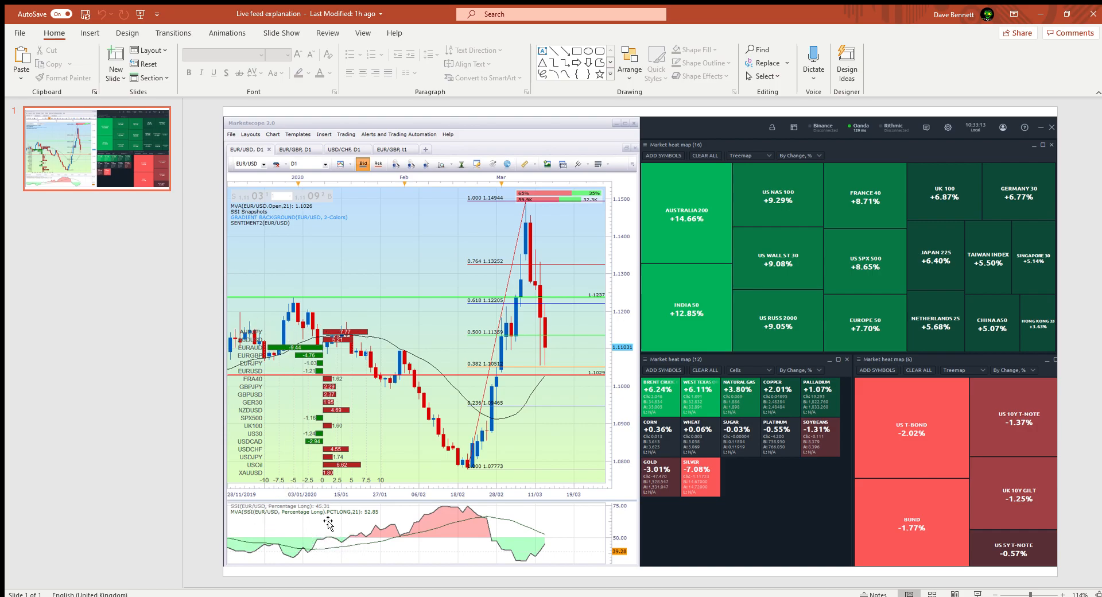
pyautogui.moveTo(354, 543)
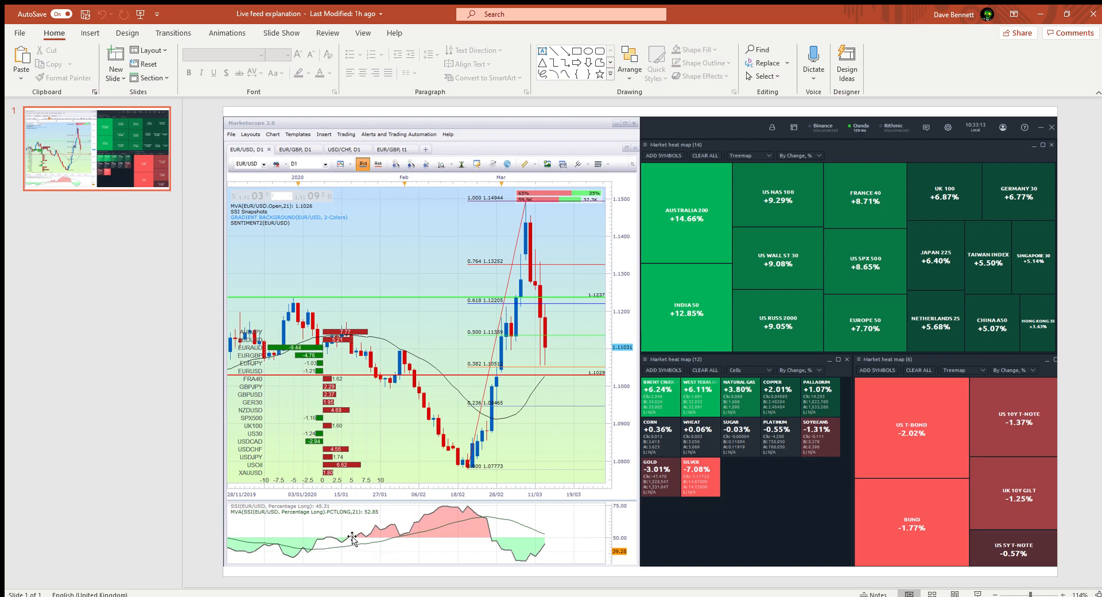
pyautogui.moveTo(349, 352)
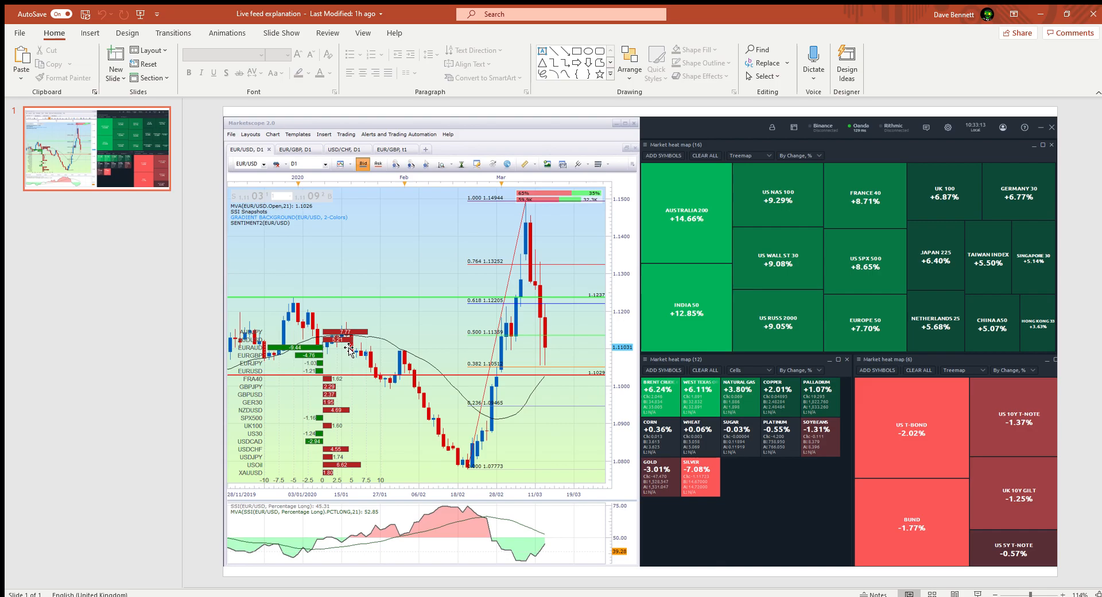
pyautogui.moveTo(463, 434)
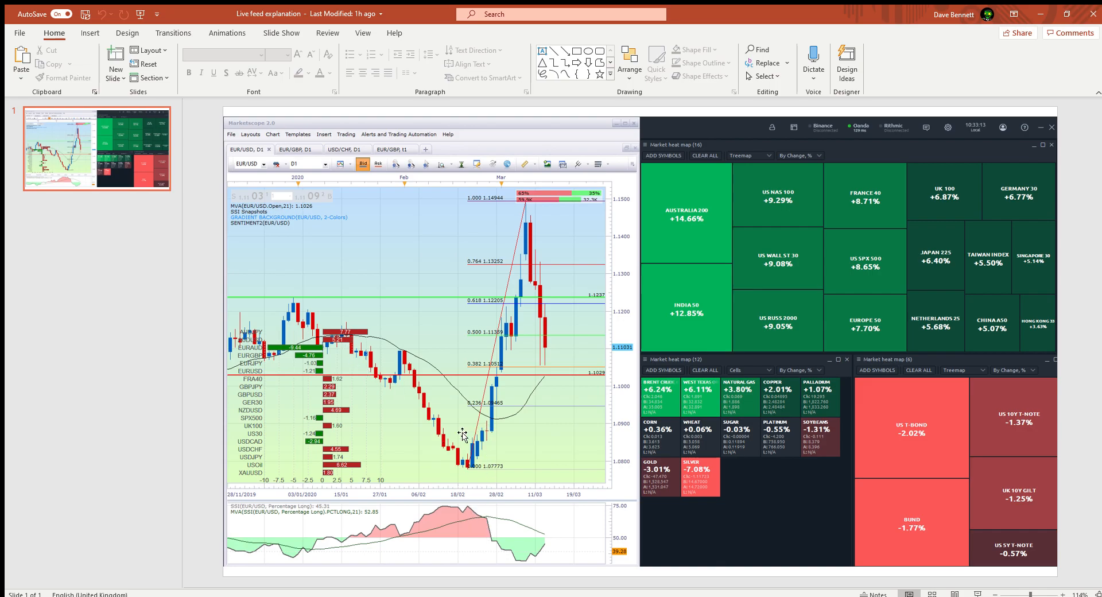
pyautogui.moveTo(306, 552)
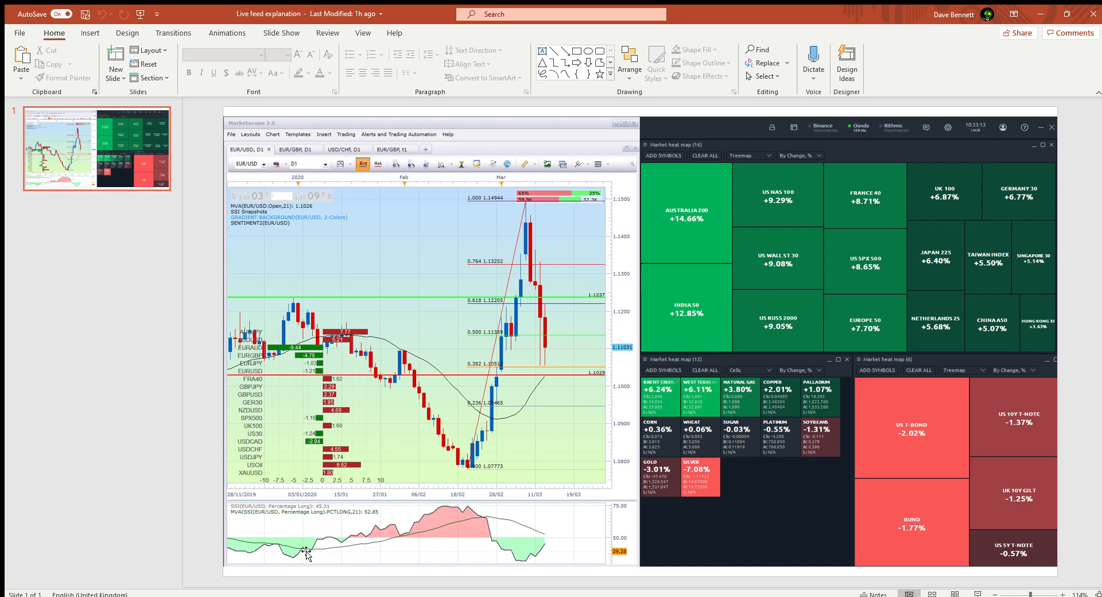
pyautogui.moveTo(346, 345)
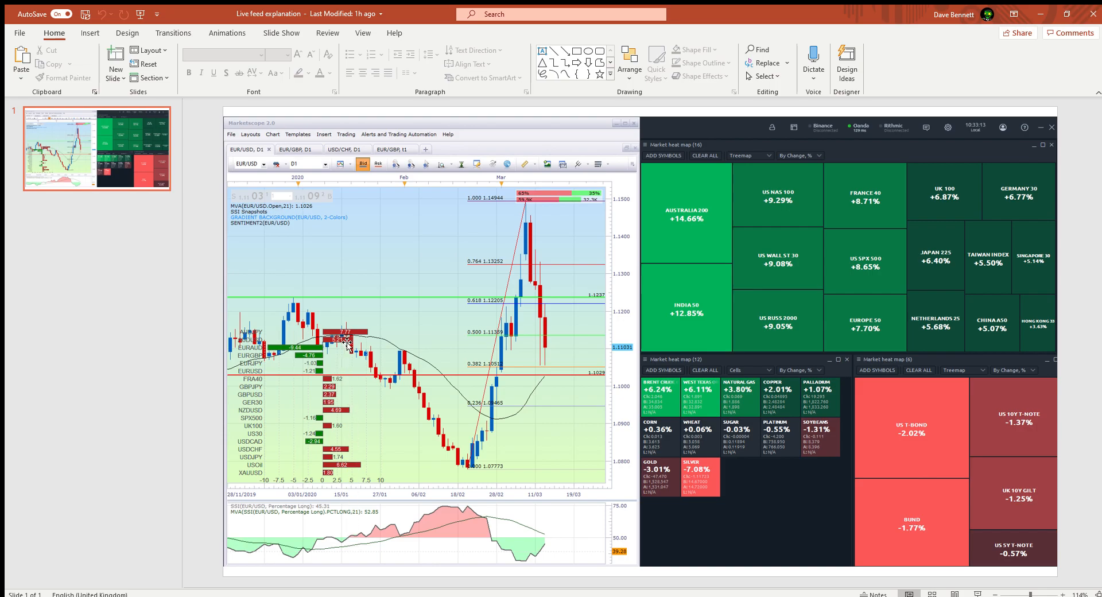
pyautogui.moveTo(351, 361)
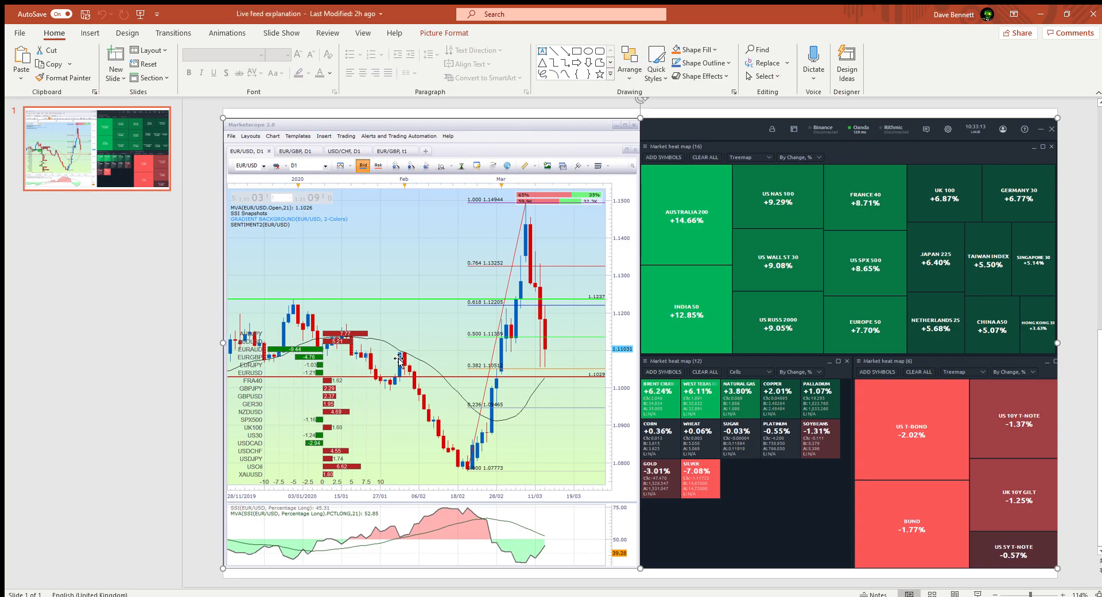
pyautogui.moveTo(402, 390)
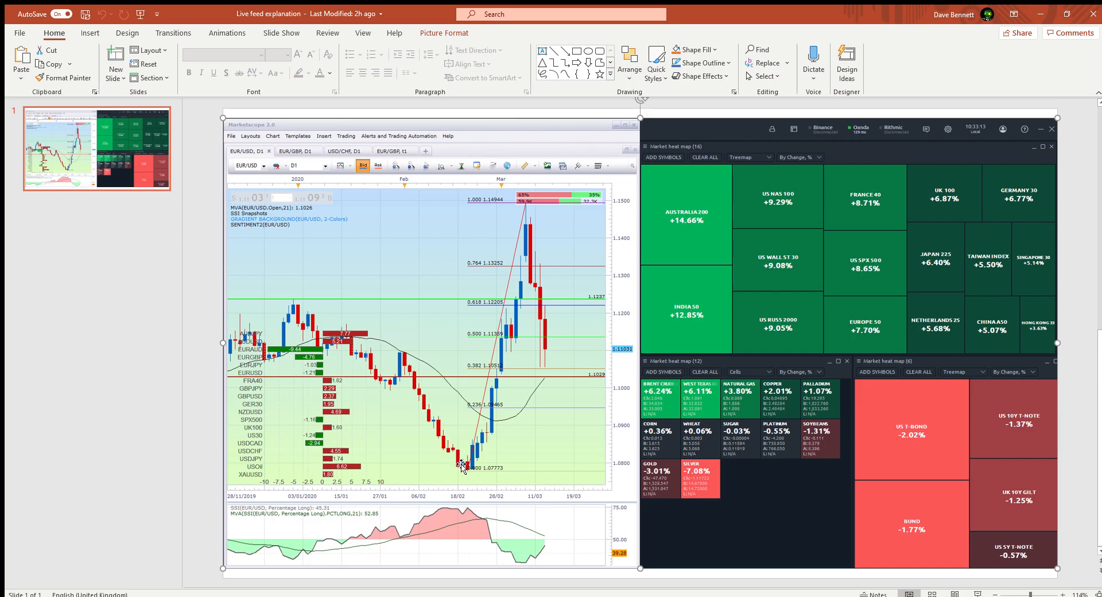
pyautogui.moveTo(489, 444)
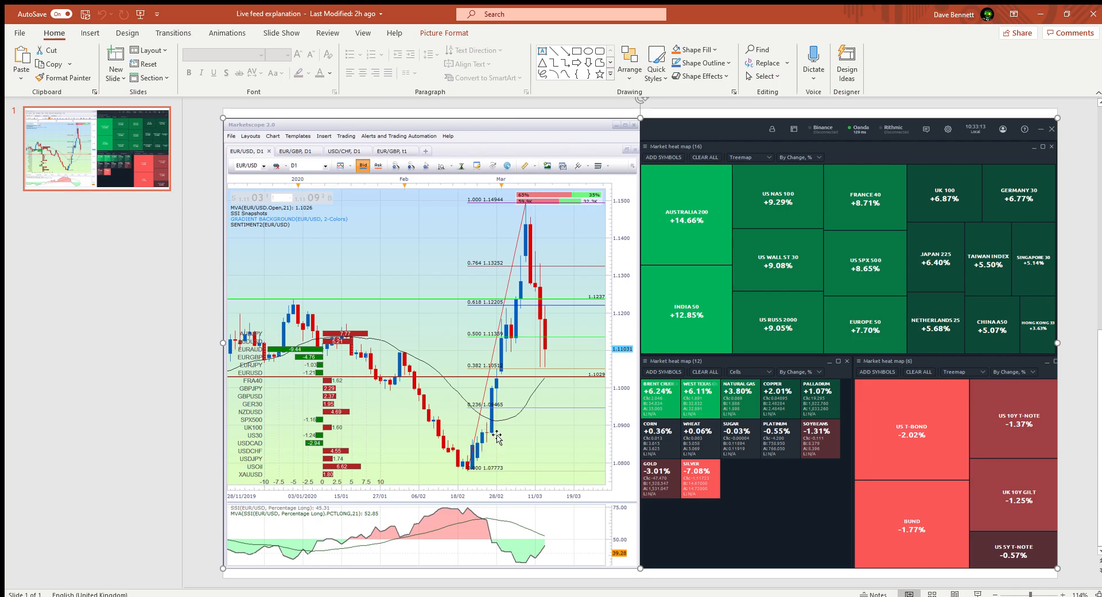
pyautogui.moveTo(470, 422)
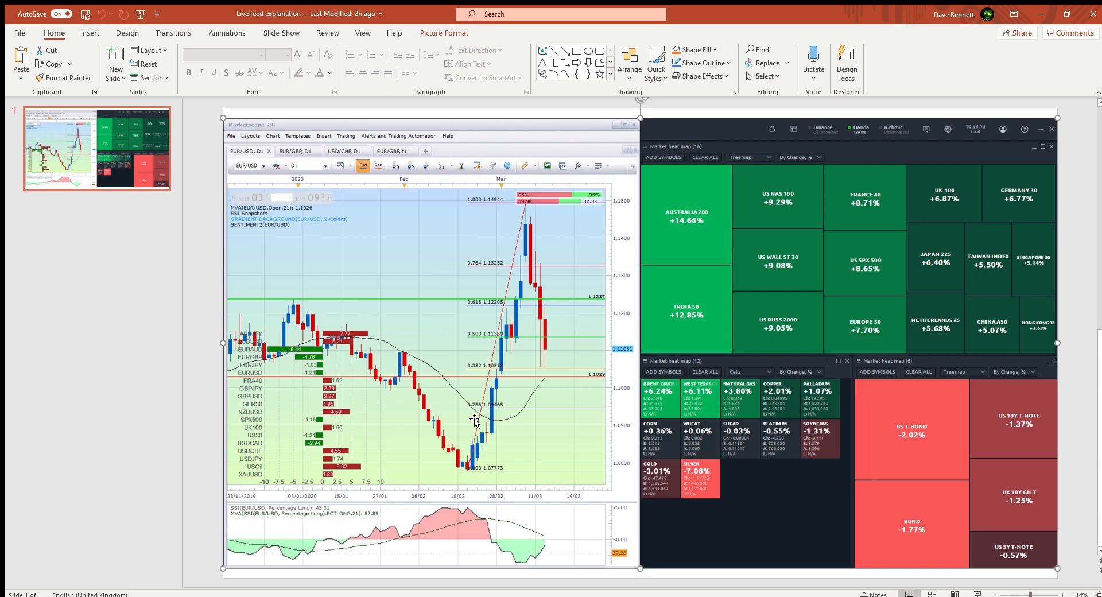
pyautogui.moveTo(484, 428)
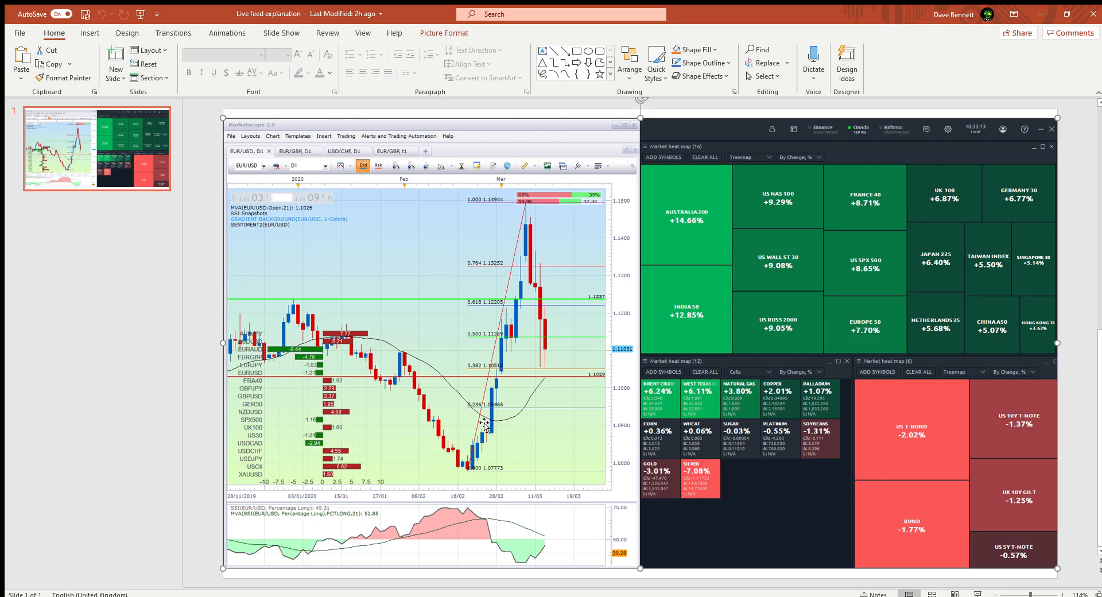
pyautogui.moveTo(489, 433)
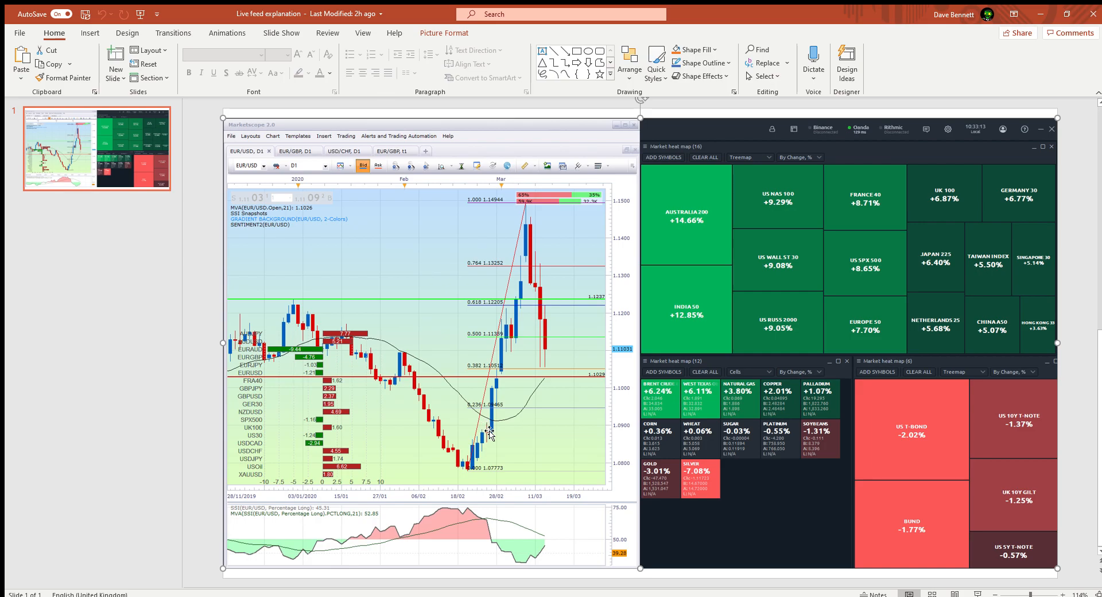
pyautogui.moveTo(430, 415)
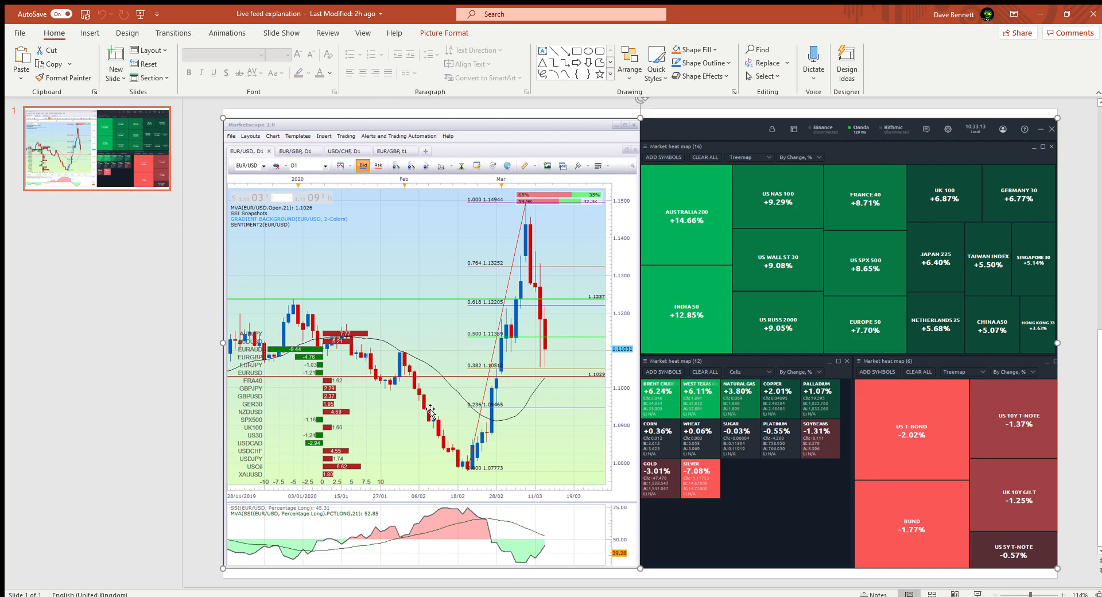
pyautogui.moveTo(487, 425)
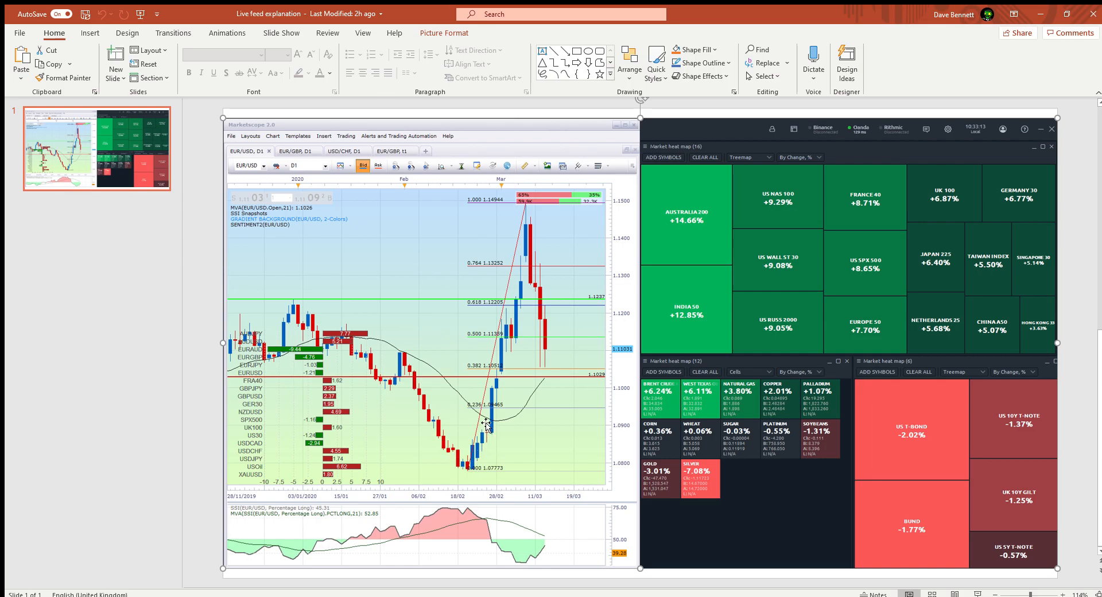
pyautogui.moveTo(489, 429)
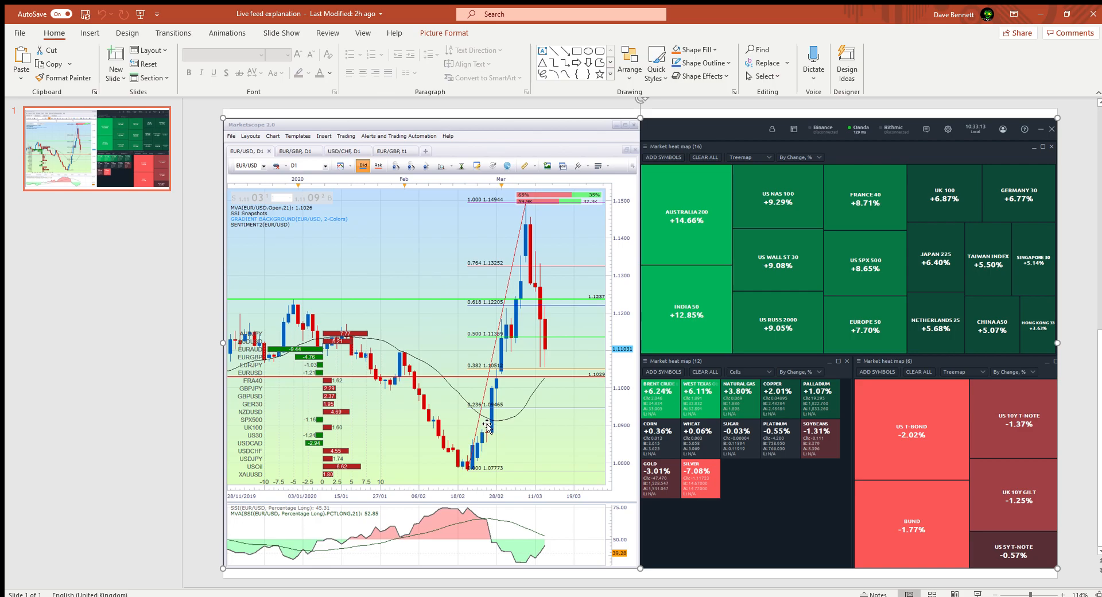
pyautogui.moveTo(477, 491)
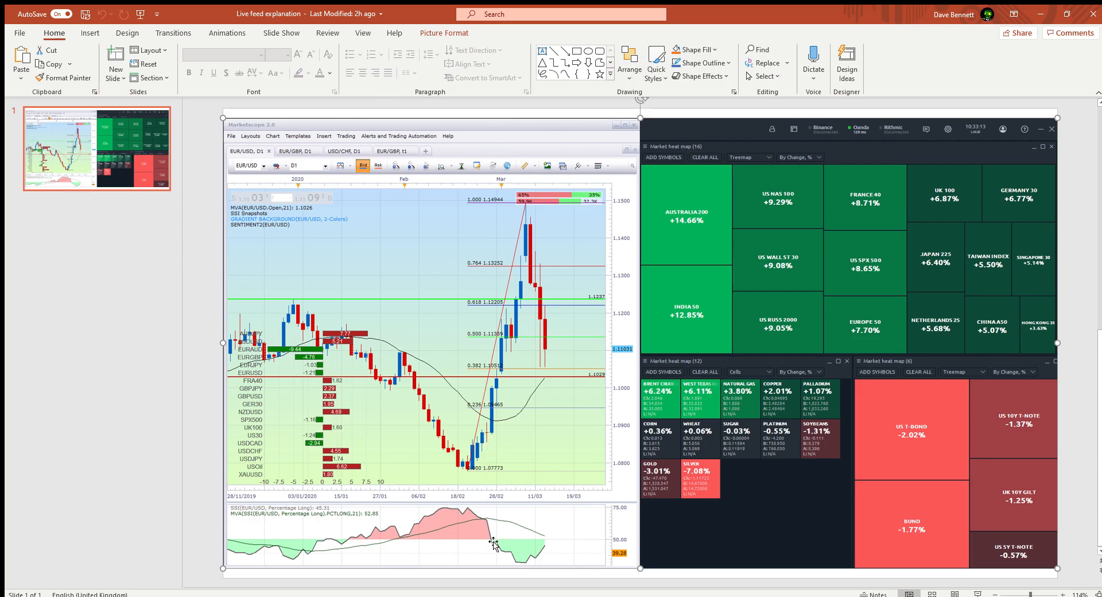
pyautogui.moveTo(495, 561)
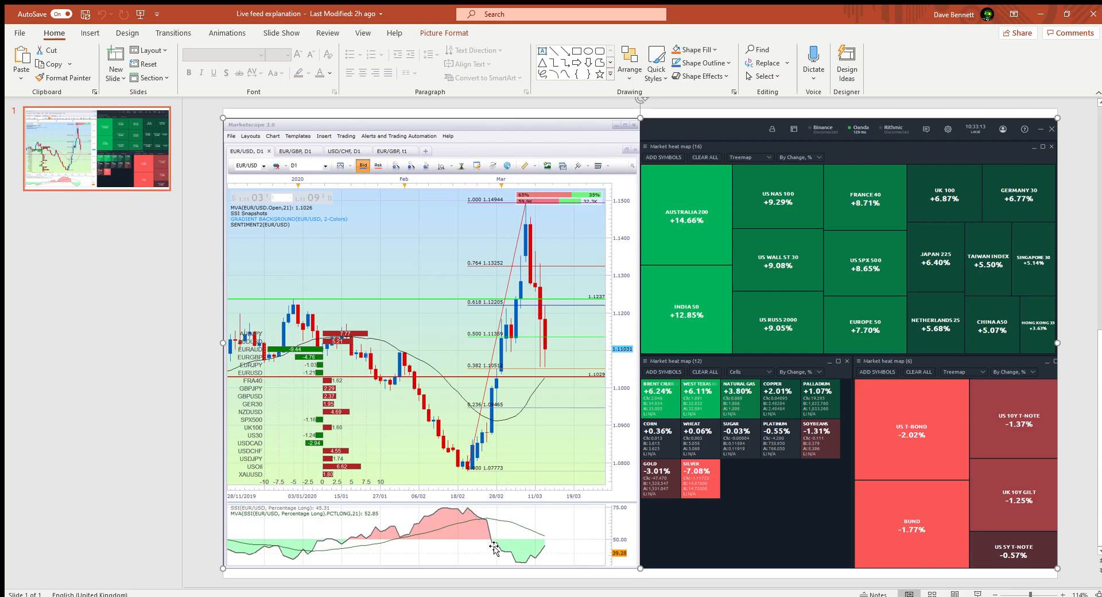
pyautogui.moveTo(506, 552)
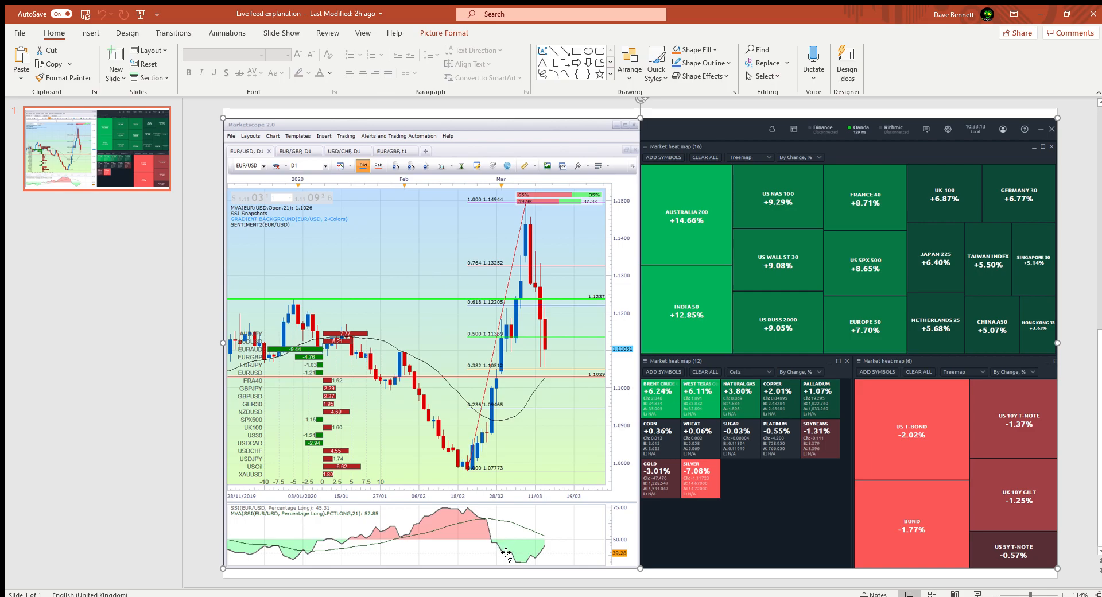
pyautogui.moveTo(497, 424)
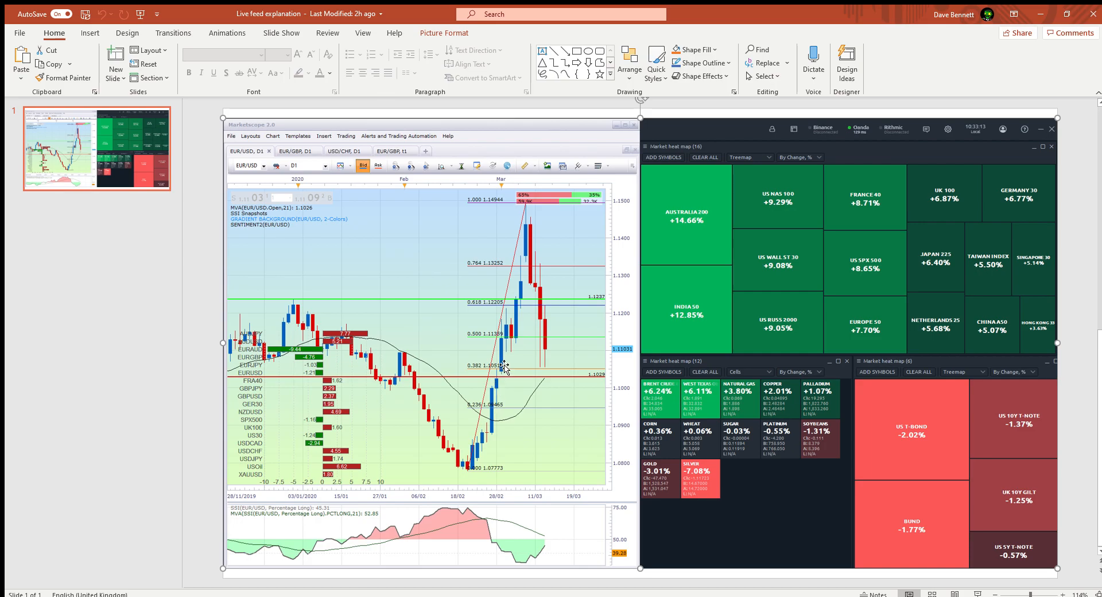
pyautogui.moveTo(498, 343)
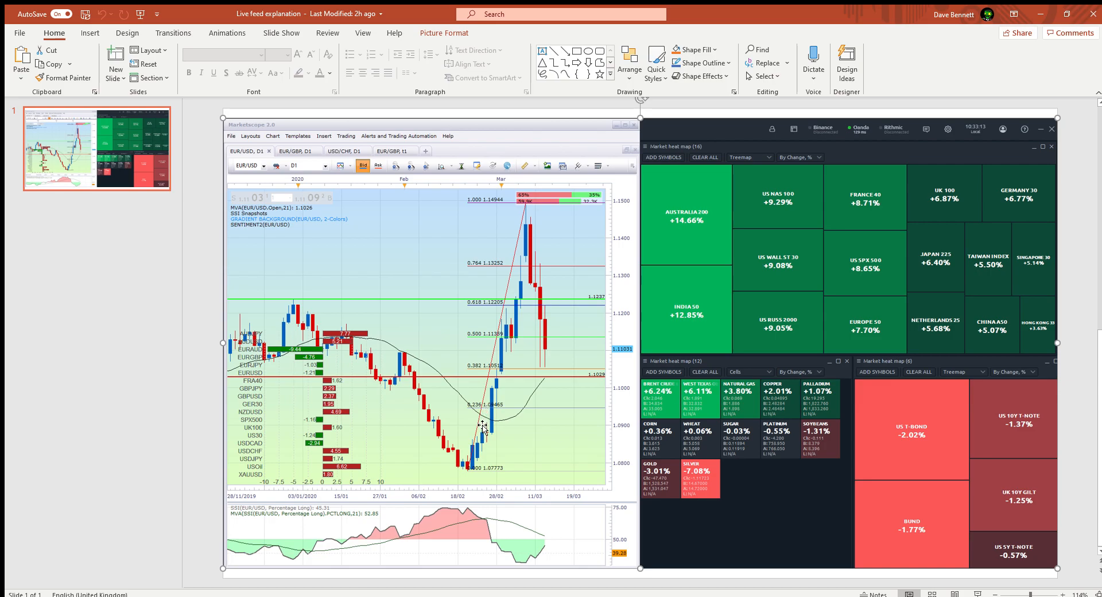
pyautogui.moveTo(495, 304)
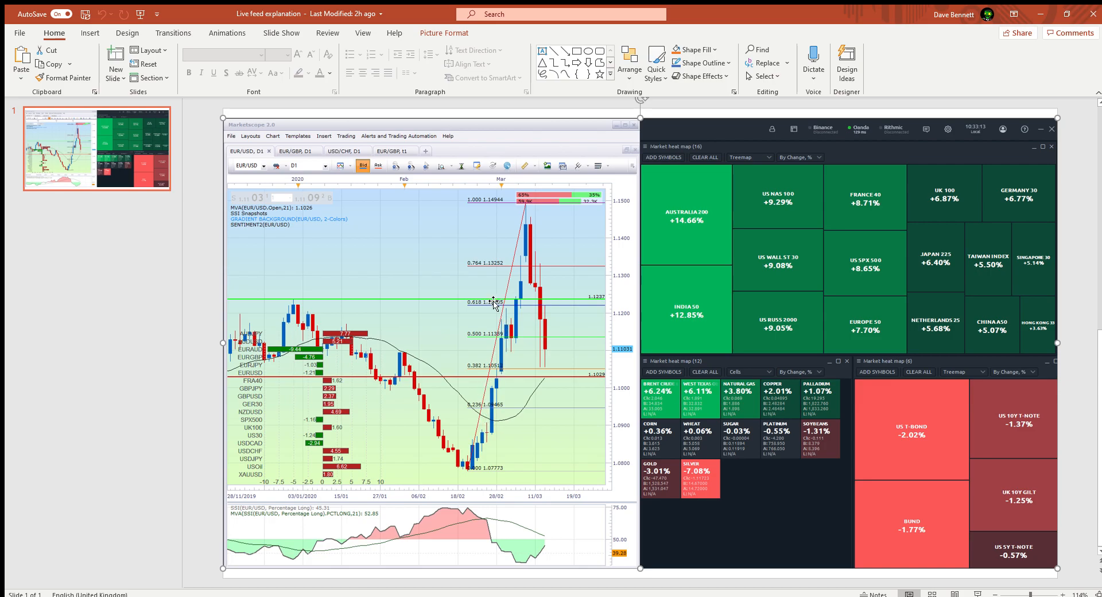
pyautogui.moveTo(512, 294)
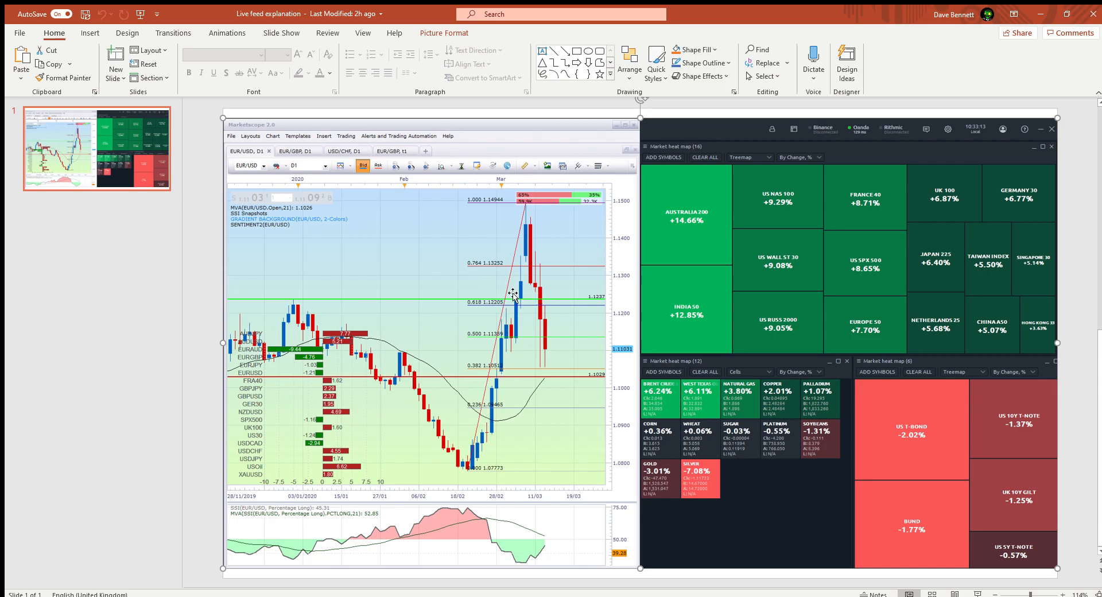
pyautogui.moveTo(524, 292)
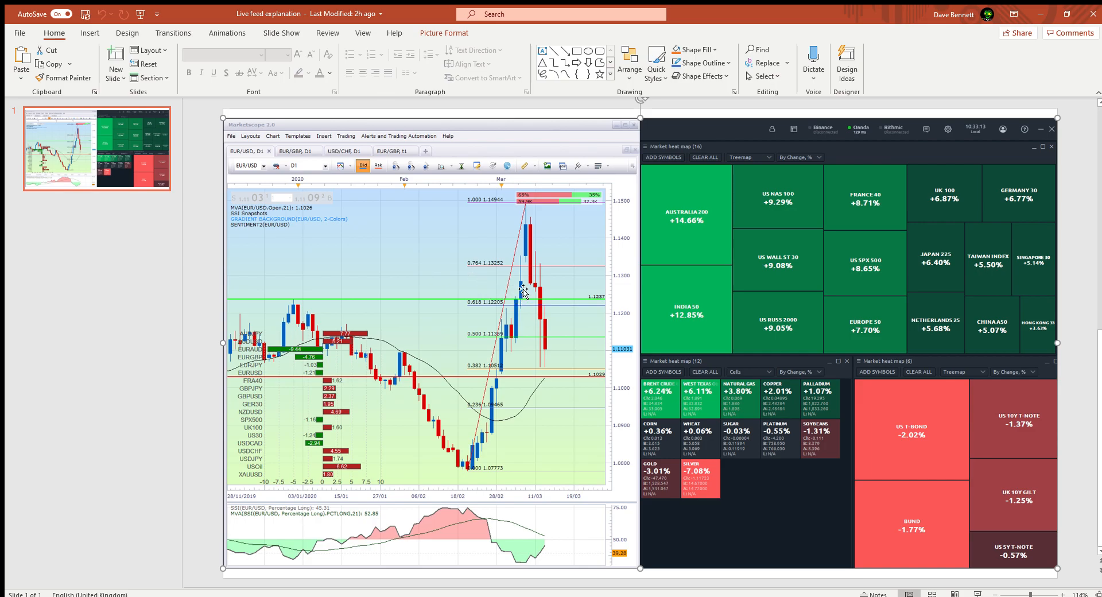
pyautogui.moveTo(476, 292)
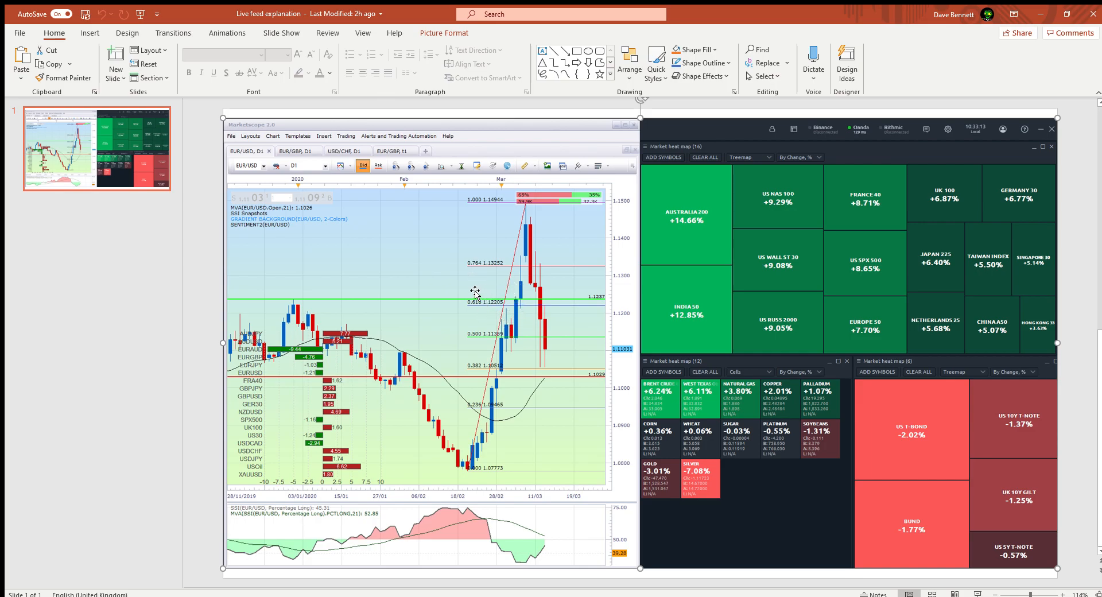
pyautogui.moveTo(498, 280)
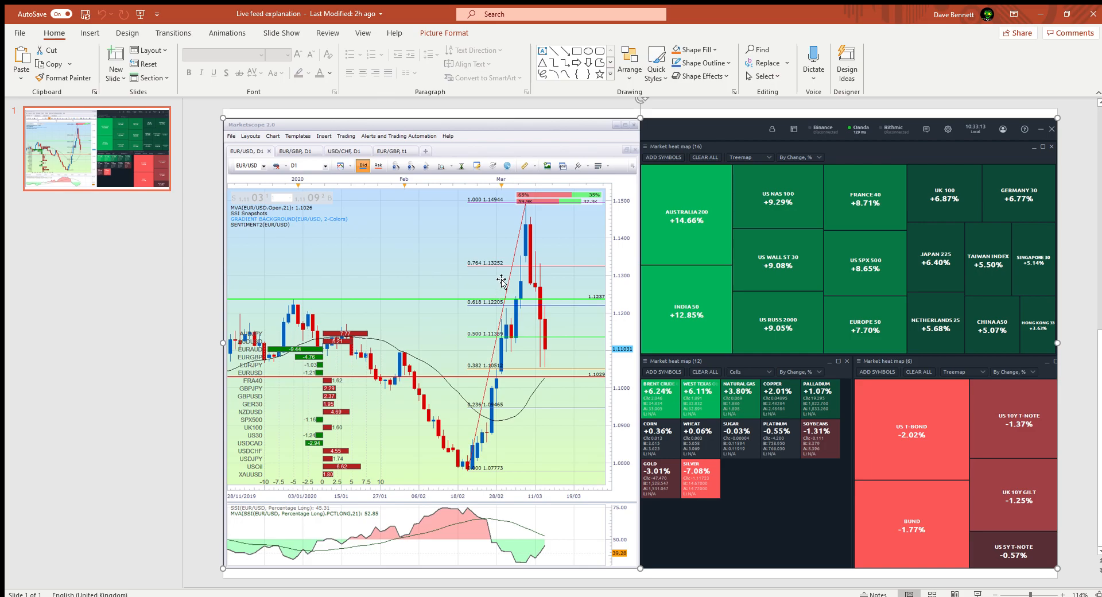
pyautogui.moveTo(512, 269)
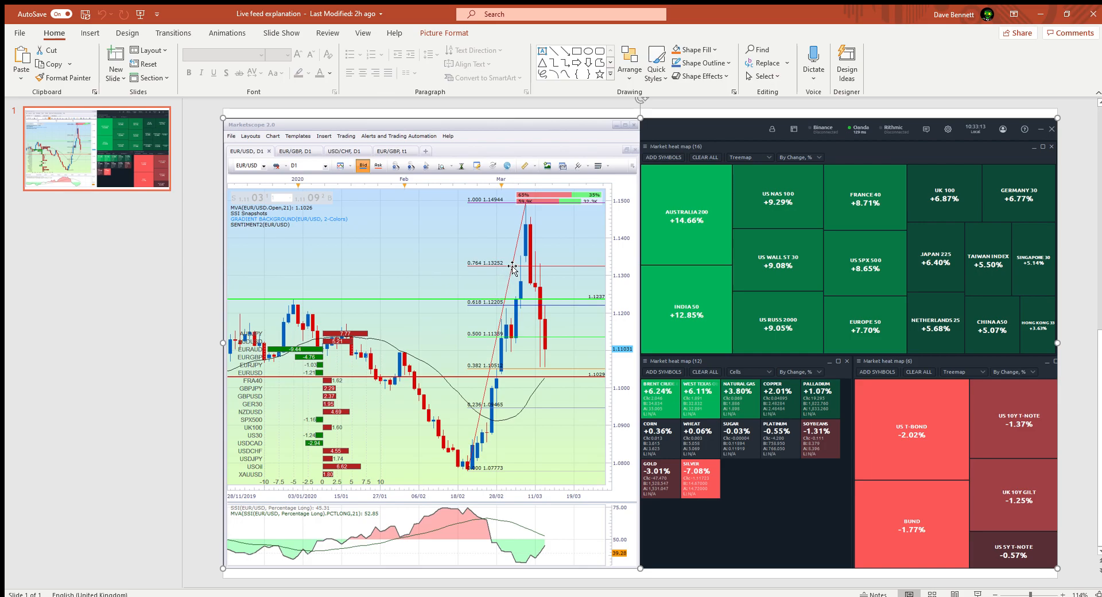
pyautogui.moveTo(528, 207)
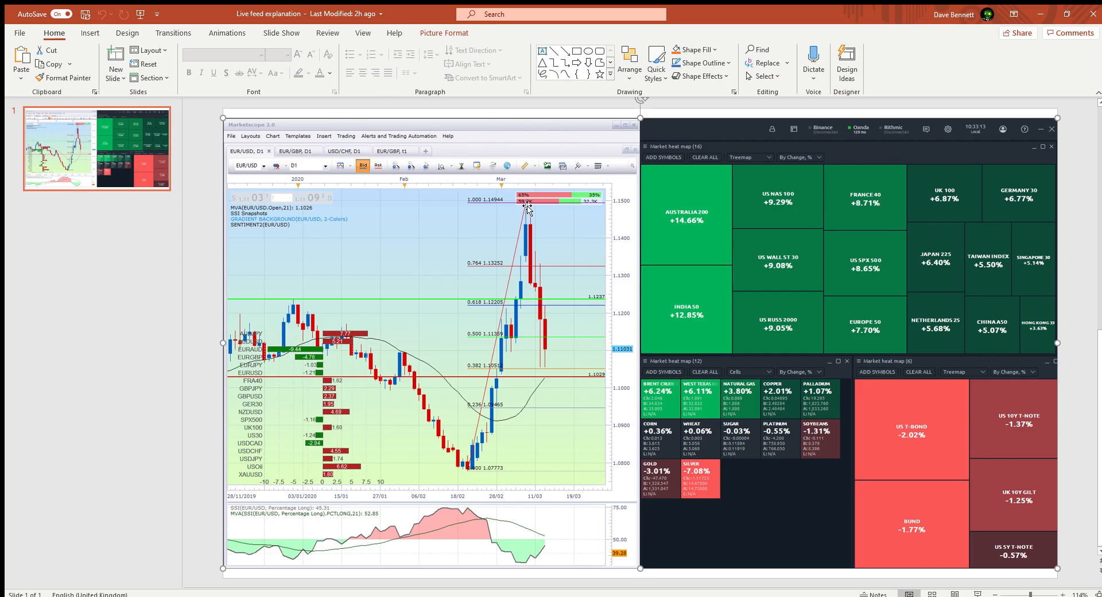
pyautogui.moveTo(495, 213)
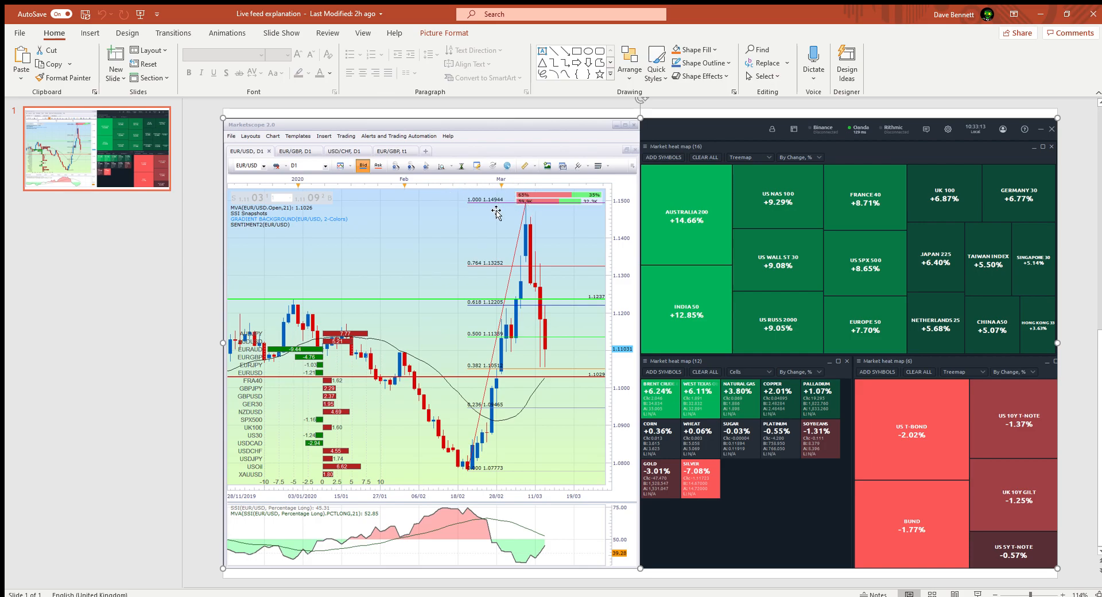
pyautogui.moveTo(449, 198)
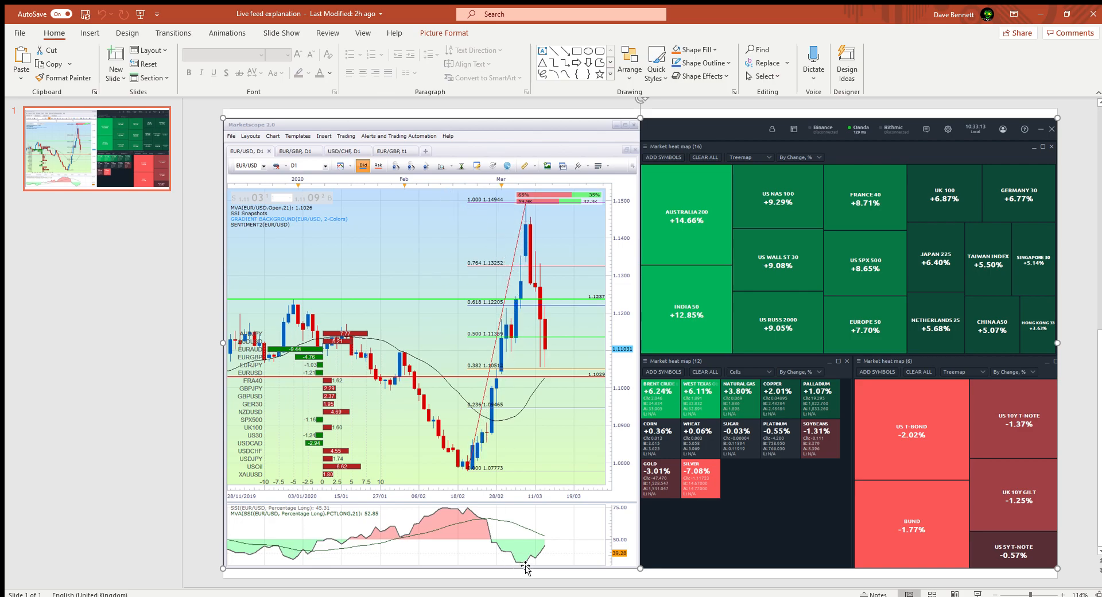
pyautogui.moveTo(532, 252)
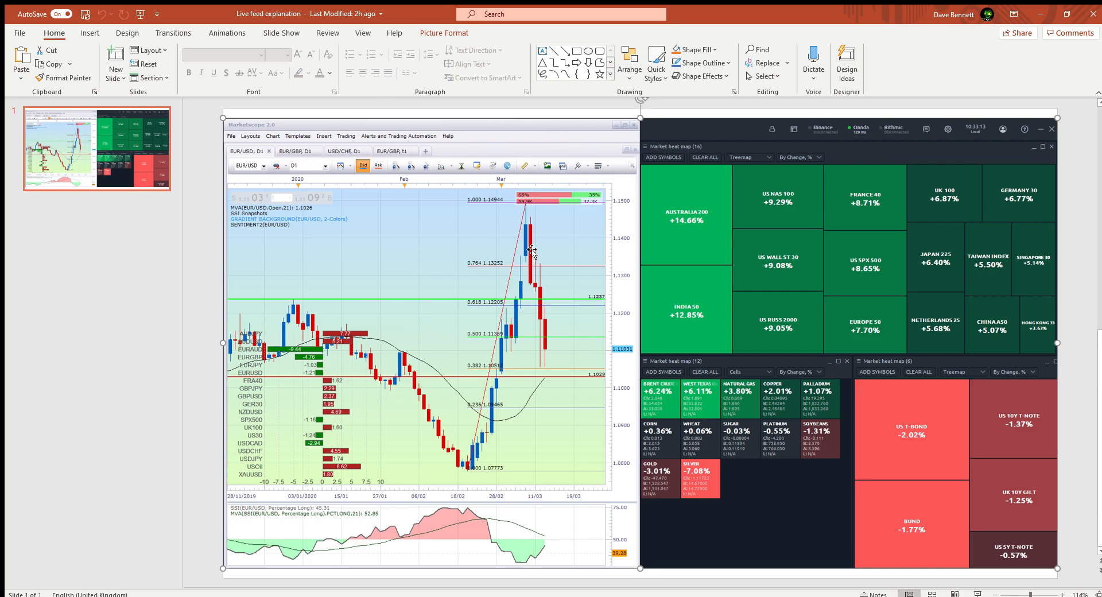
pyautogui.moveTo(512, 578)
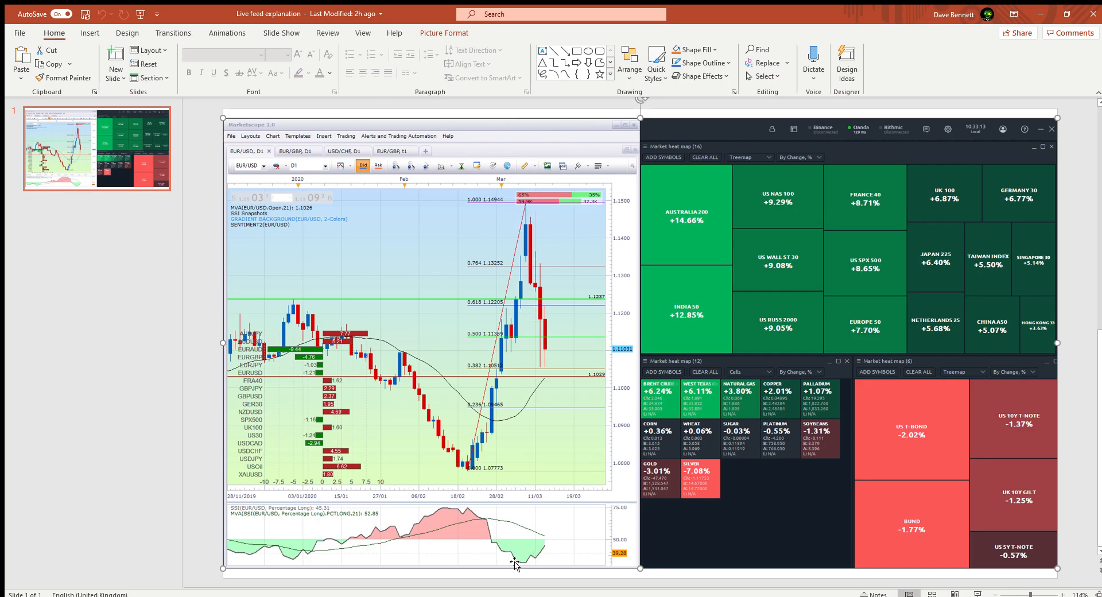
pyautogui.moveTo(544, 571)
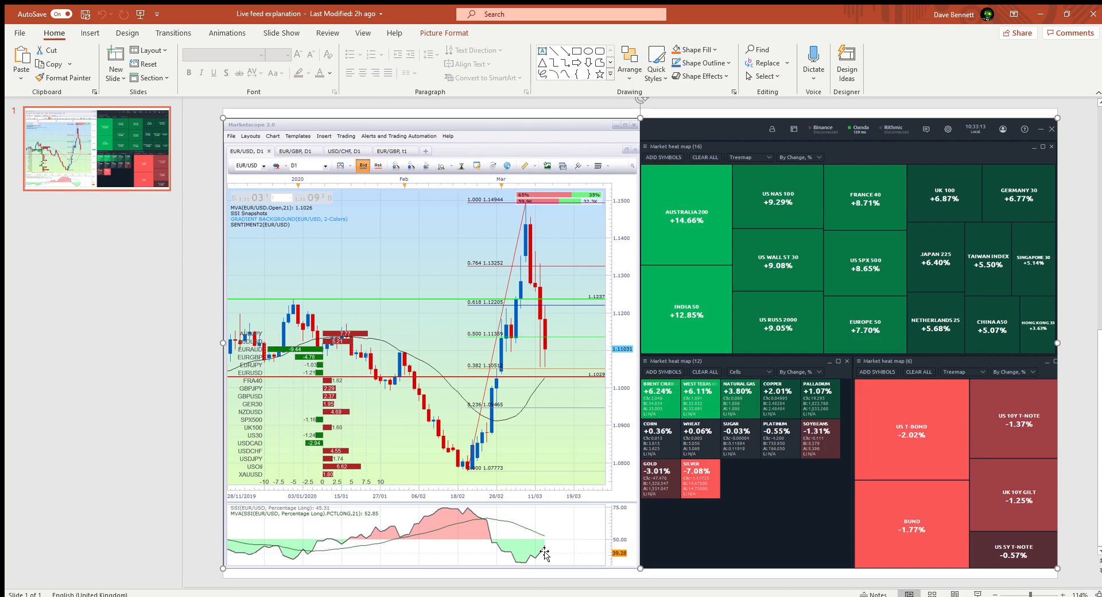
pyautogui.moveTo(549, 553)
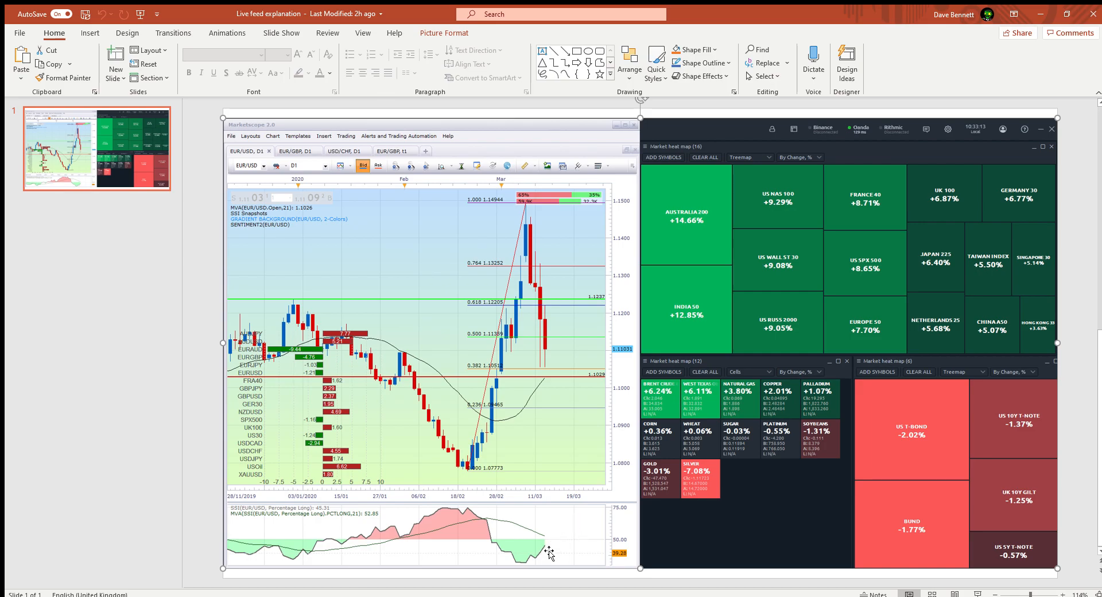
pyautogui.moveTo(558, 533)
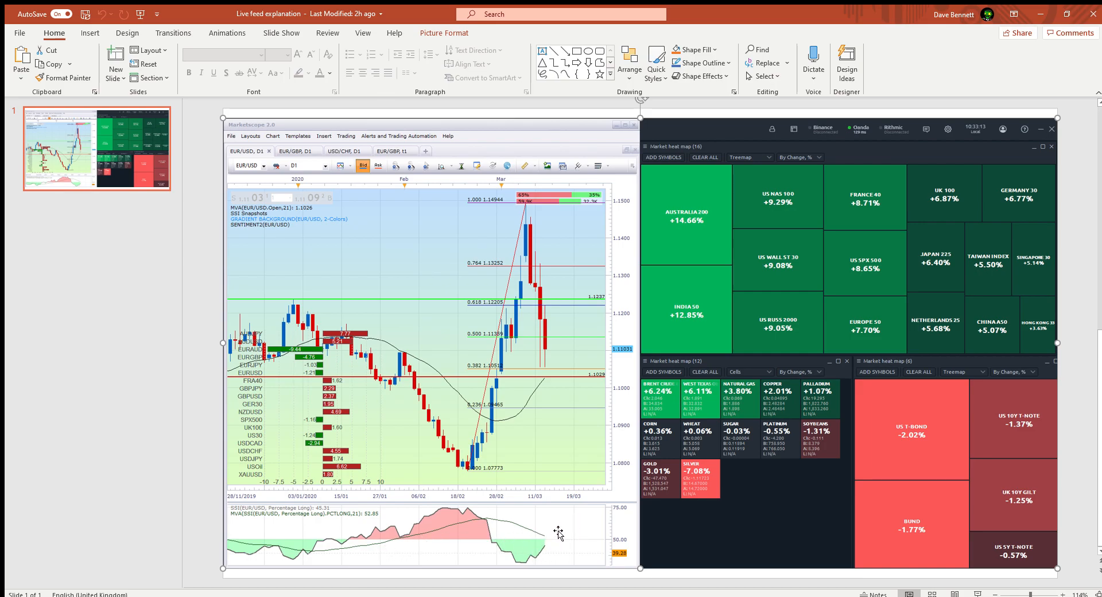
pyautogui.moveTo(500, 546)
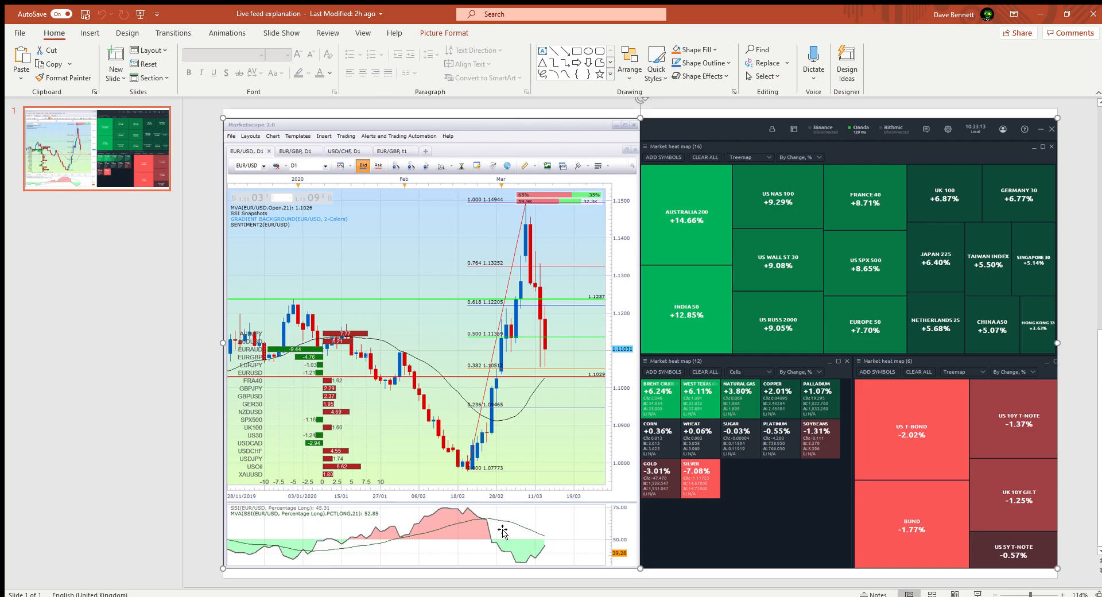
pyautogui.moveTo(542, 537)
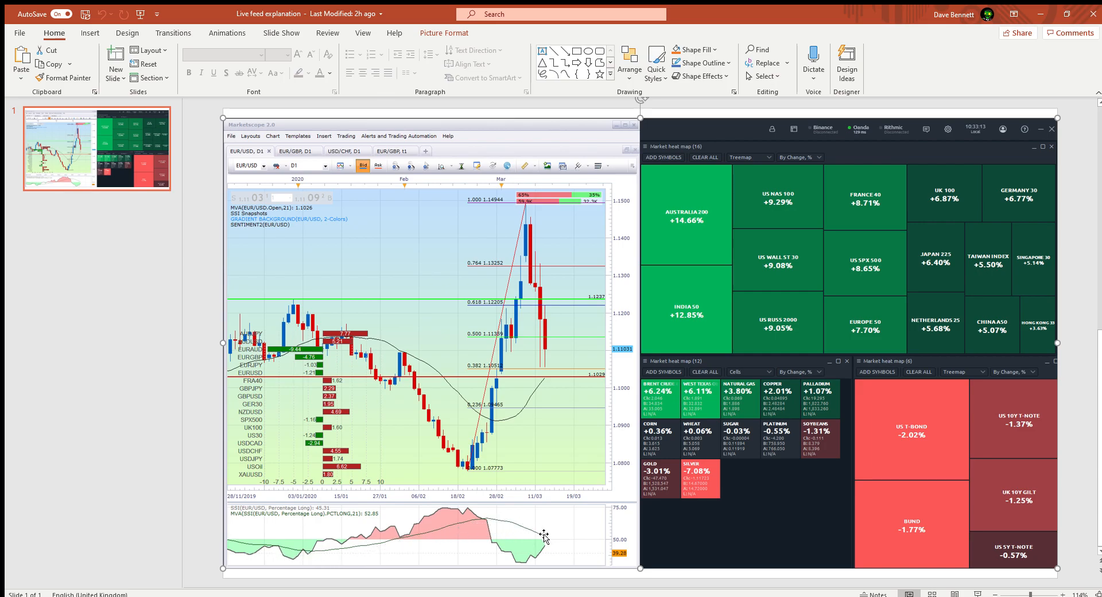
pyautogui.moveTo(544, 543)
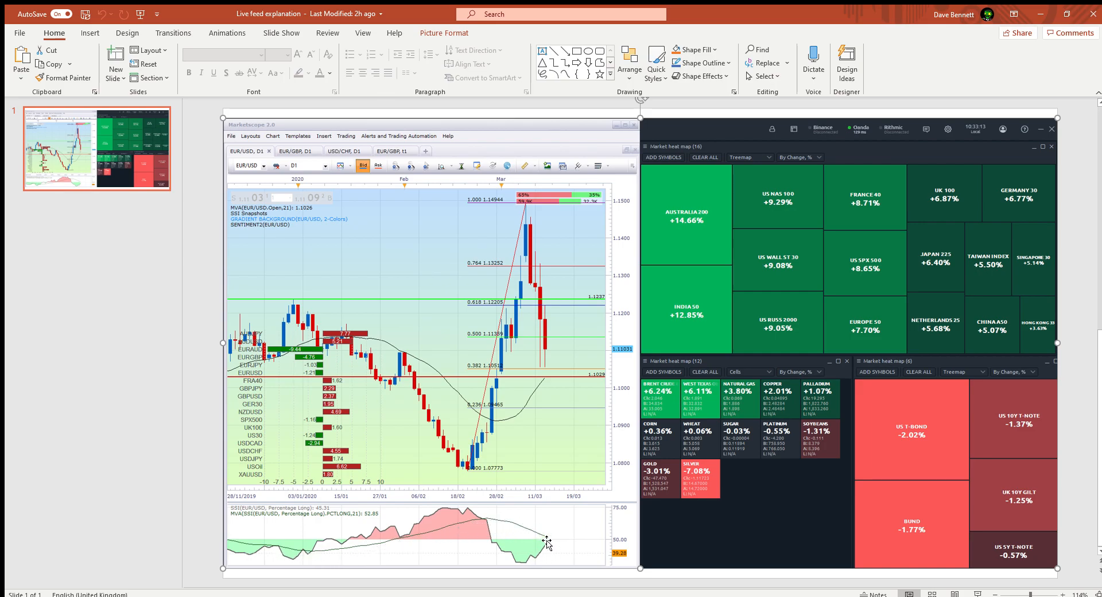
pyautogui.moveTo(556, 545)
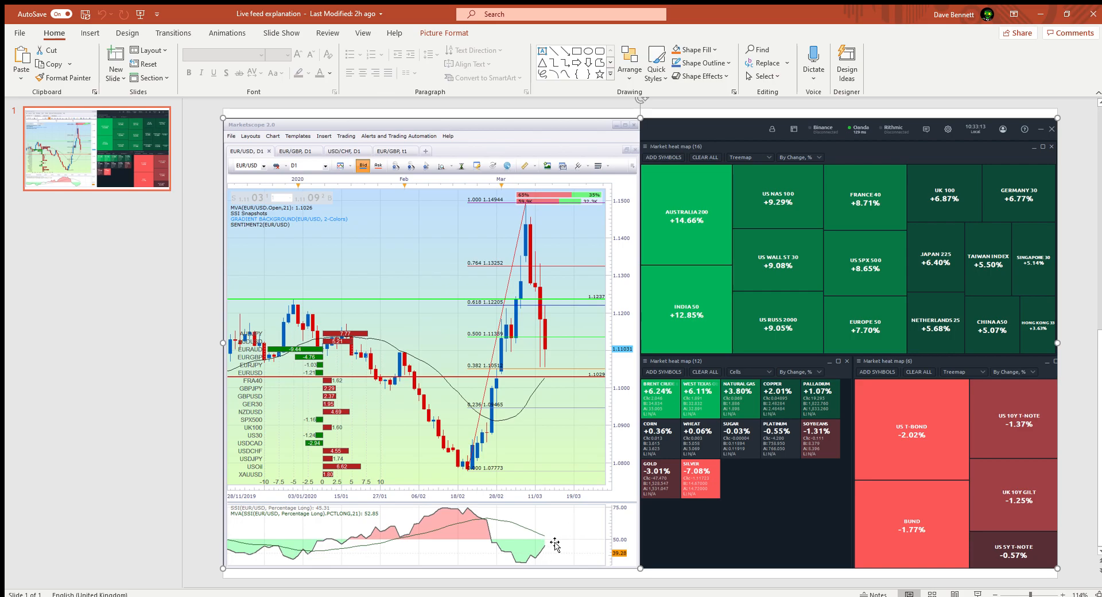
pyautogui.moveTo(466, 536)
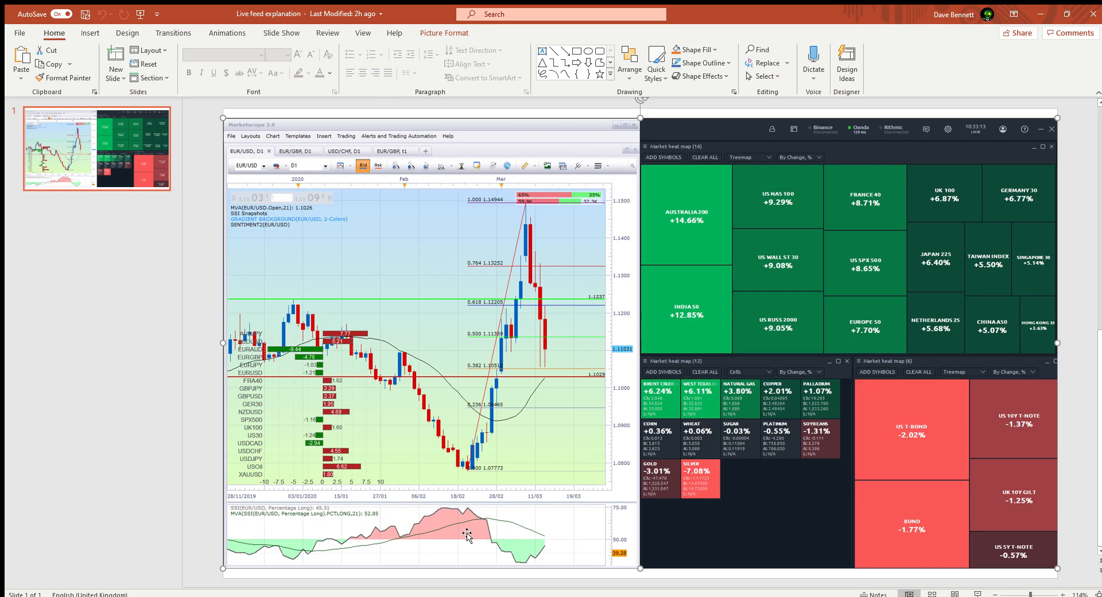
pyautogui.moveTo(330, 541)
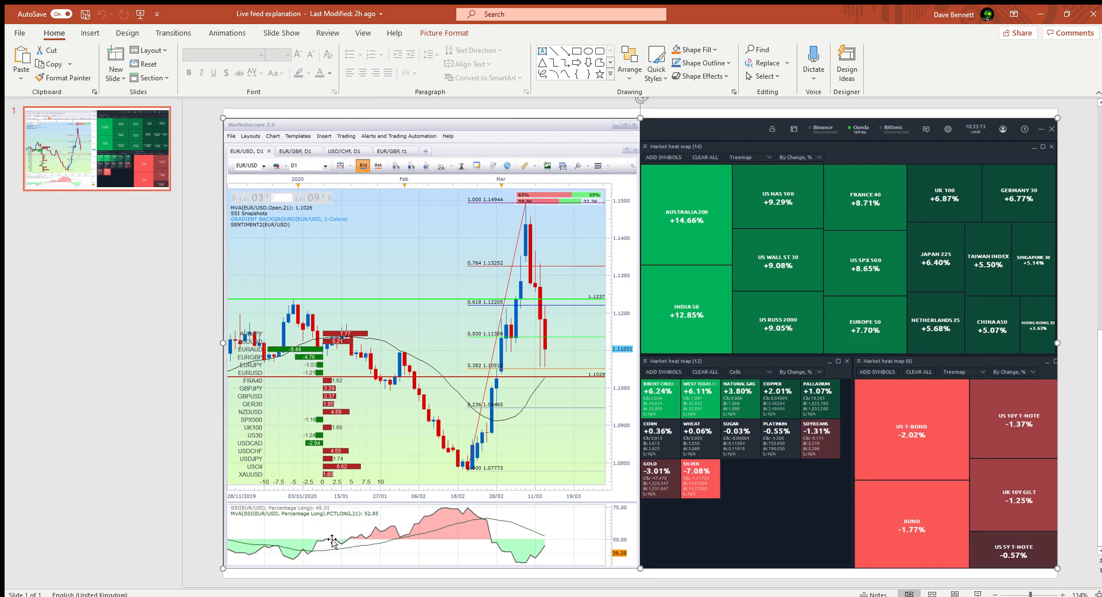
pyautogui.moveTo(464, 468)
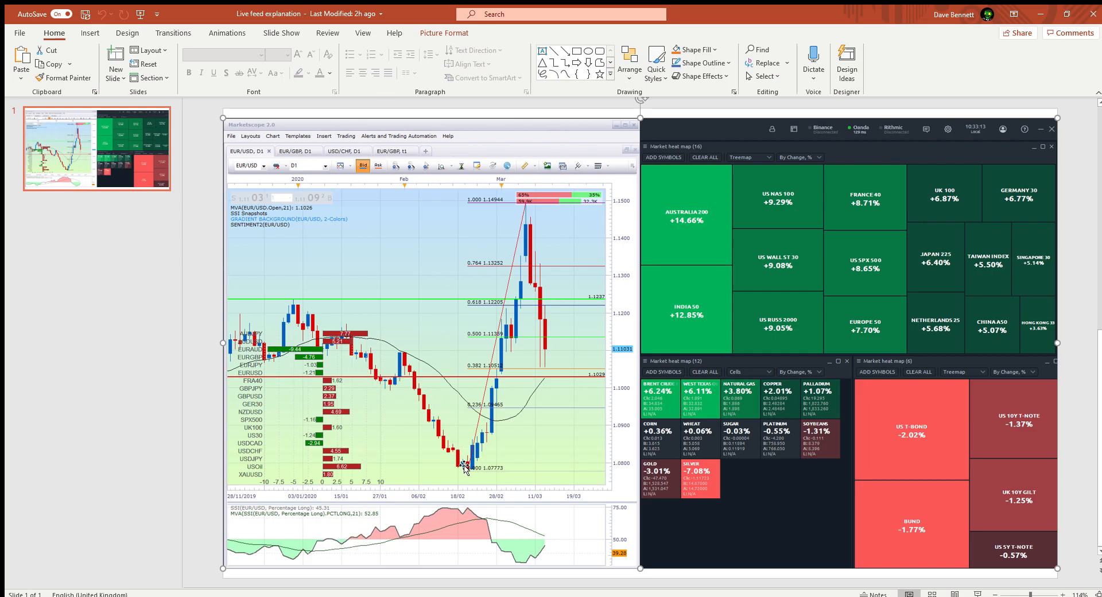
pyautogui.moveTo(526, 297)
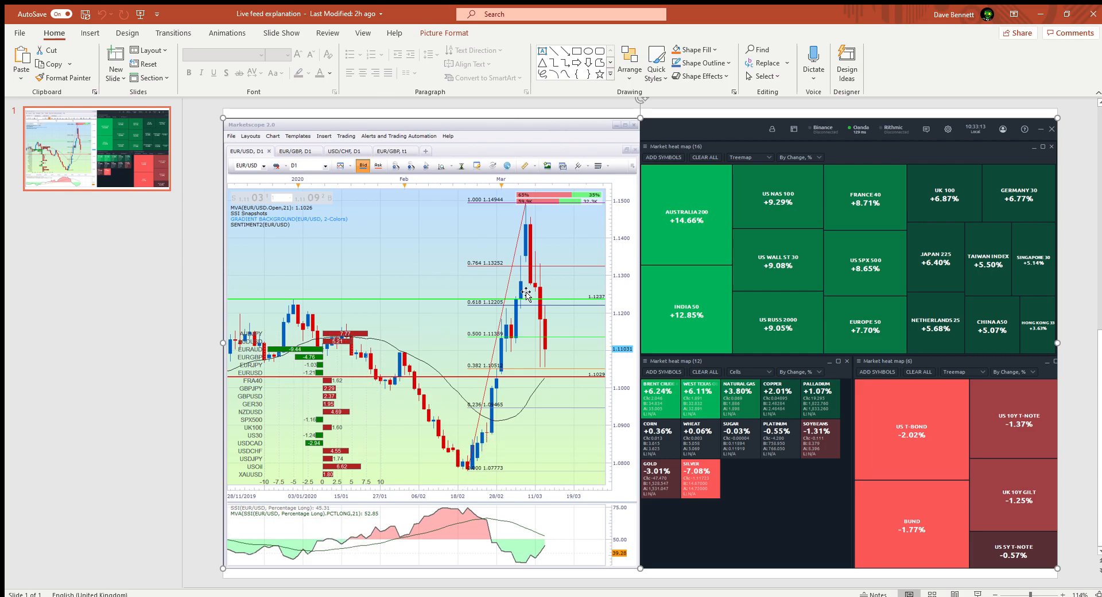
pyautogui.moveTo(549, 326)
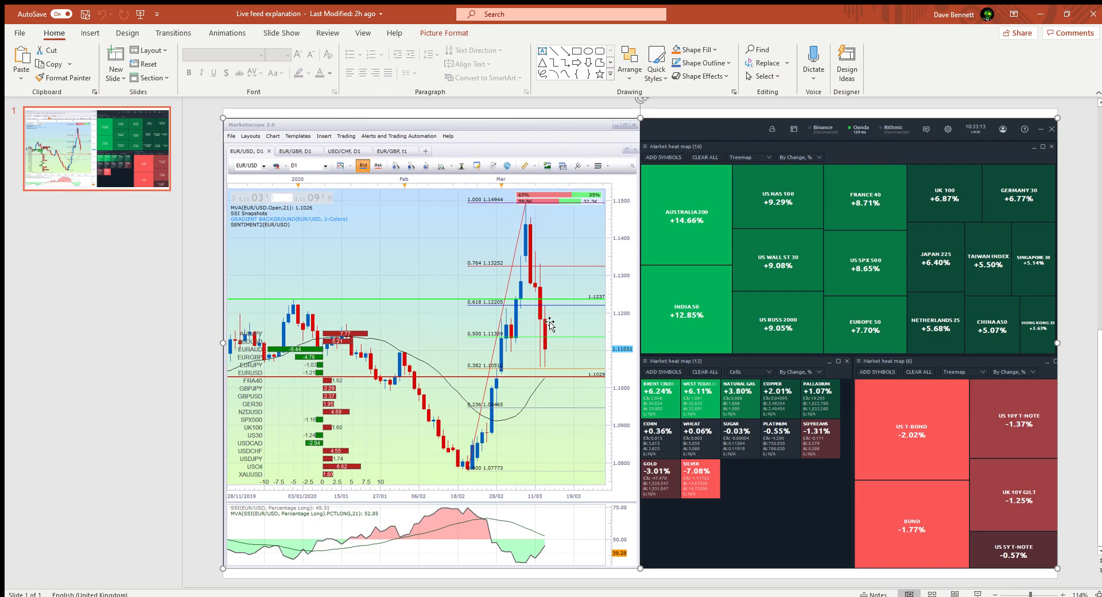
pyautogui.moveTo(489, 477)
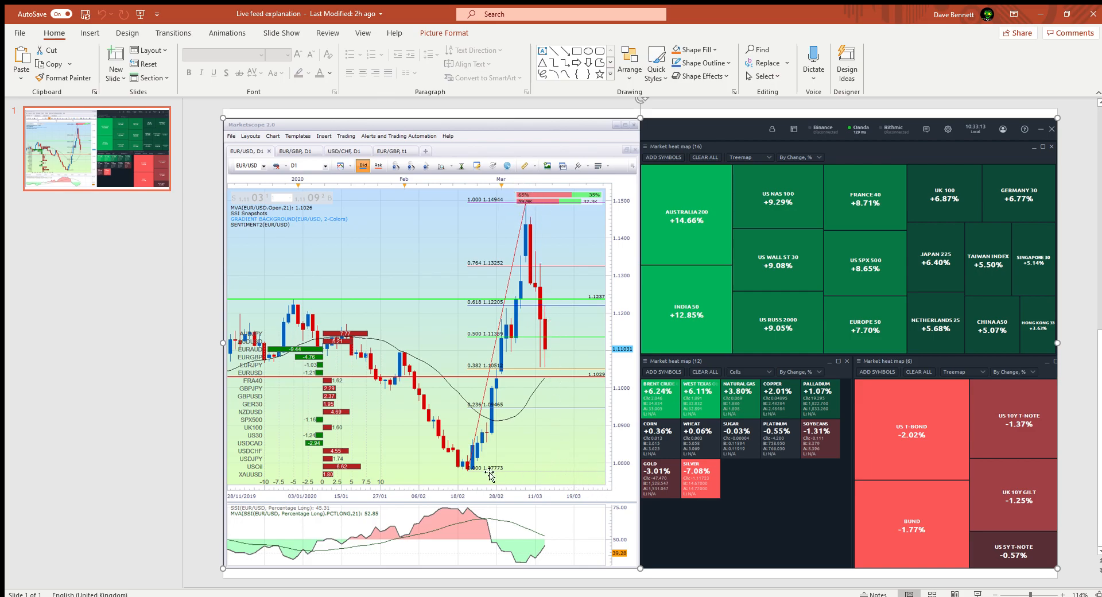
pyautogui.moveTo(582, 223)
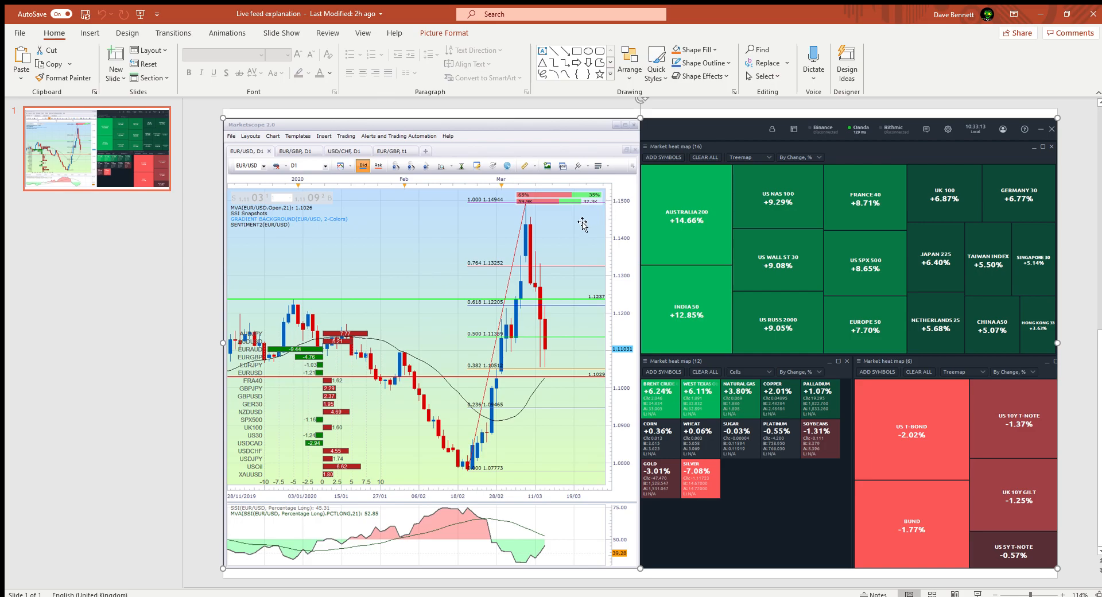
pyautogui.moveTo(293, 354)
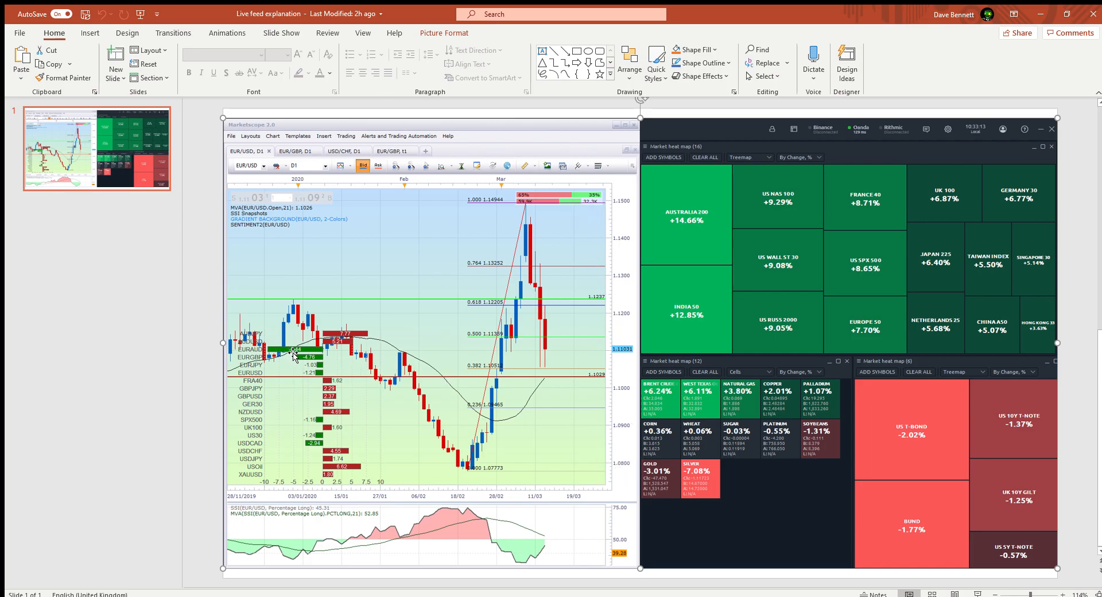
pyautogui.moveTo(374, 307)
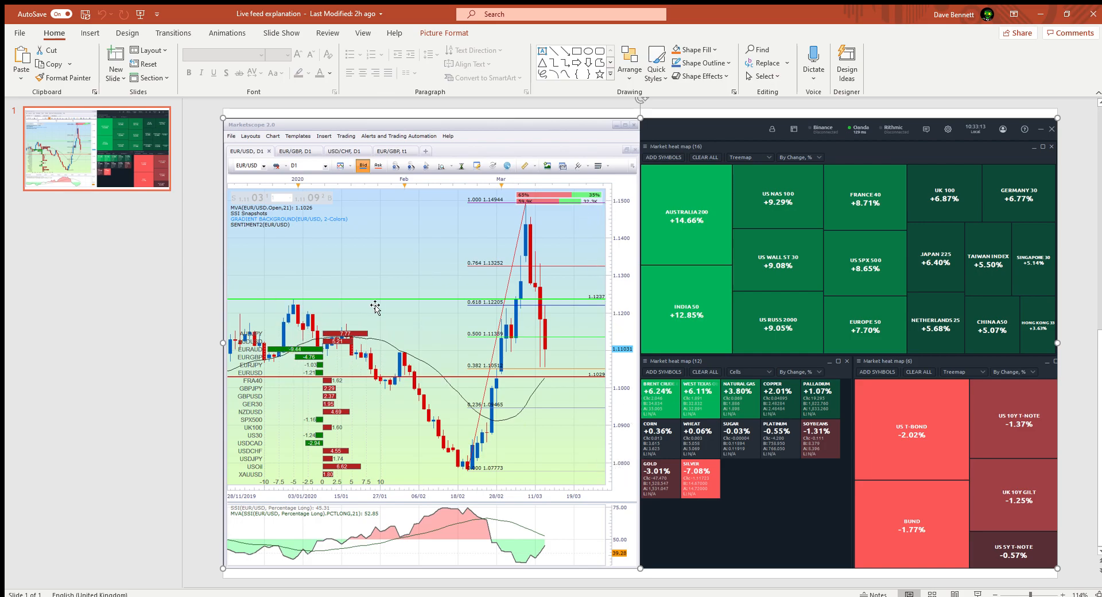
pyautogui.moveTo(346, 551)
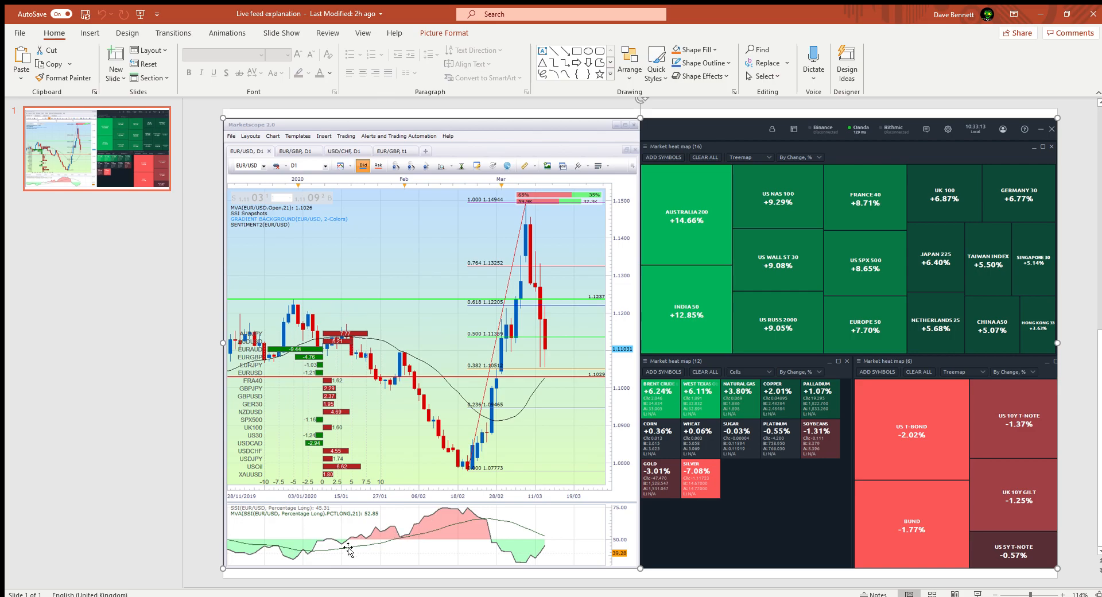
pyautogui.moveTo(346, 540)
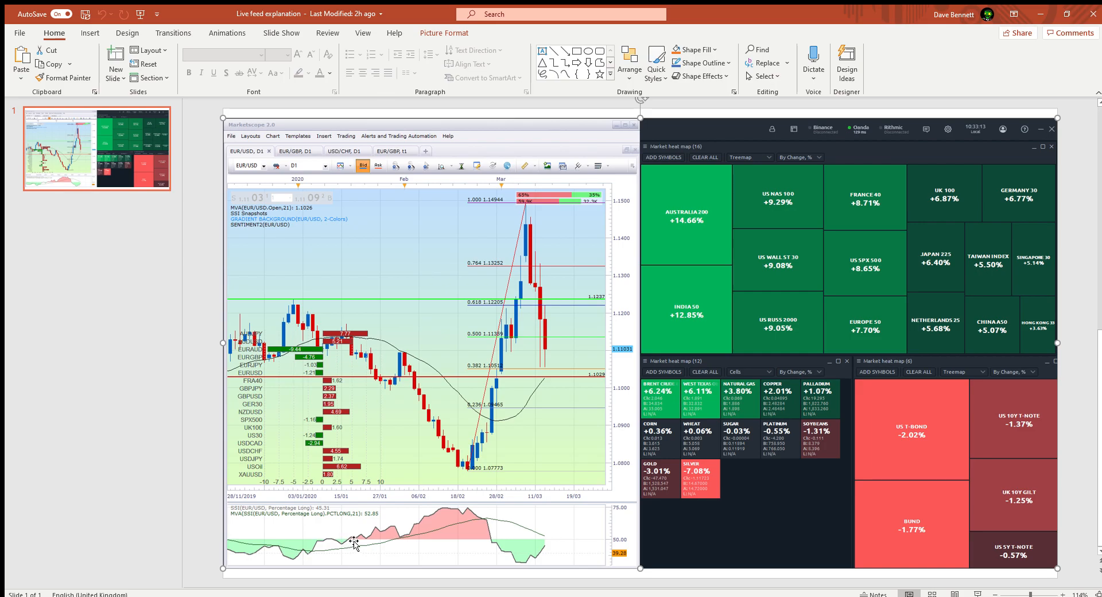
pyautogui.moveTo(340, 545)
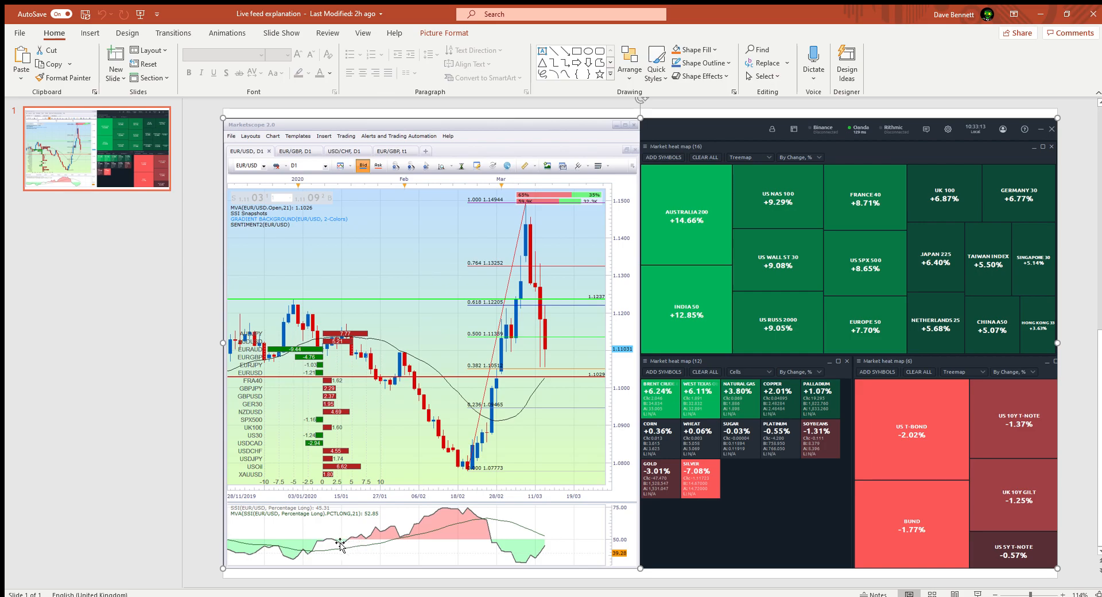
pyautogui.moveTo(486, 522)
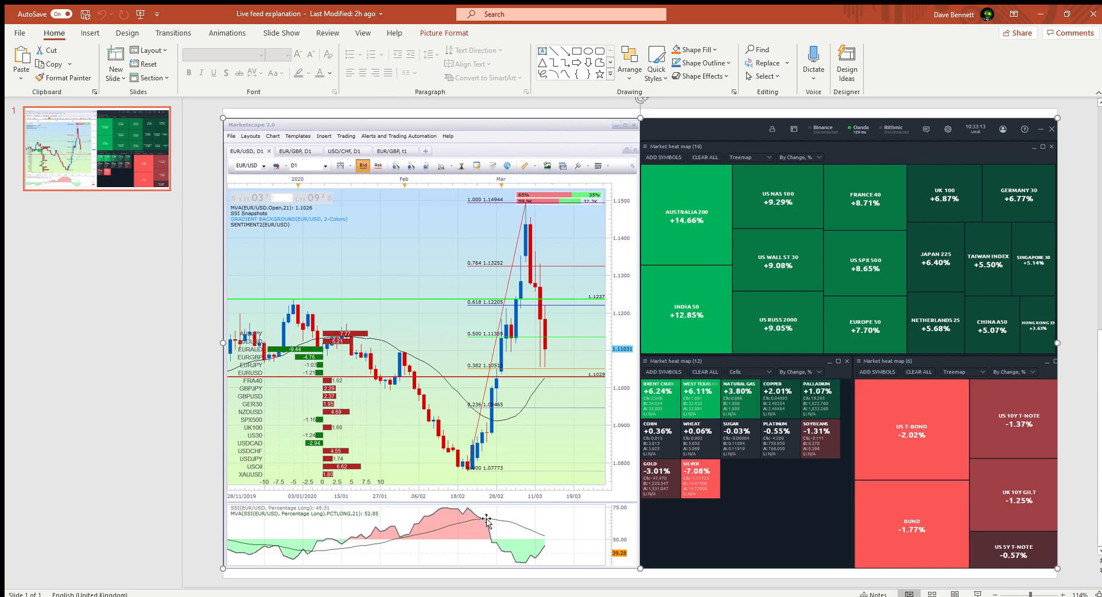
pyautogui.moveTo(494, 544)
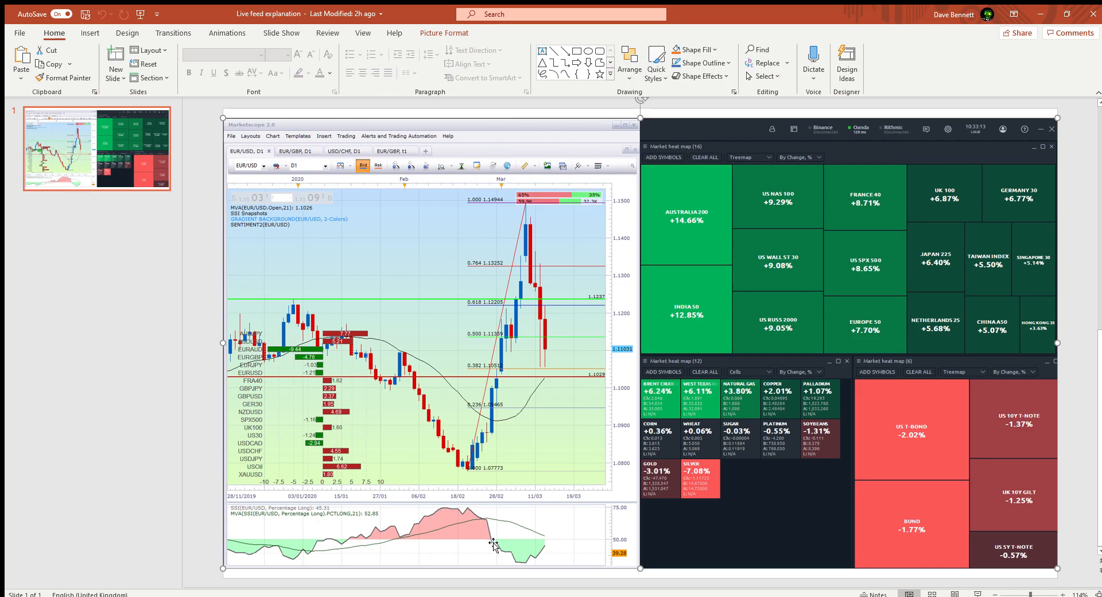
pyautogui.moveTo(512, 428)
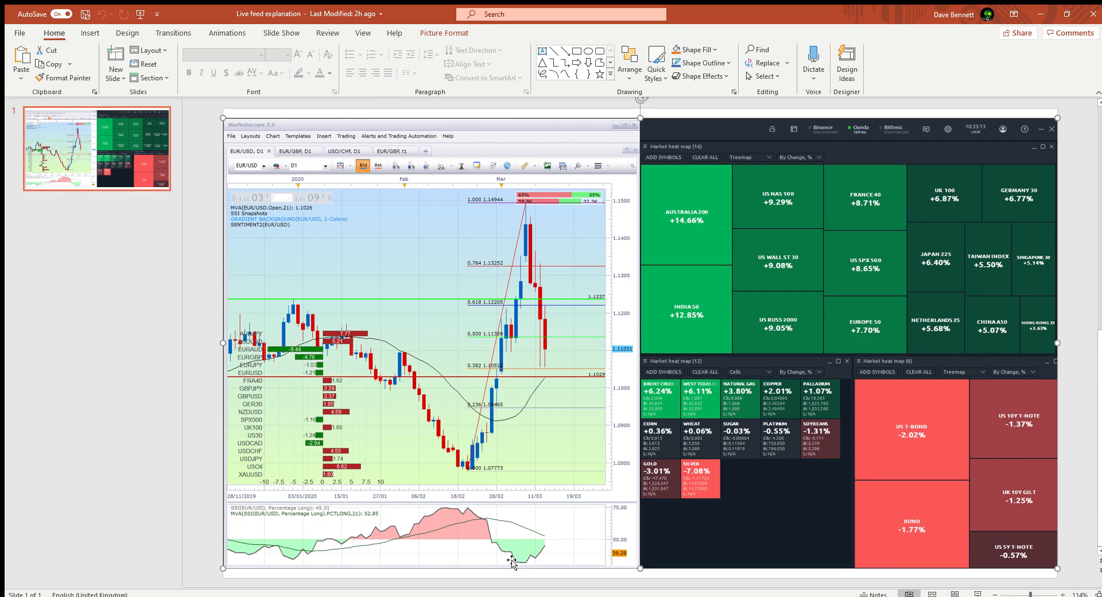
pyautogui.moveTo(355, 305)
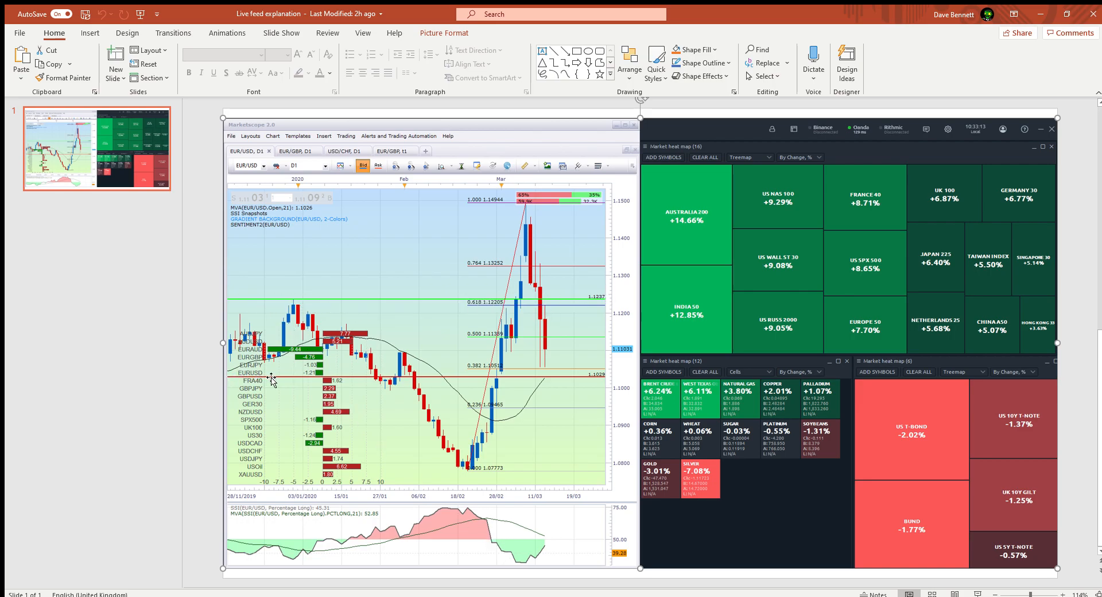
pyautogui.moveTo(595, 288)
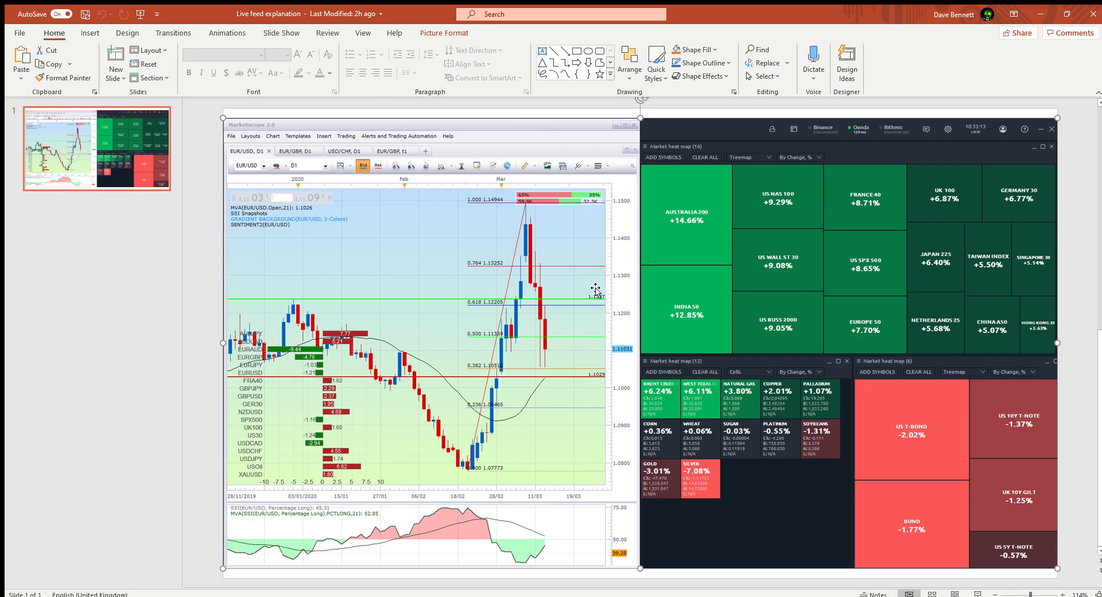
pyautogui.moveTo(586, 290)
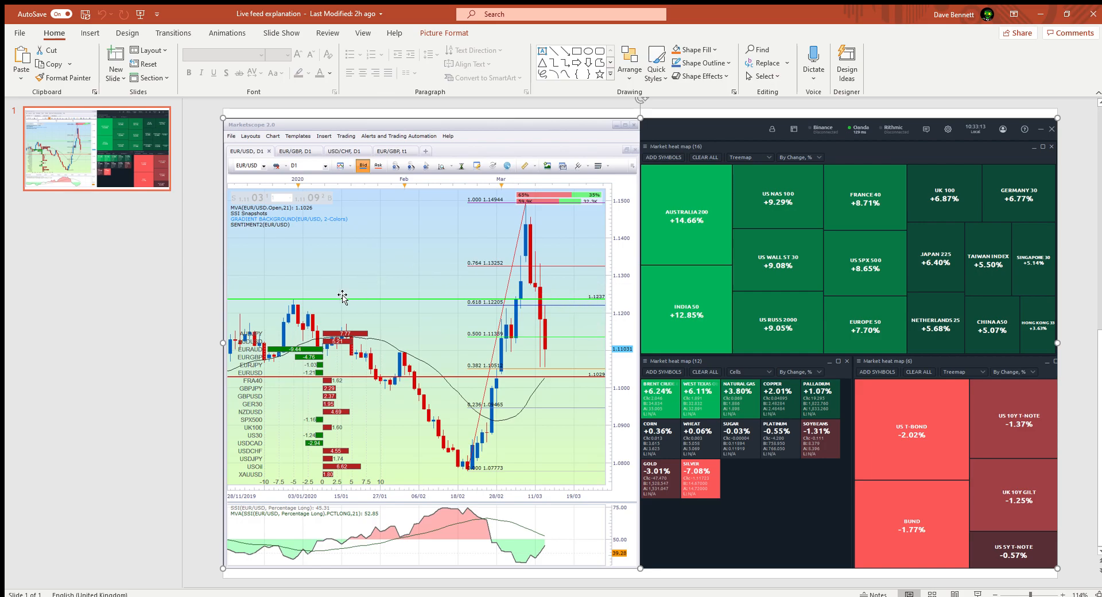
pyautogui.moveTo(402, 288)
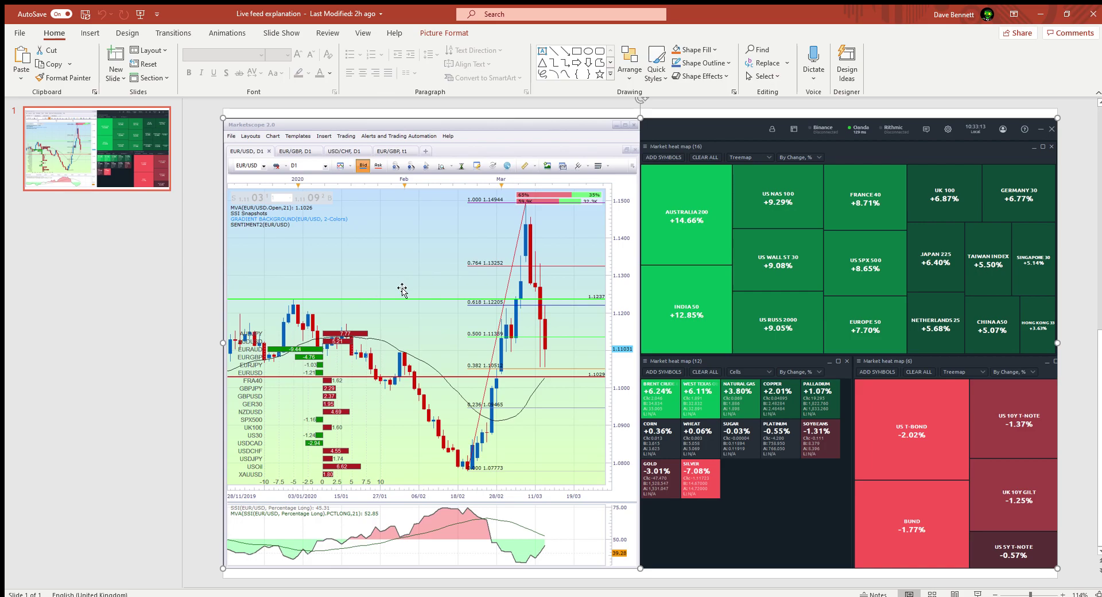
pyautogui.moveTo(384, 298)
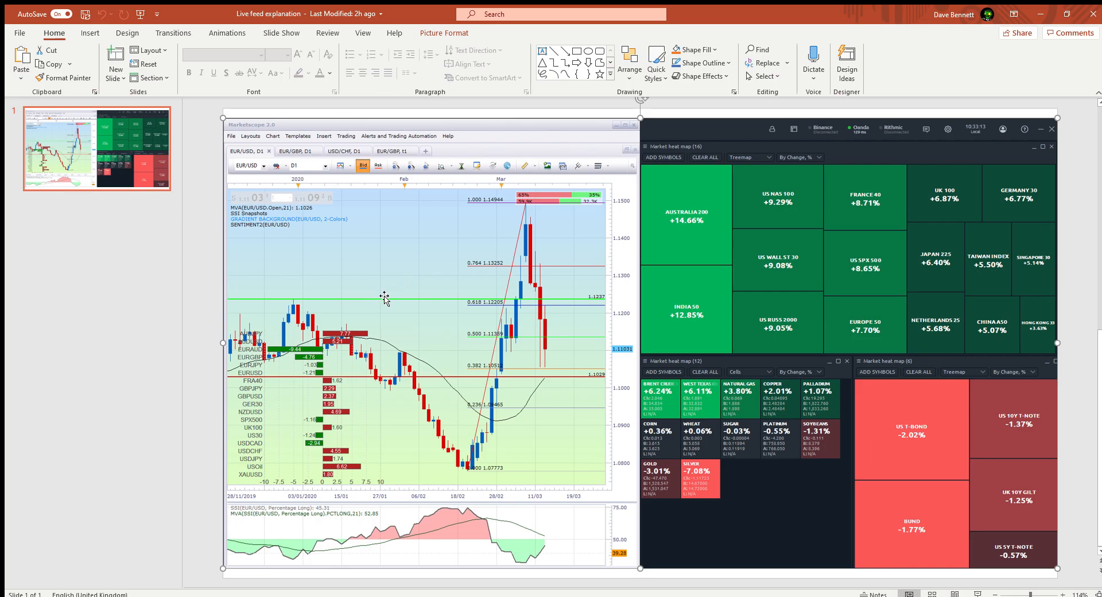
pyautogui.moveTo(614, 304)
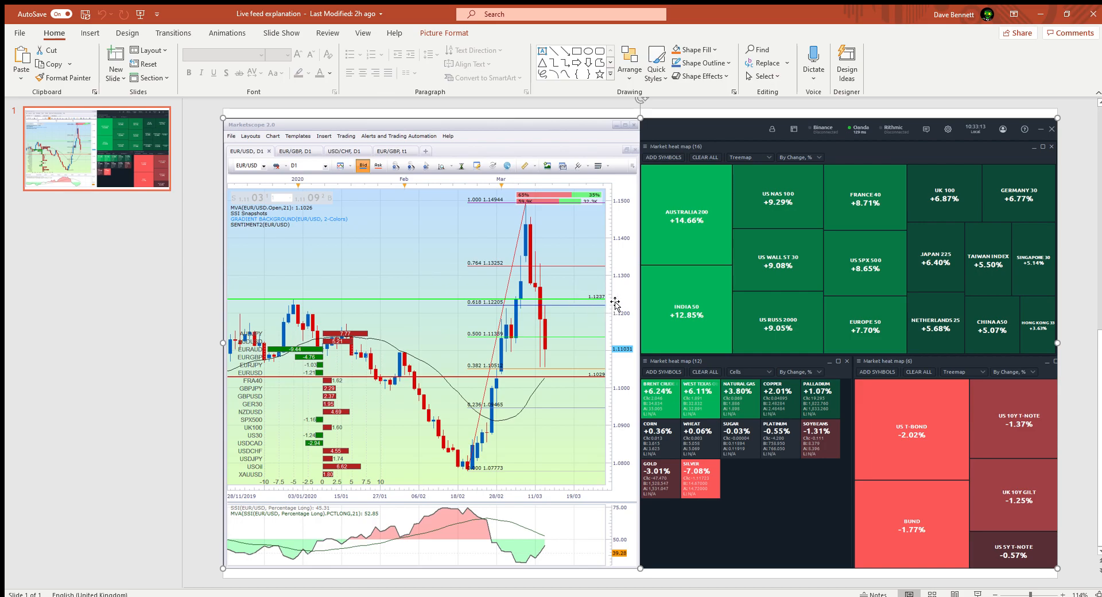
pyautogui.moveTo(627, 382)
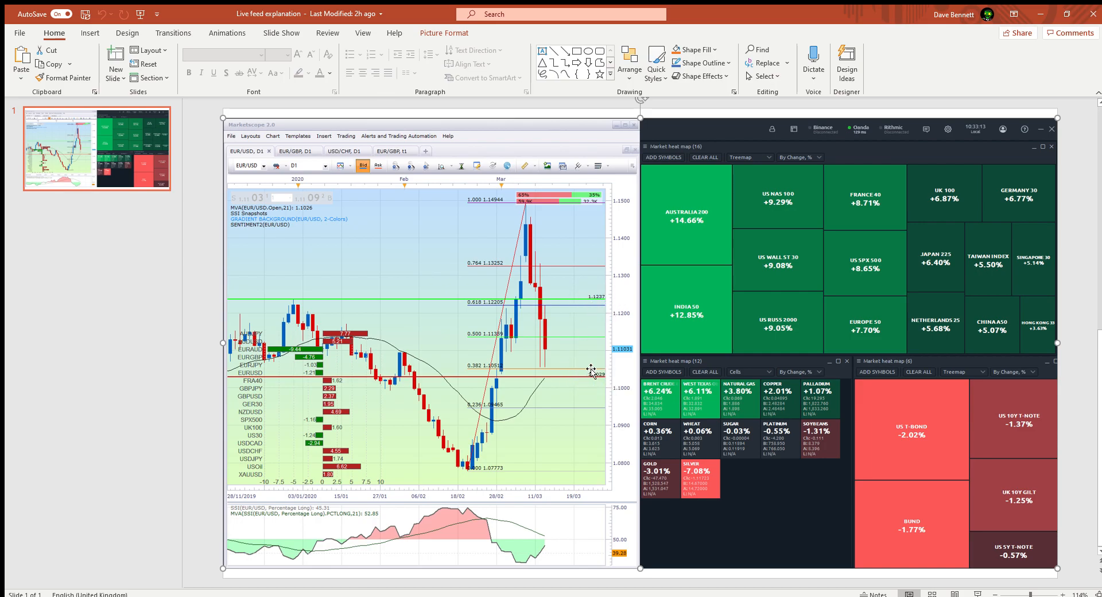
pyautogui.moveTo(262, 294)
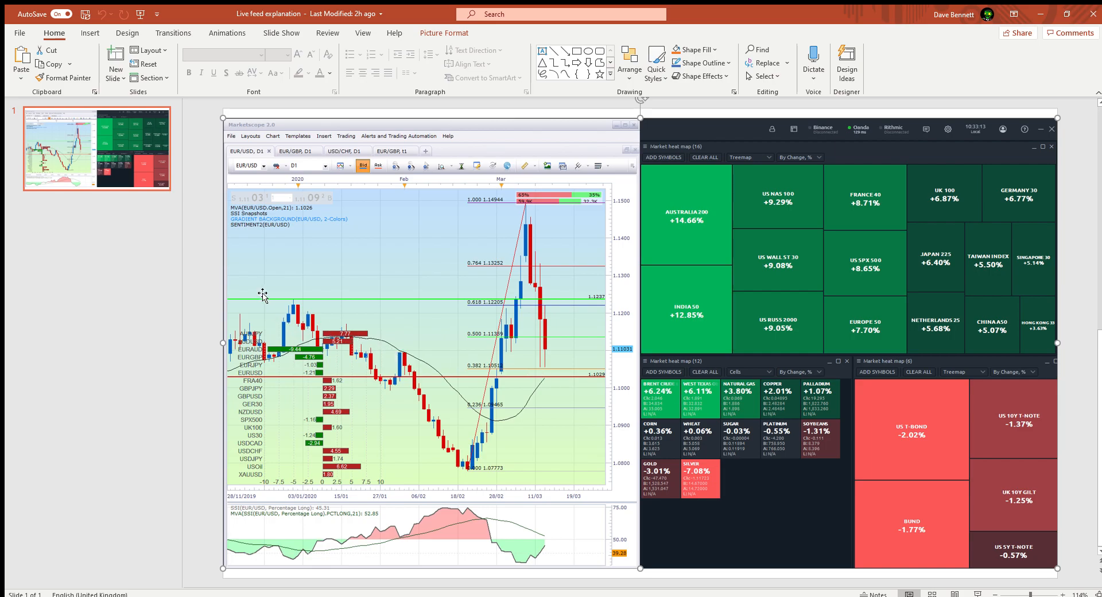
pyautogui.moveTo(264, 295)
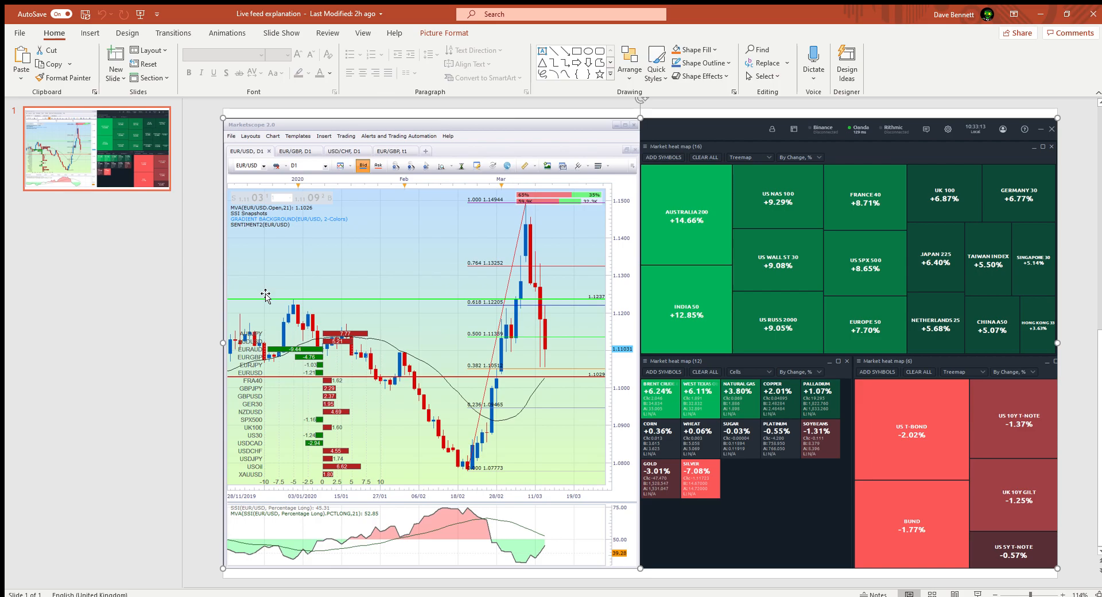
pyautogui.moveTo(445, 270)
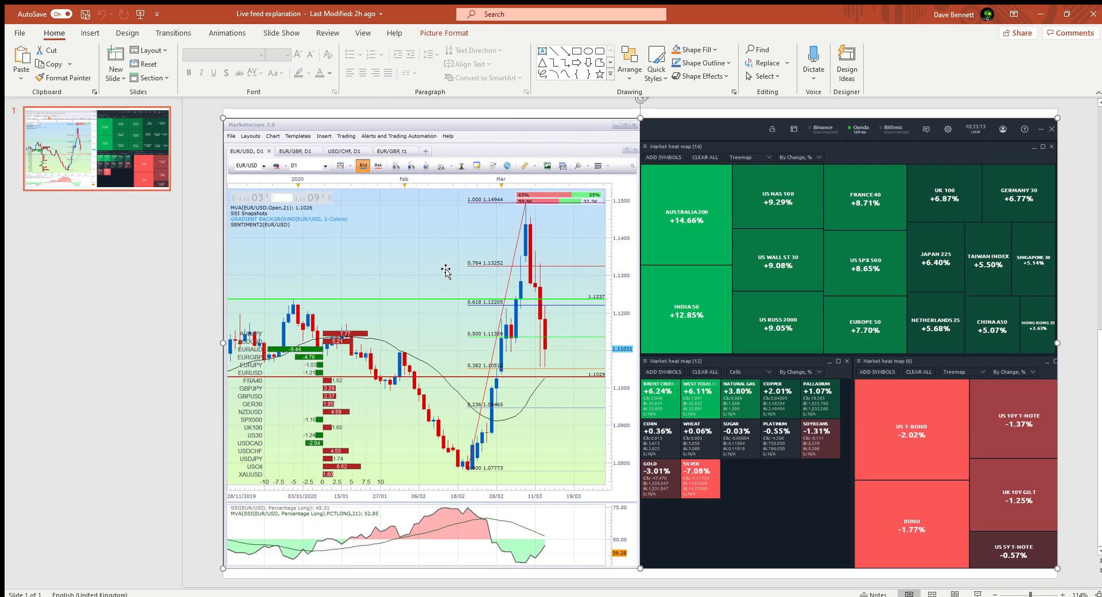
pyautogui.moveTo(379, 294)
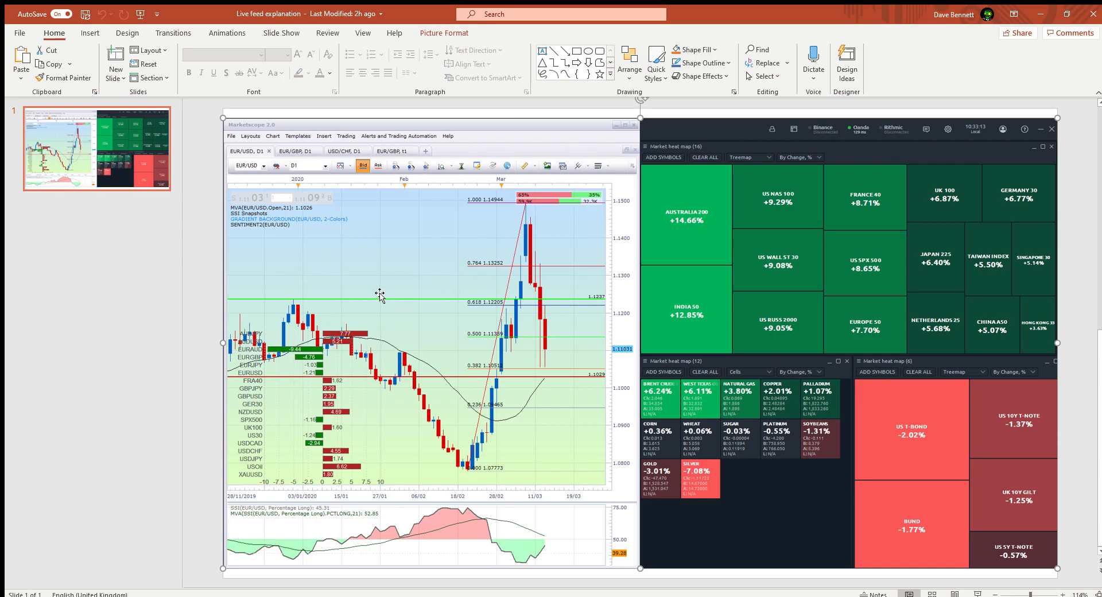
pyautogui.moveTo(382, 294)
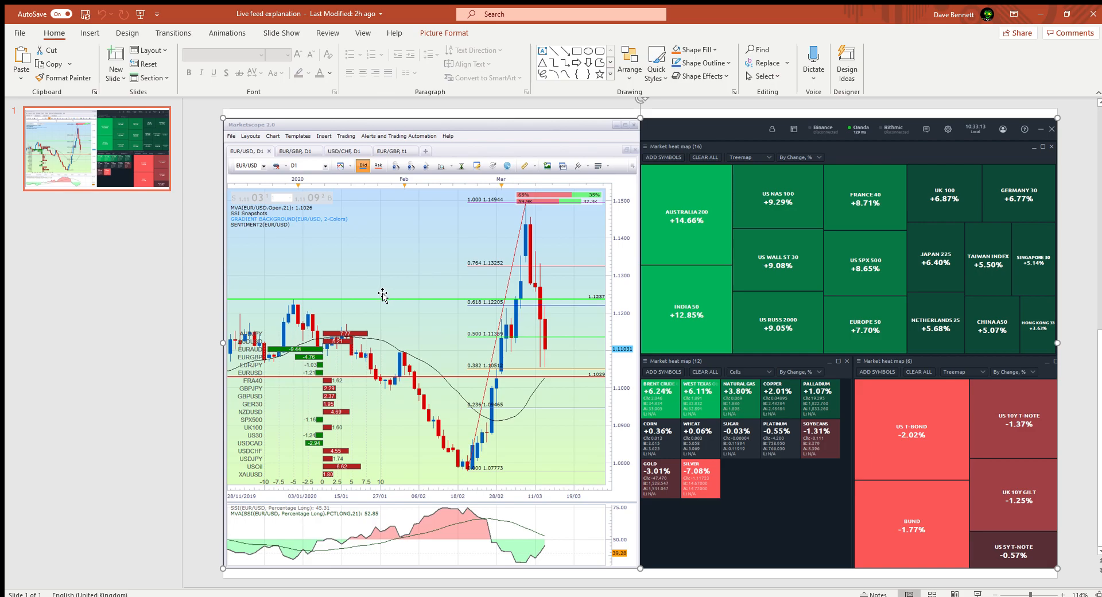
pyautogui.moveTo(517, 243)
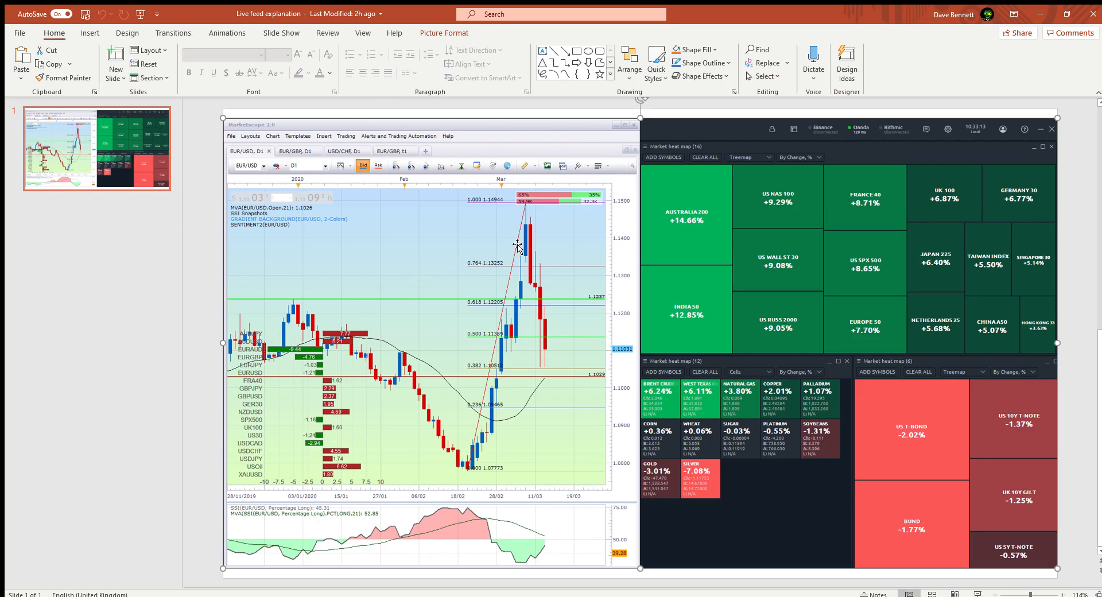
pyautogui.moveTo(513, 303)
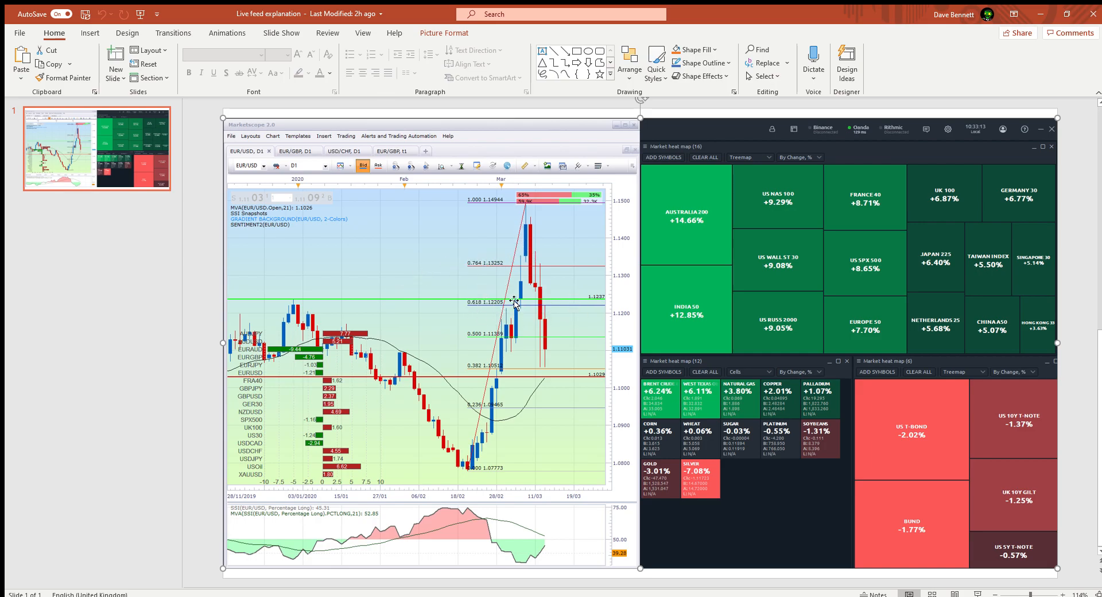
pyautogui.moveTo(468, 266)
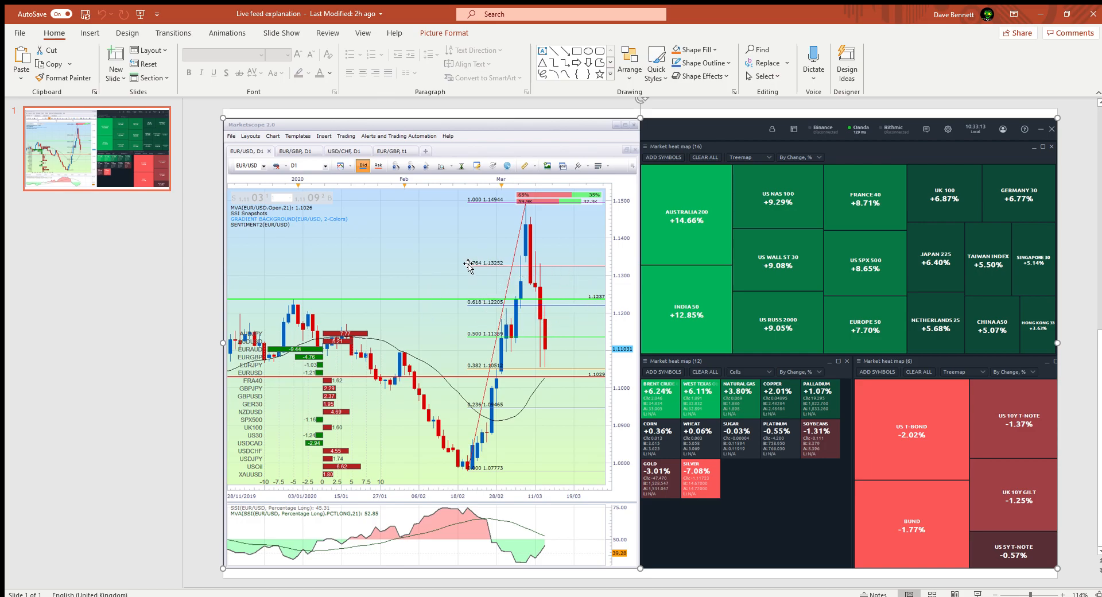
pyautogui.moveTo(406, 284)
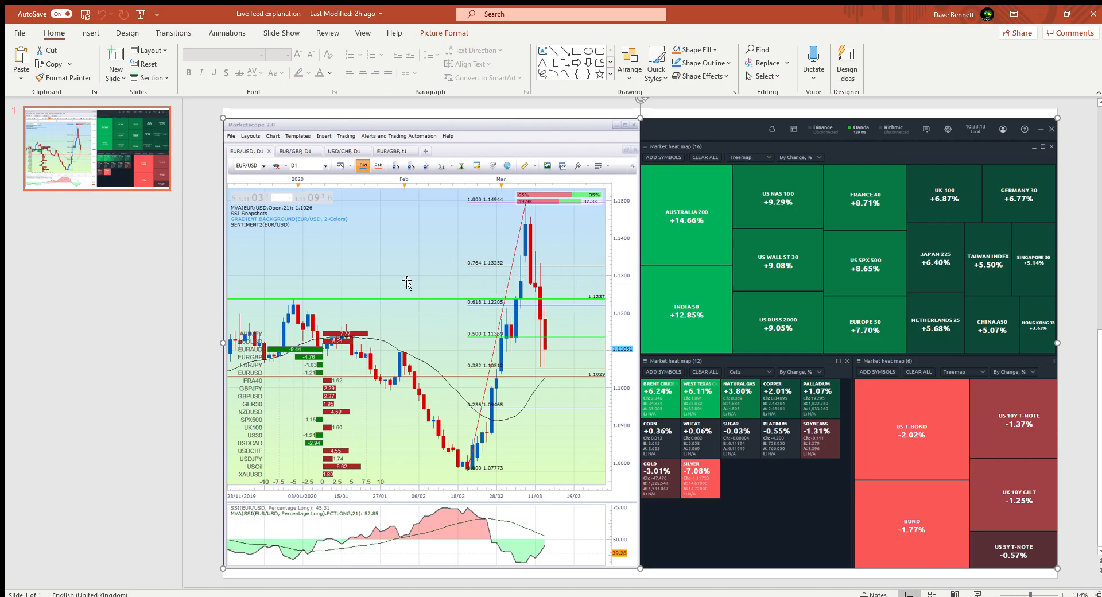
pyautogui.moveTo(540, 239)
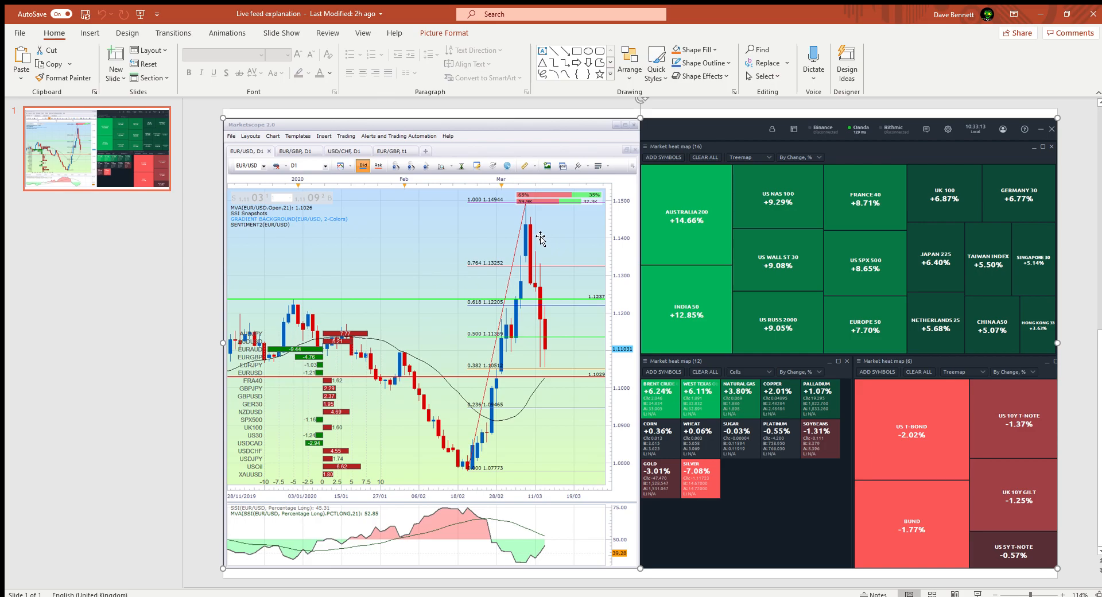
pyautogui.moveTo(427, 357)
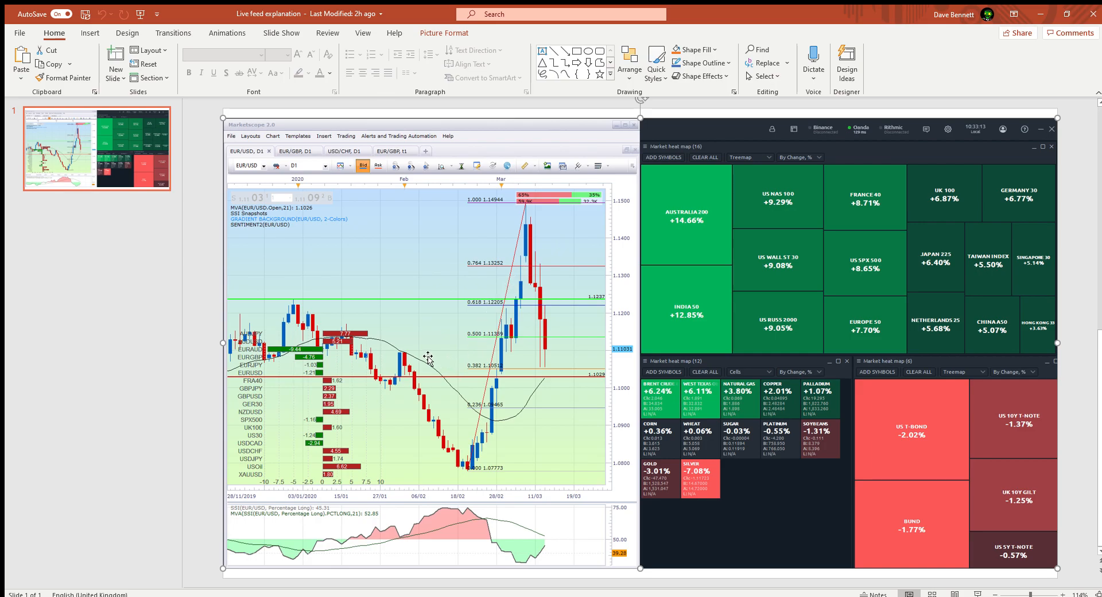
pyautogui.moveTo(420, 282)
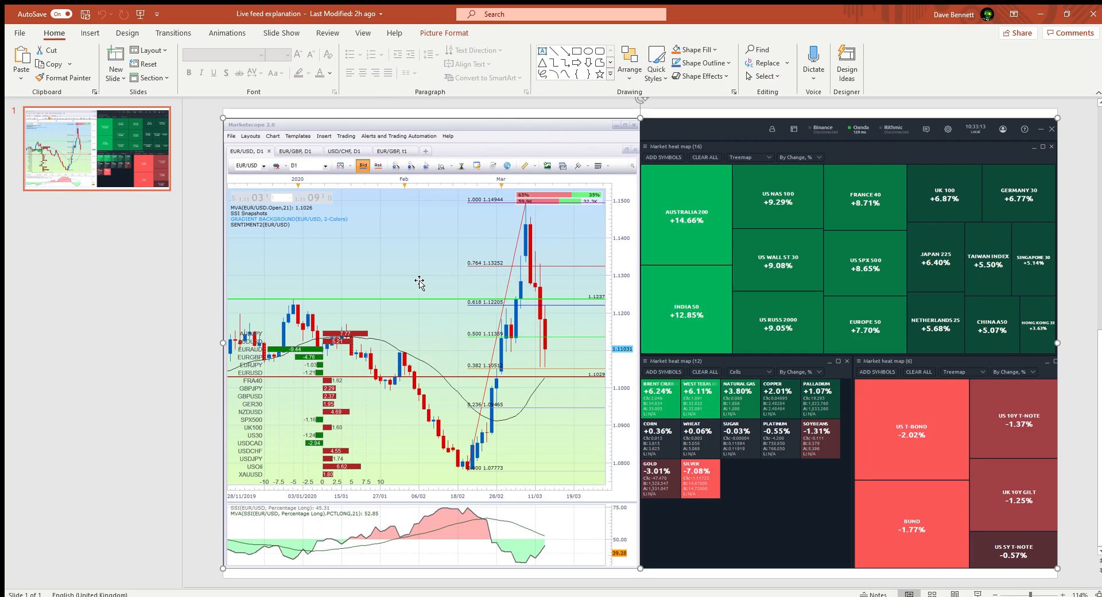
pyautogui.moveTo(242, 545)
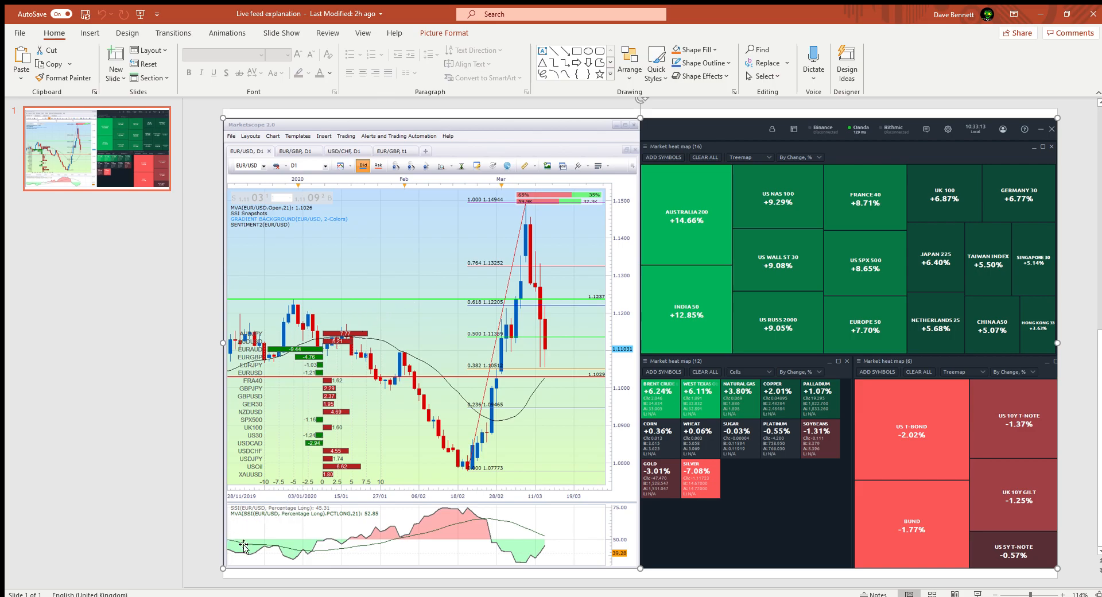
pyautogui.moveTo(471, 524)
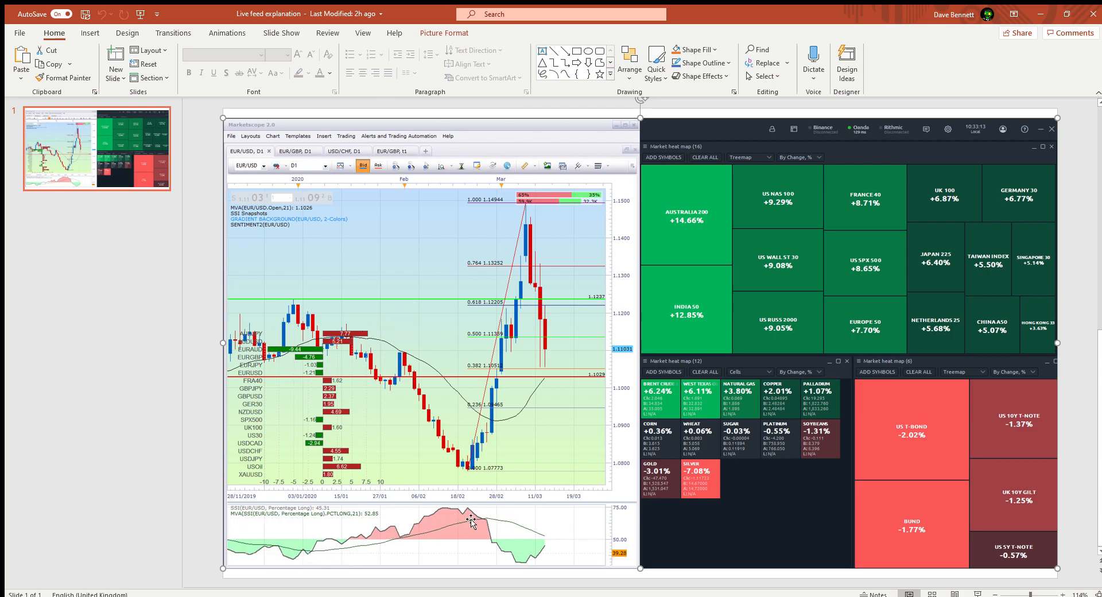
pyautogui.moveTo(551, 549)
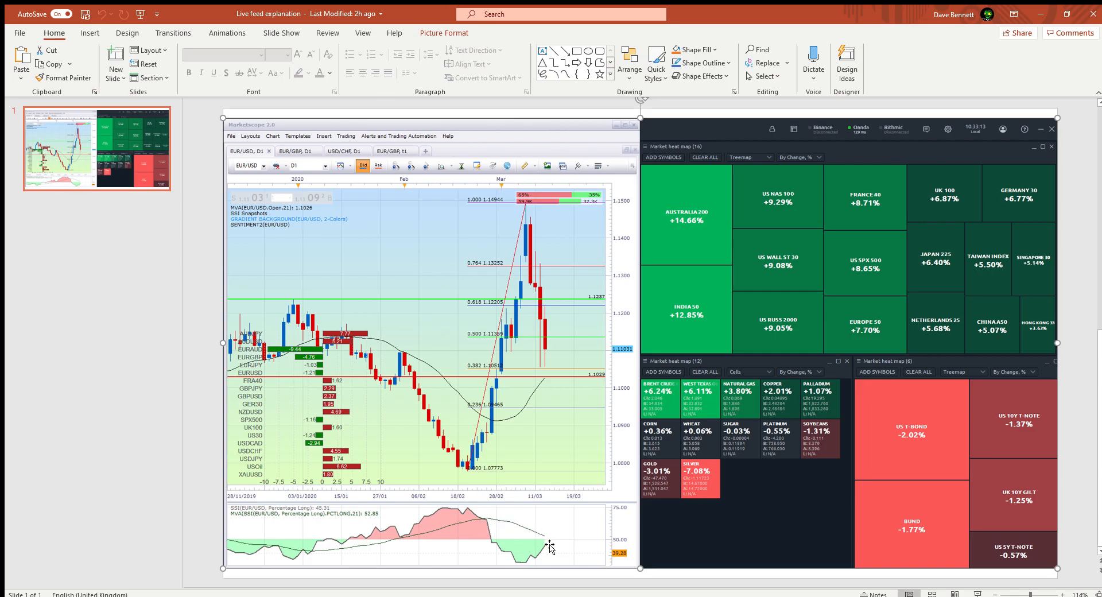
pyautogui.moveTo(276, 236)
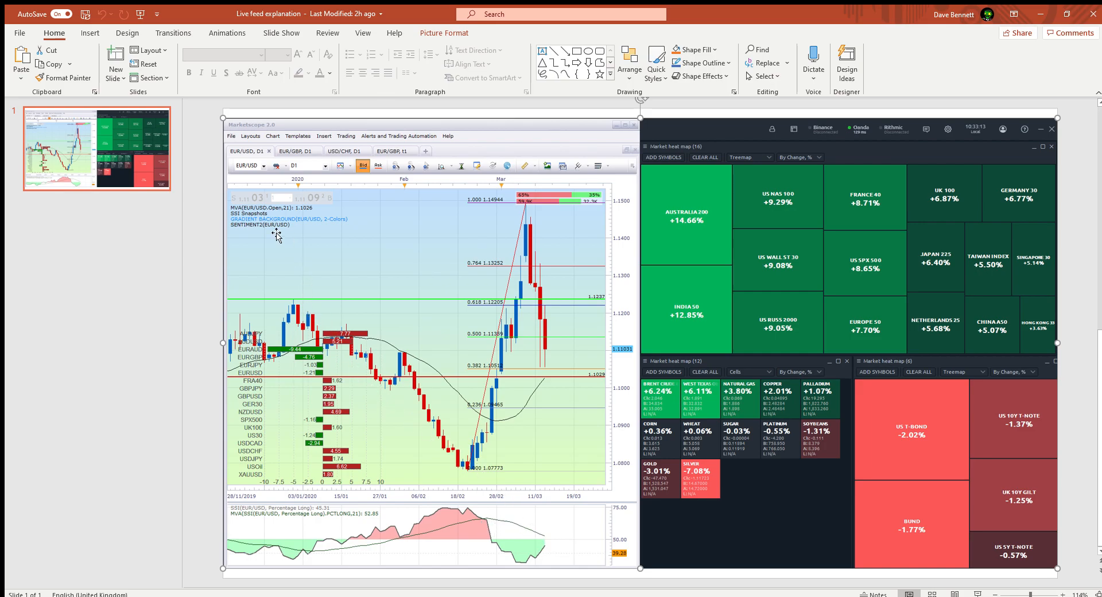
pyautogui.moveTo(275, 319)
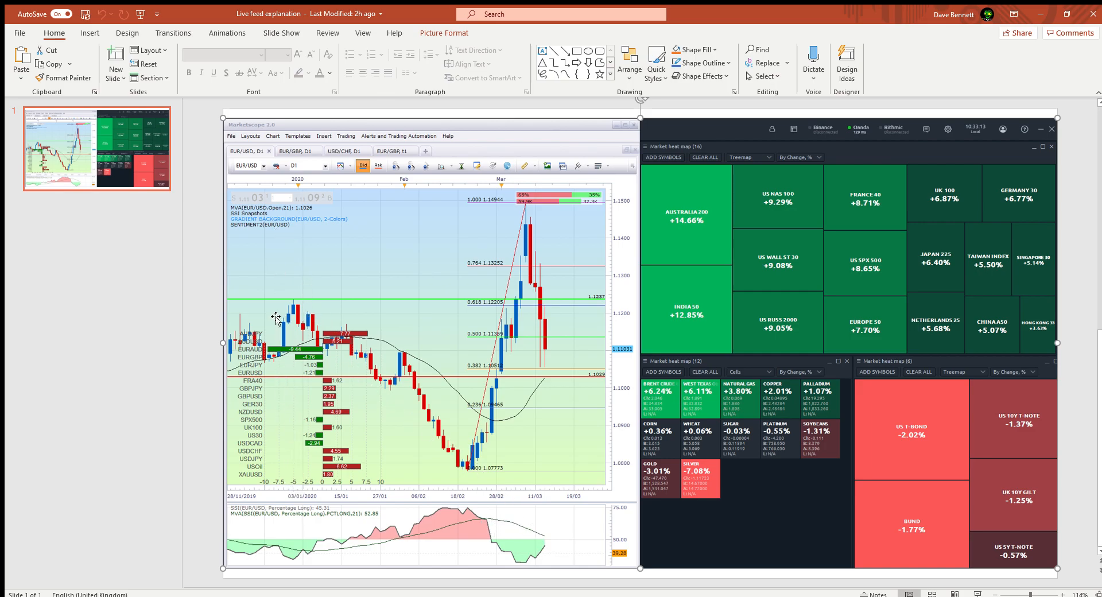
pyautogui.moveTo(484, 352)
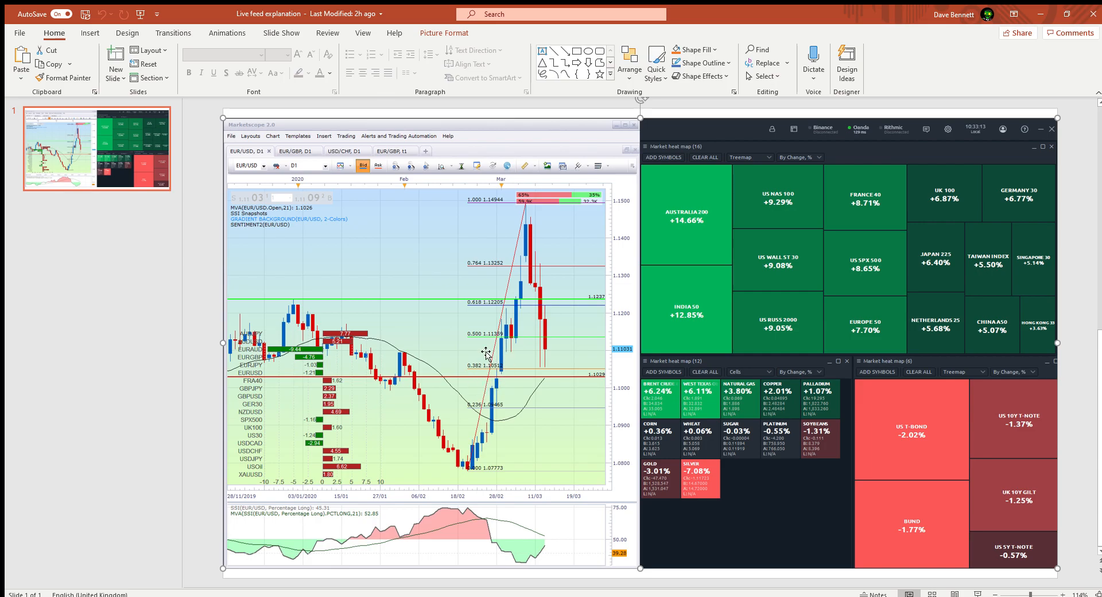
pyautogui.moveTo(529, 208)
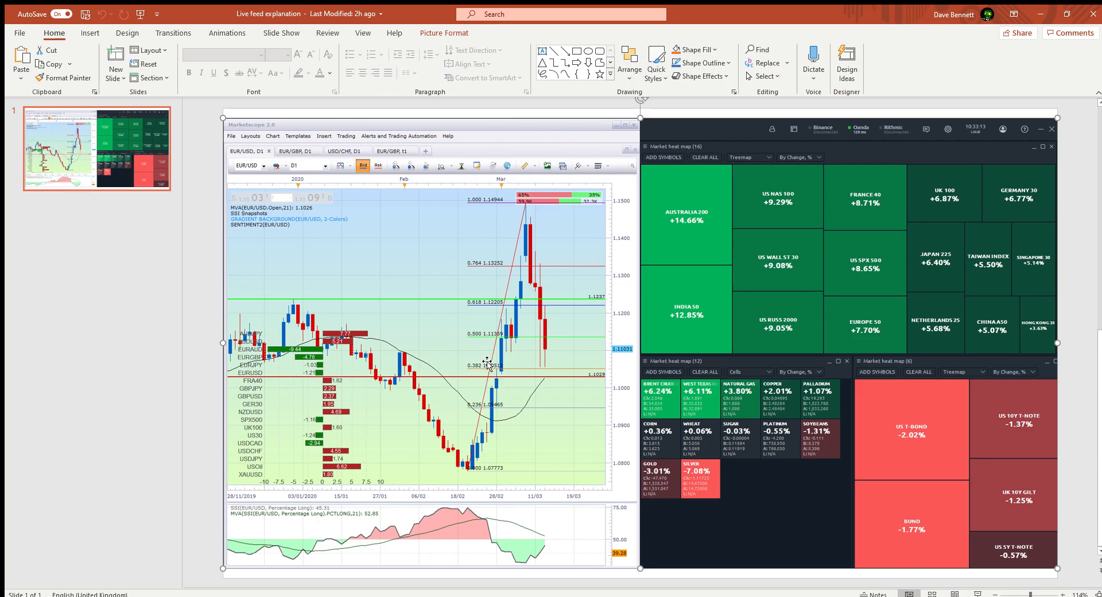
pyautogui.moveTo(310, 294)
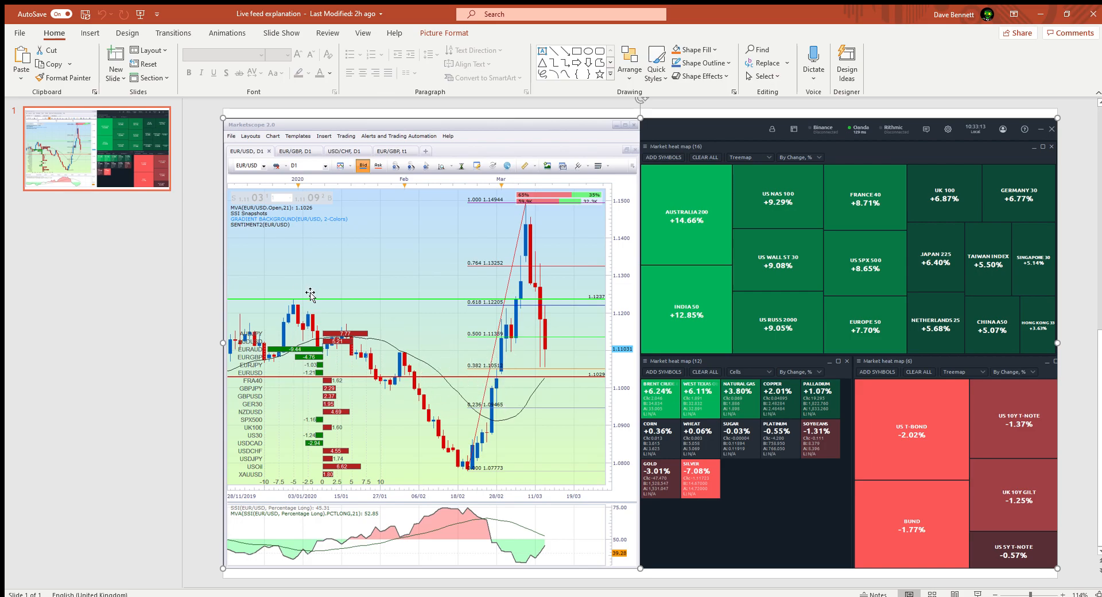
pyautogui.moveTo(292, 301)
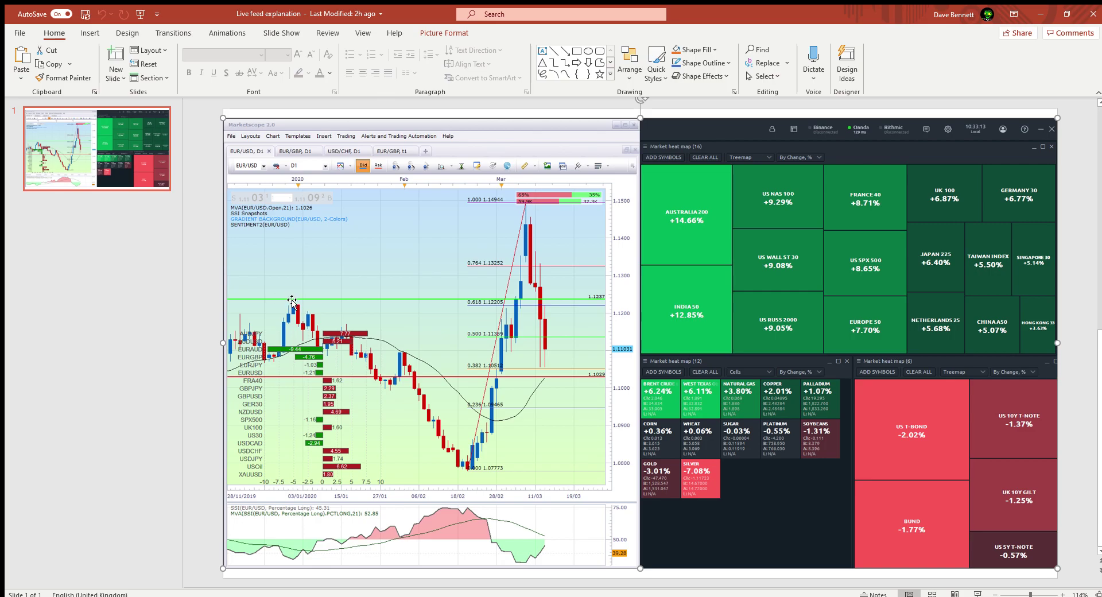
pyautogui.moveTo(342, 290)
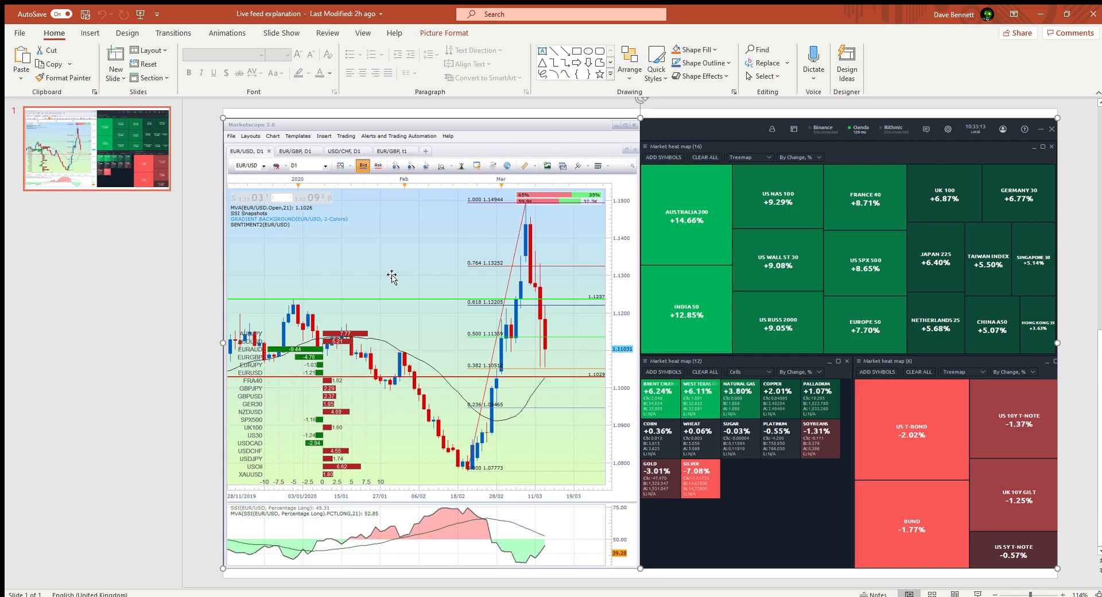
pyautogui.moveTo(321, 276)
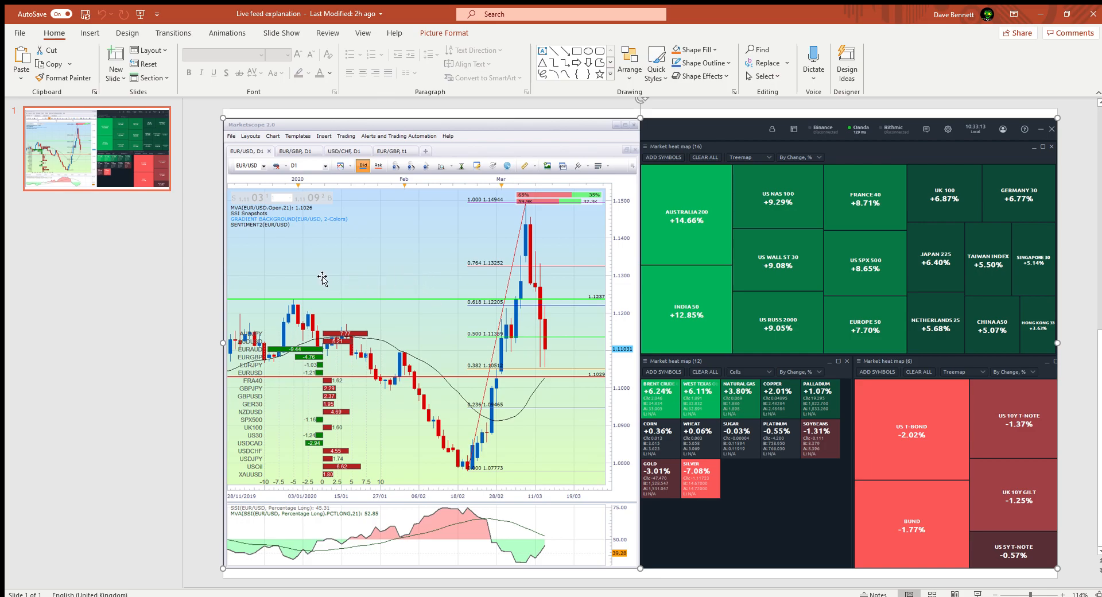
pyautogui.moveTo(326, 286)
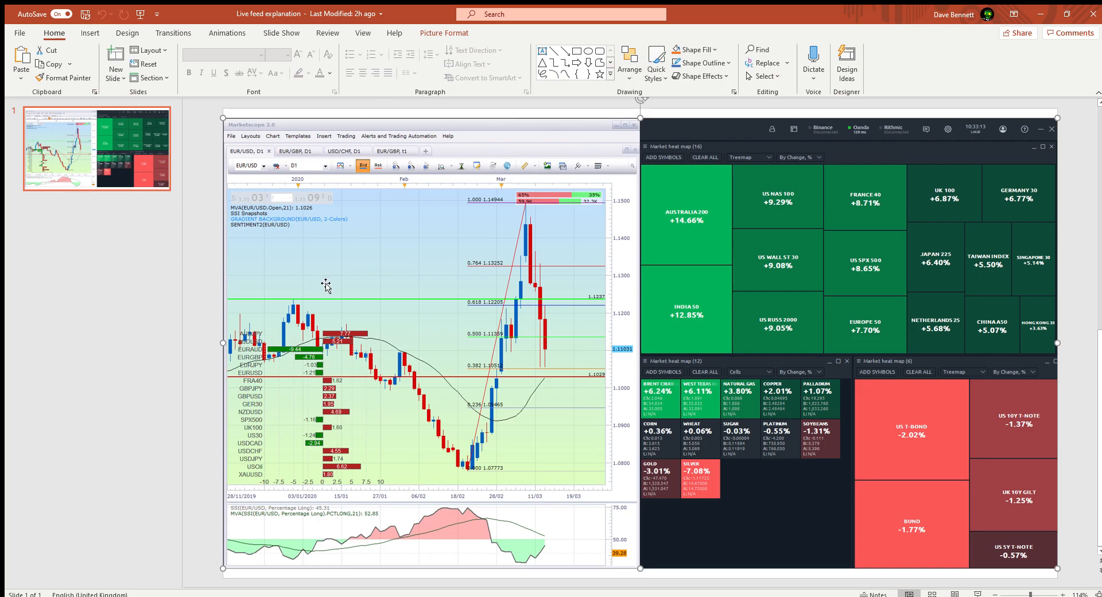
pyautogui.moveTo(861, 377)
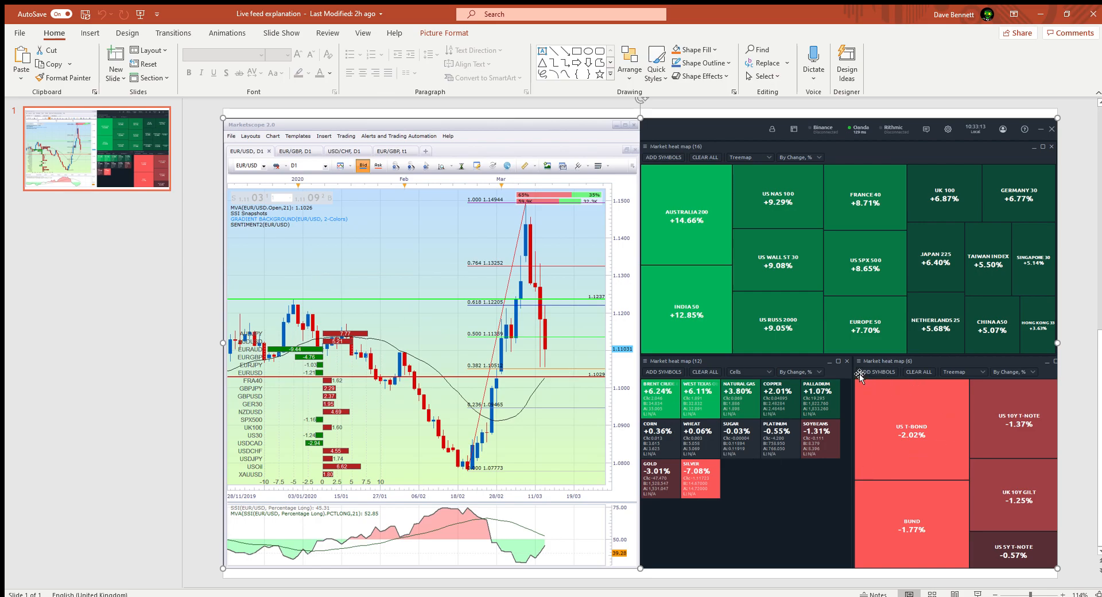
pyautogui.moveTo(1061, 433)
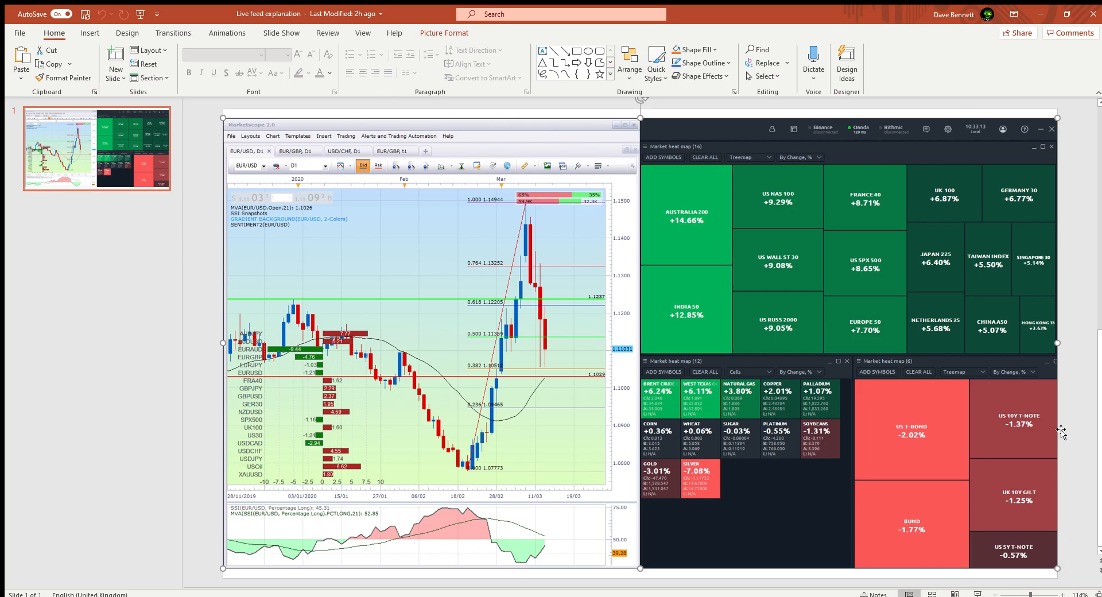
pyautogui.moveTo(944, 467)
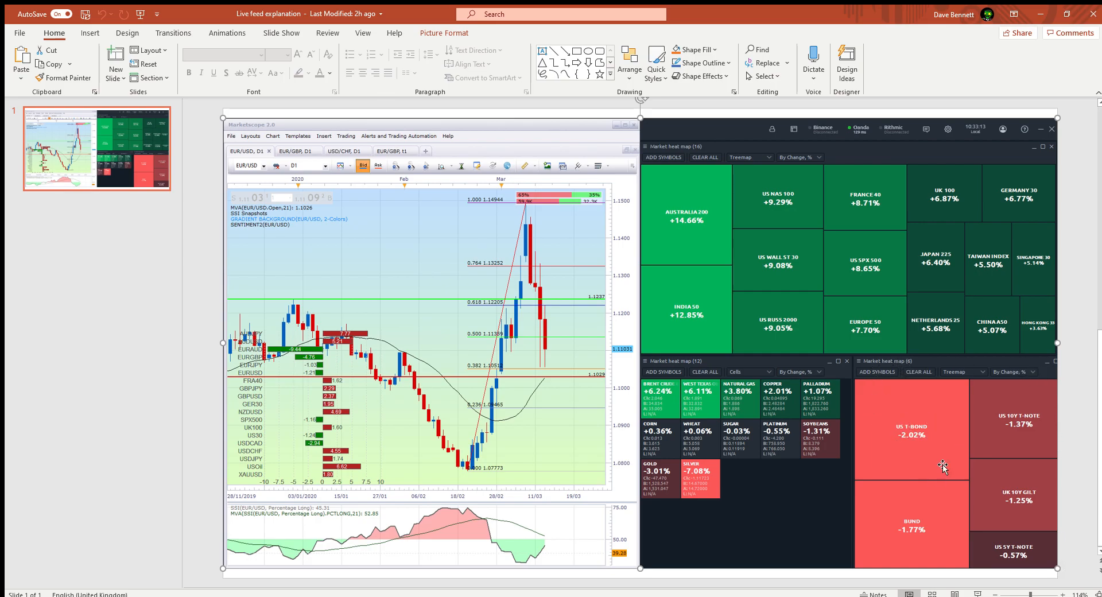
pyautogui.moveTo(876, 387)
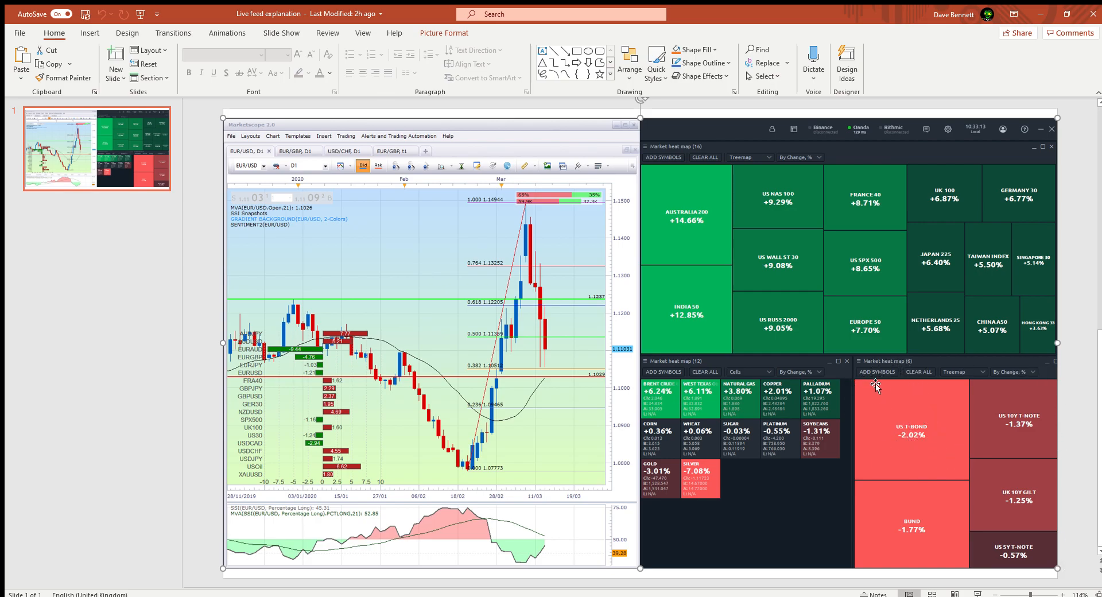
pyautogui.moveTo(295, 407)
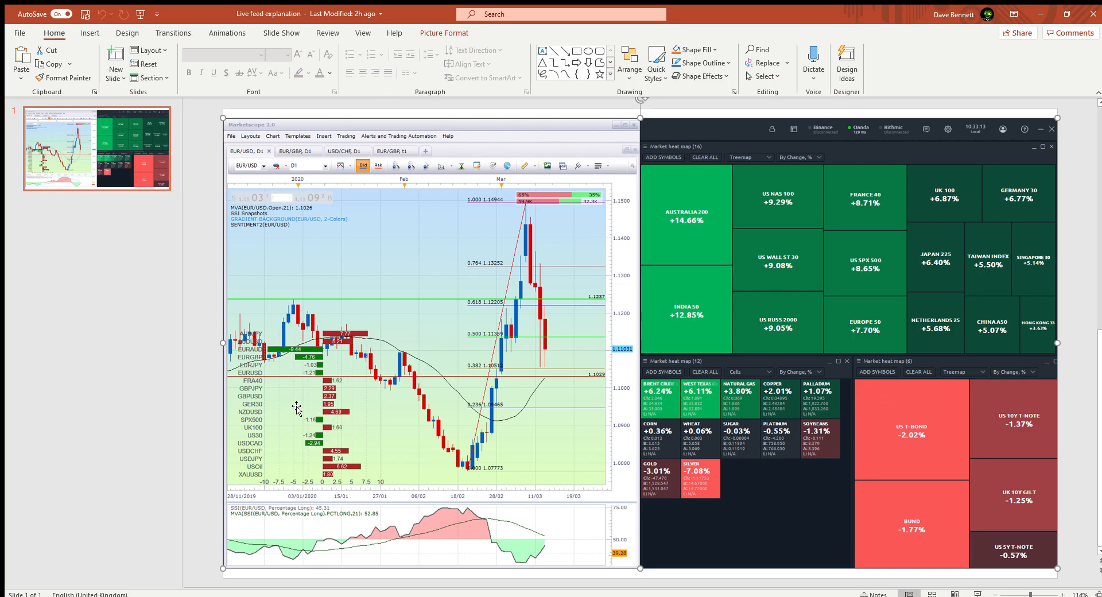
pyautogui.moveTo(287, 445)
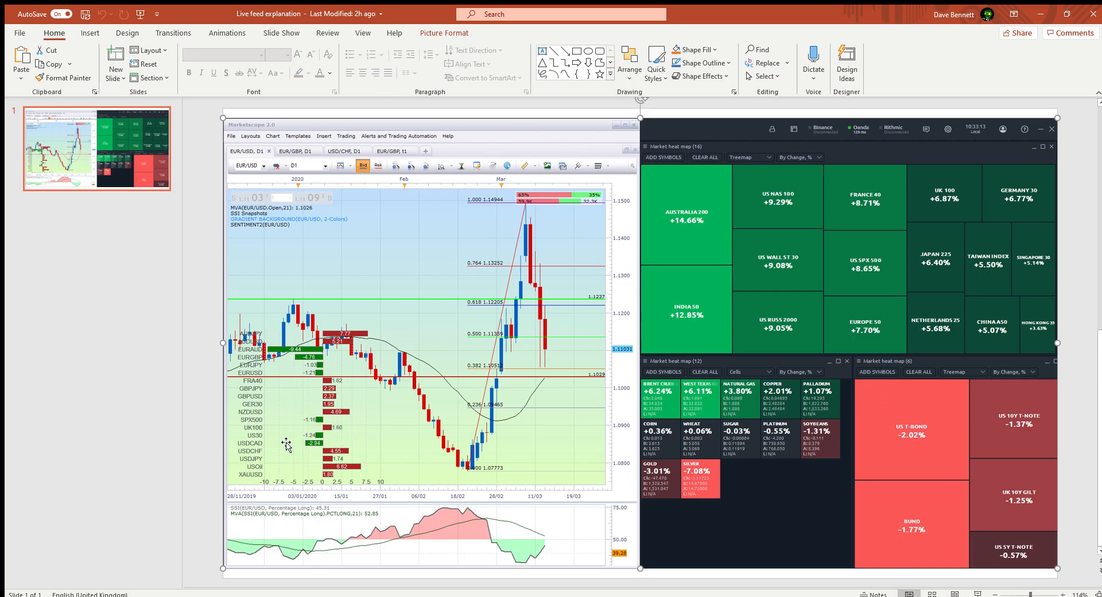
pyautogui.moveTo(320, 420)
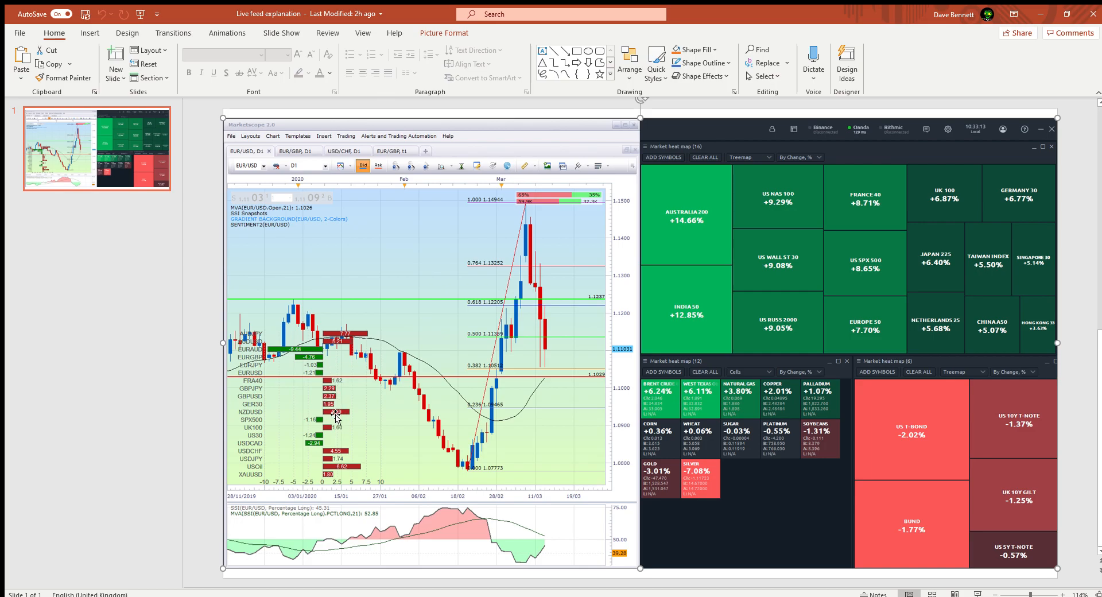
pyautogui.moveTo(252, 463)
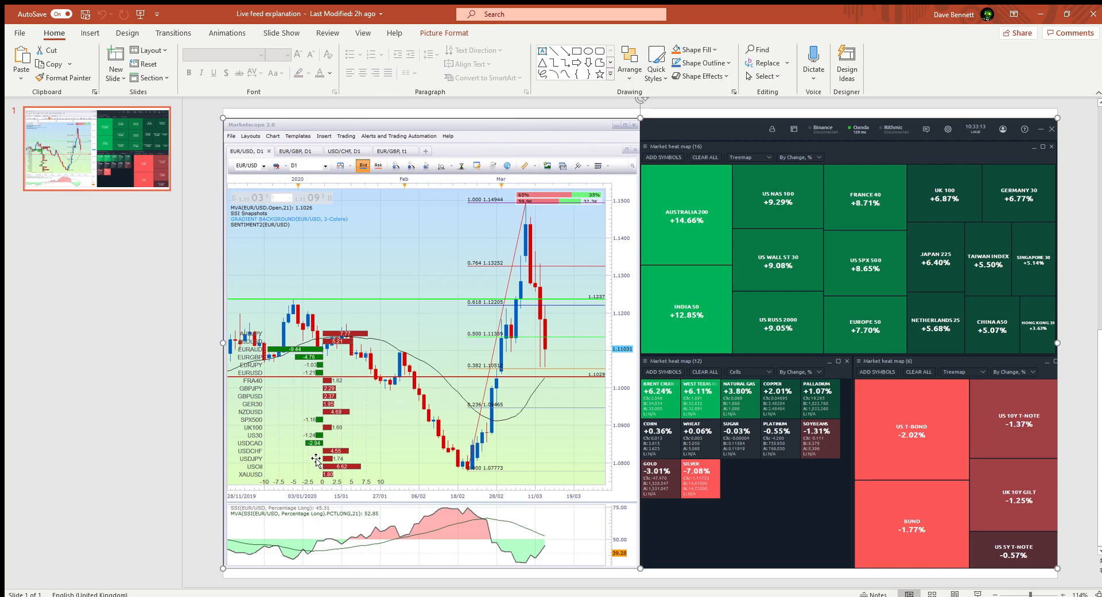
pyautogui.moveTo(414, 416)
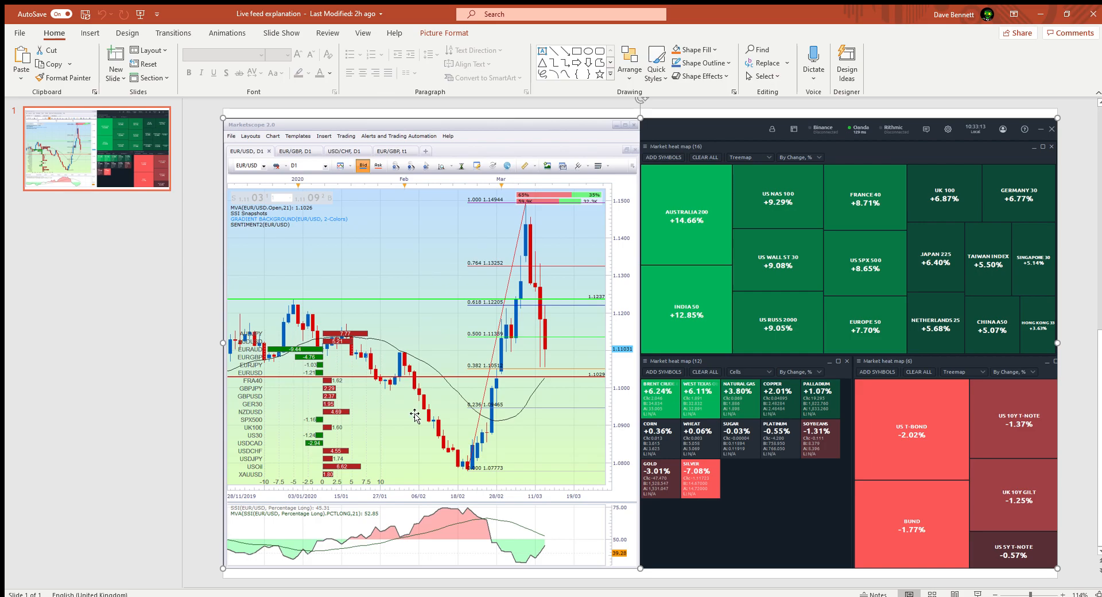
pyautogui.moveTo(666, 234)
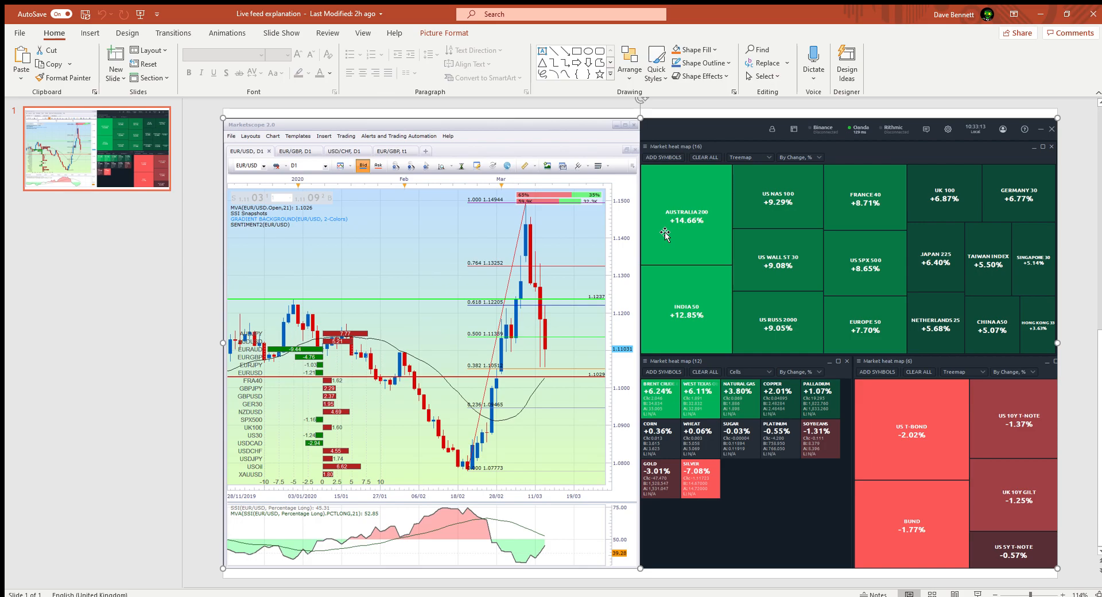